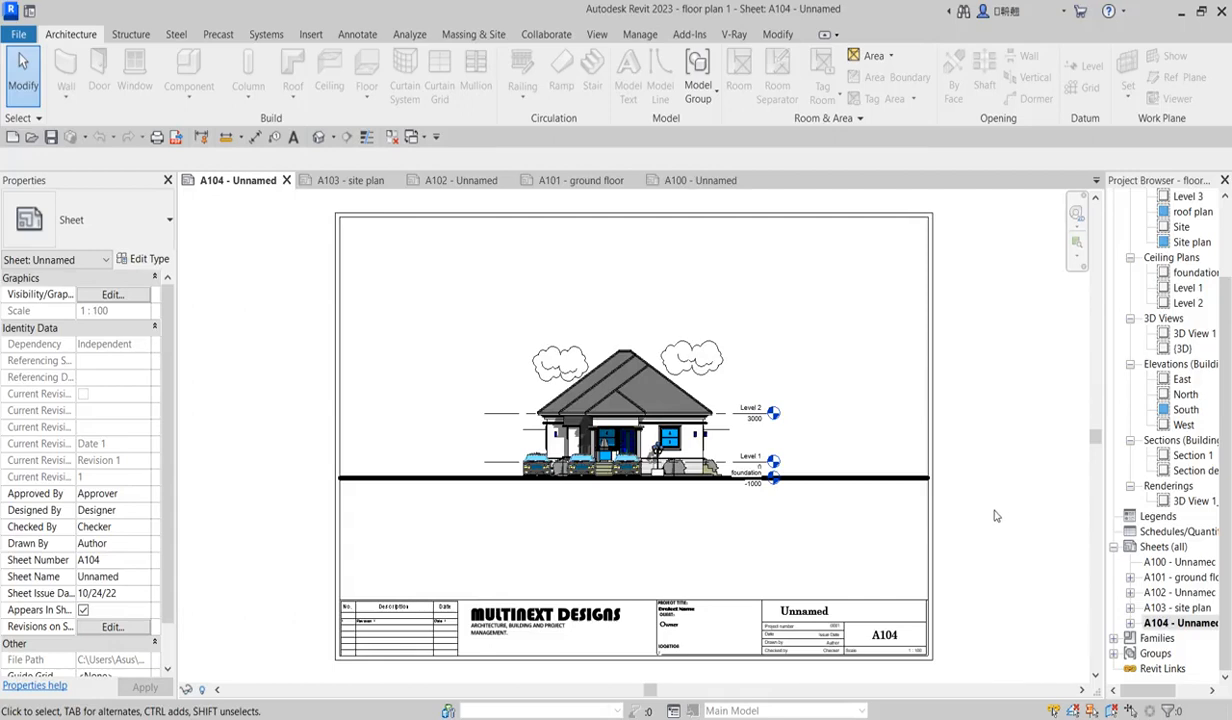
mouse_move(980, 504)
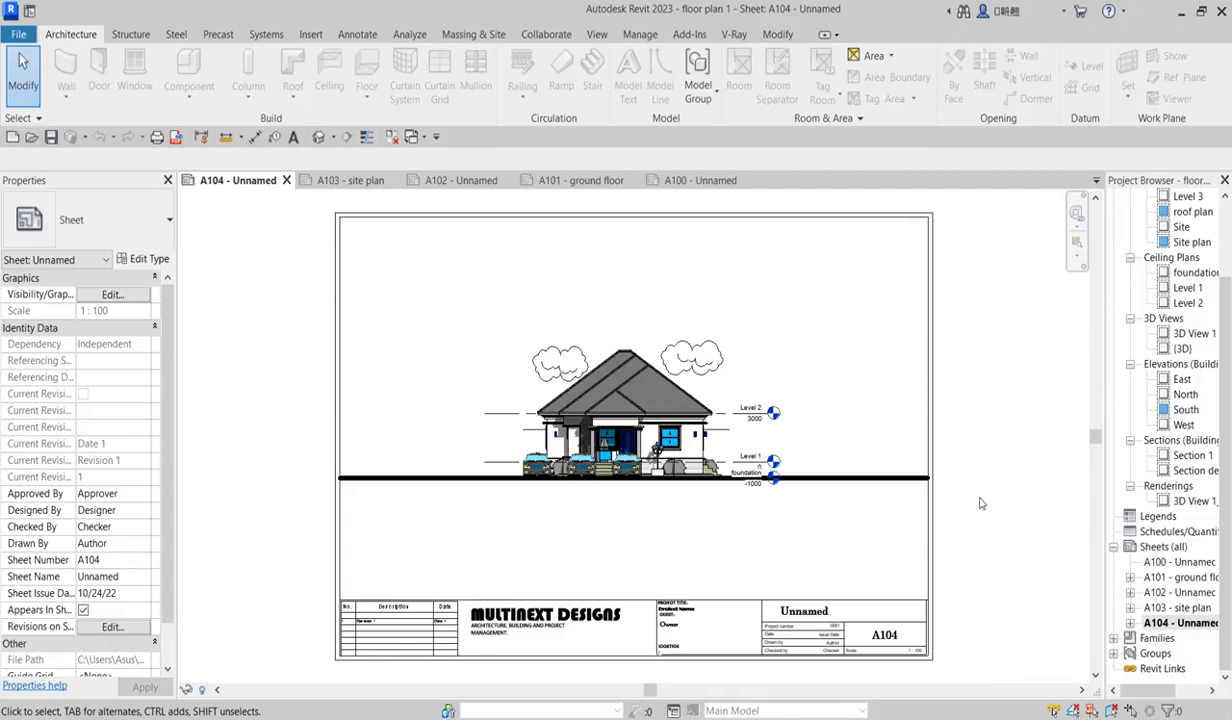
mouse_move(302, 412)
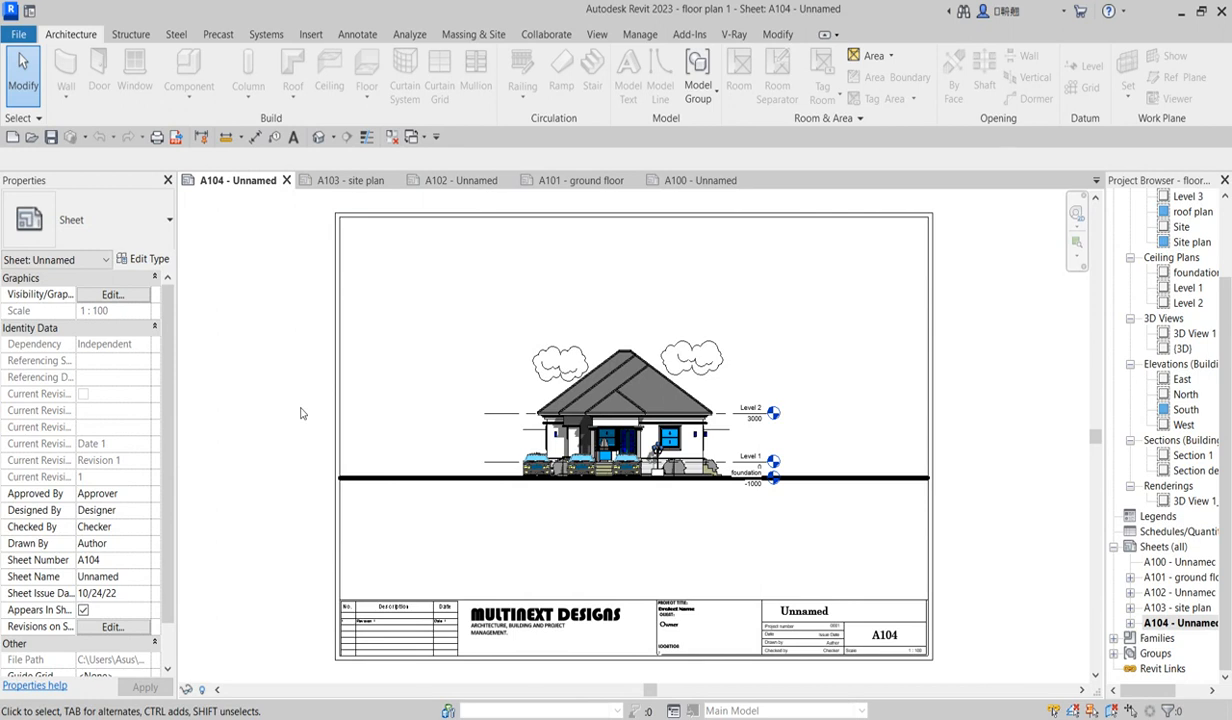
mouse_move(422, 308)
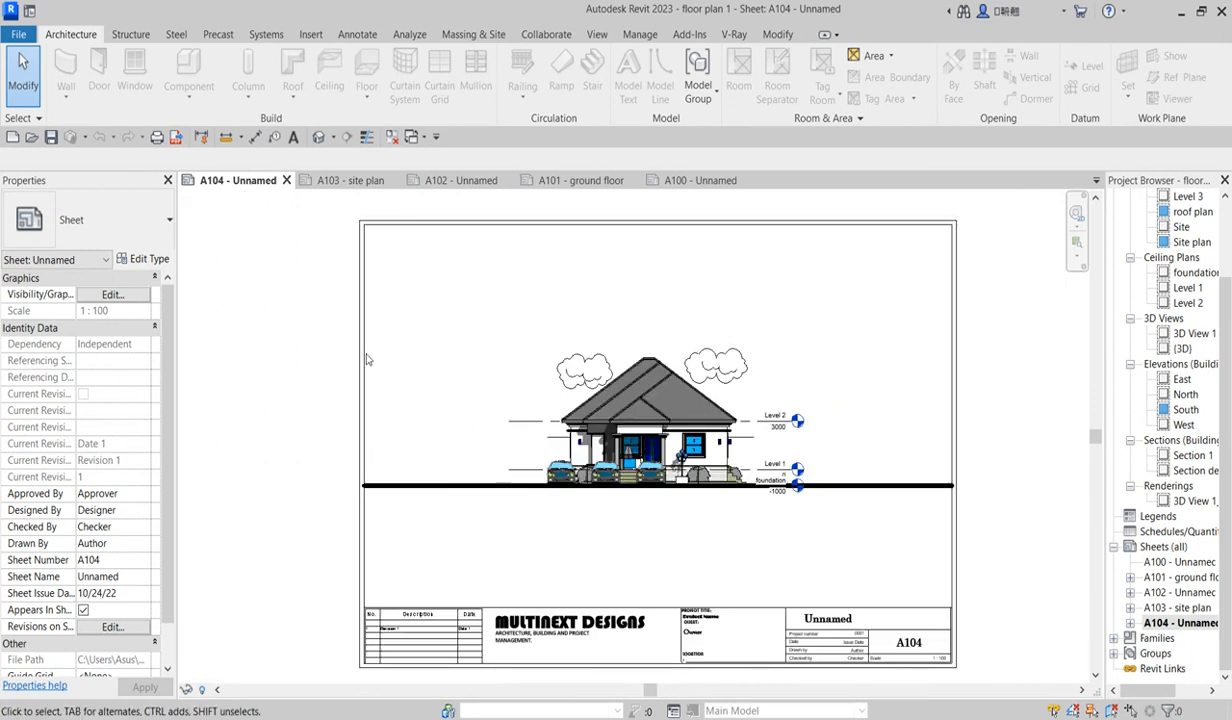
mouse_move(324, 556)
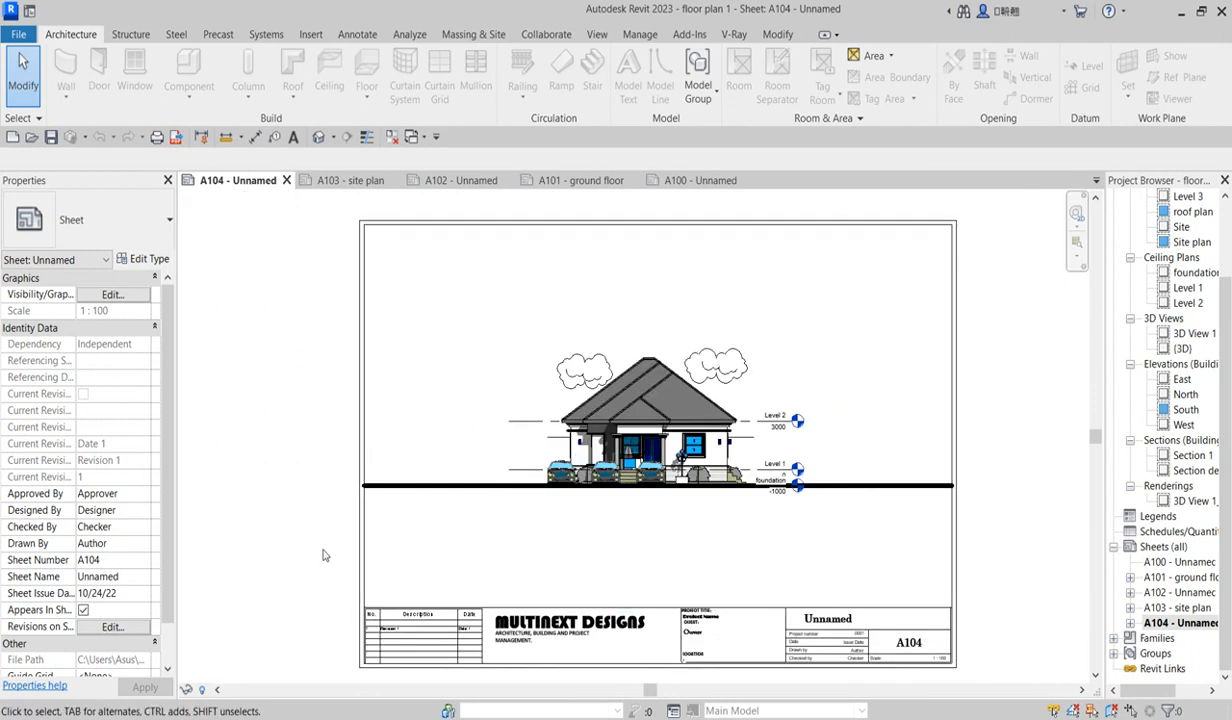
mouse_move(632, 340)
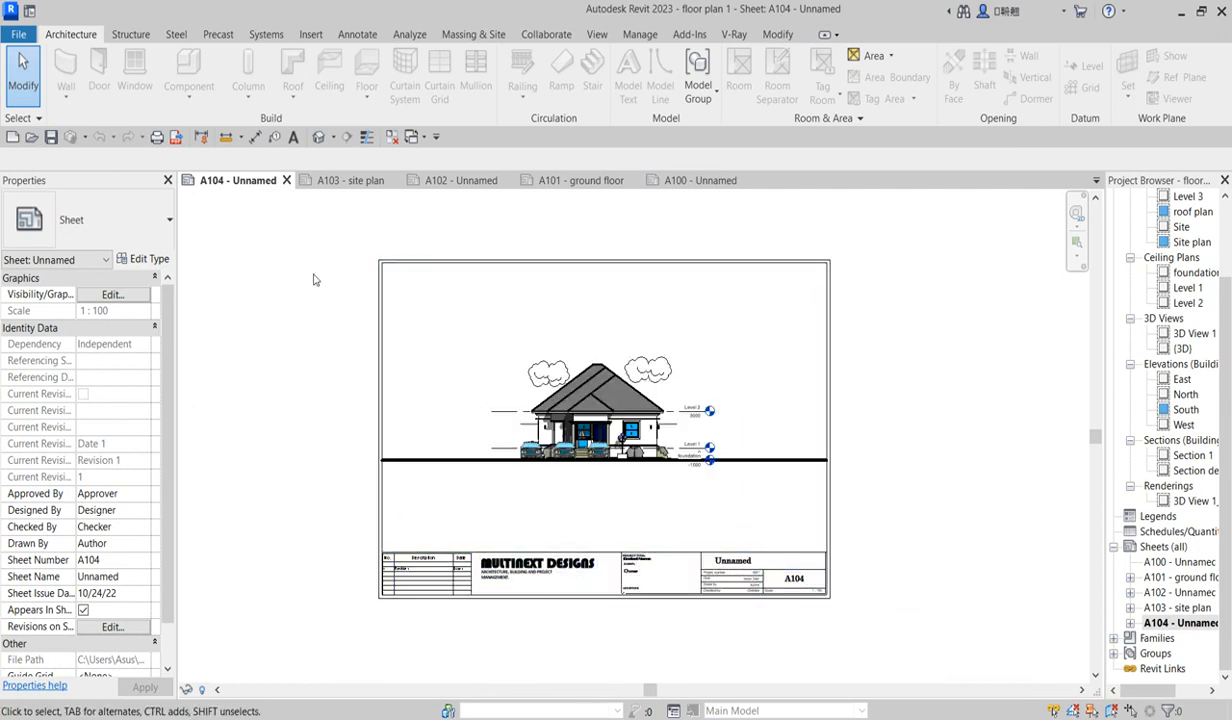
mouse_move(906, 434)
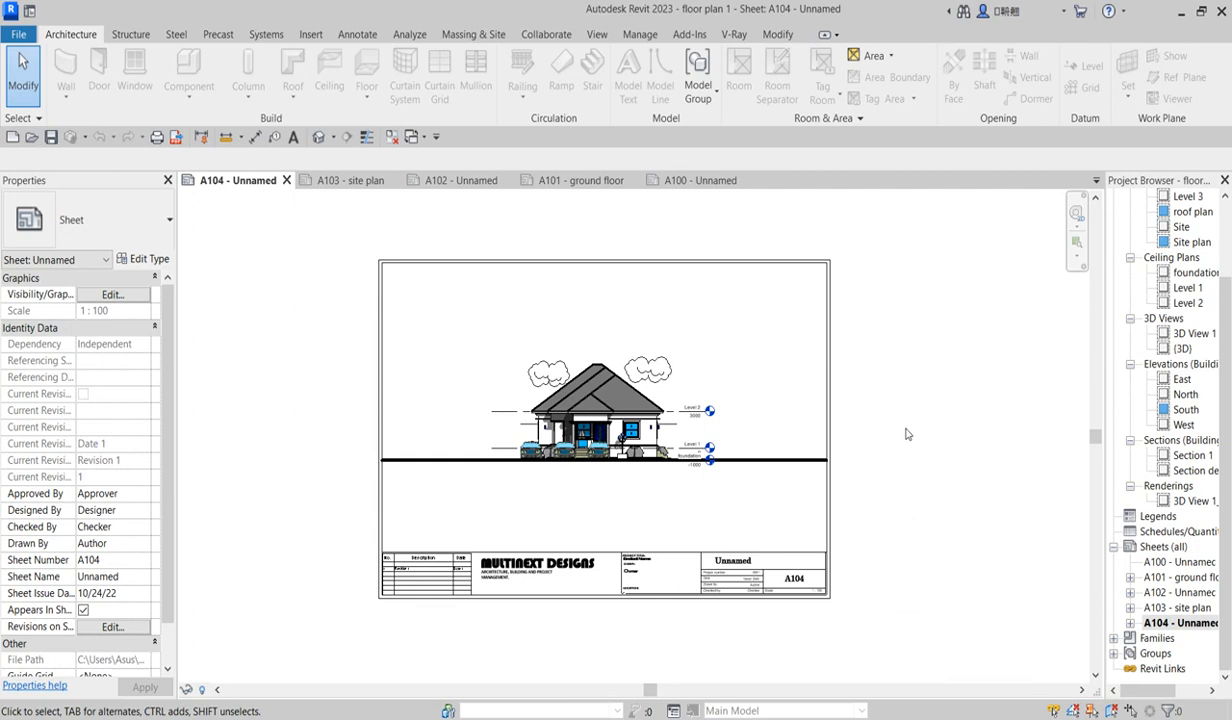
mouse_move(890, 434)
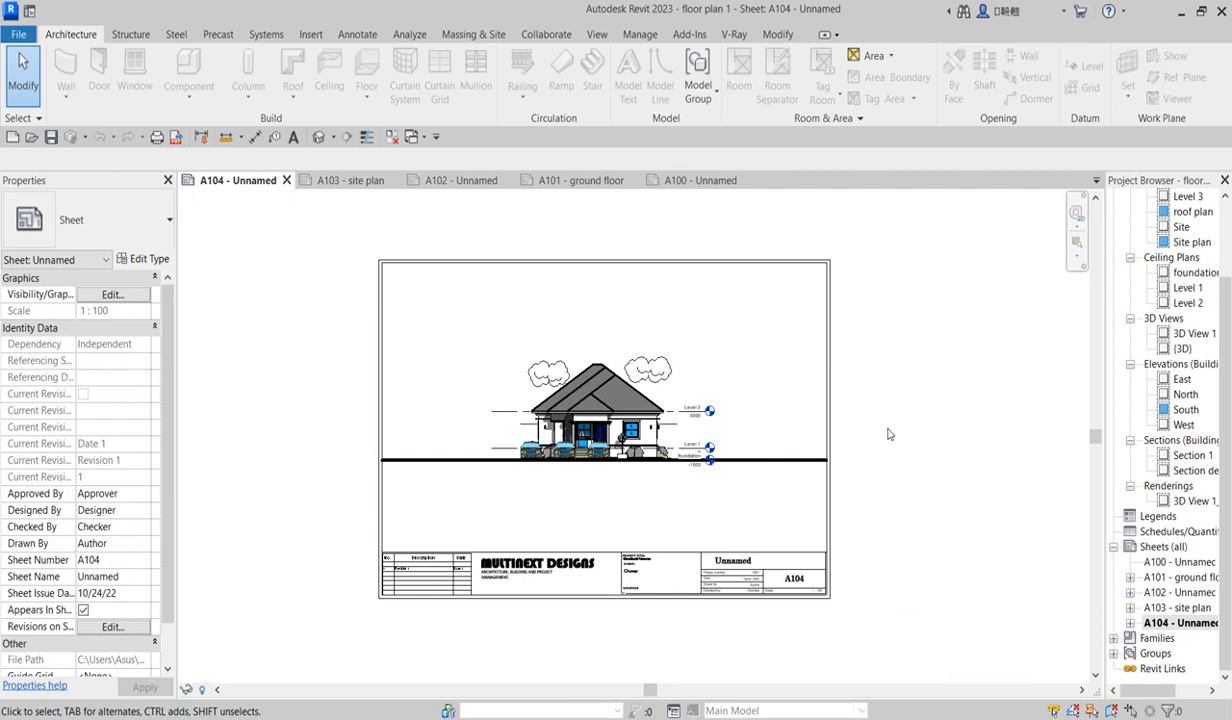
mouse_move(626, 512)
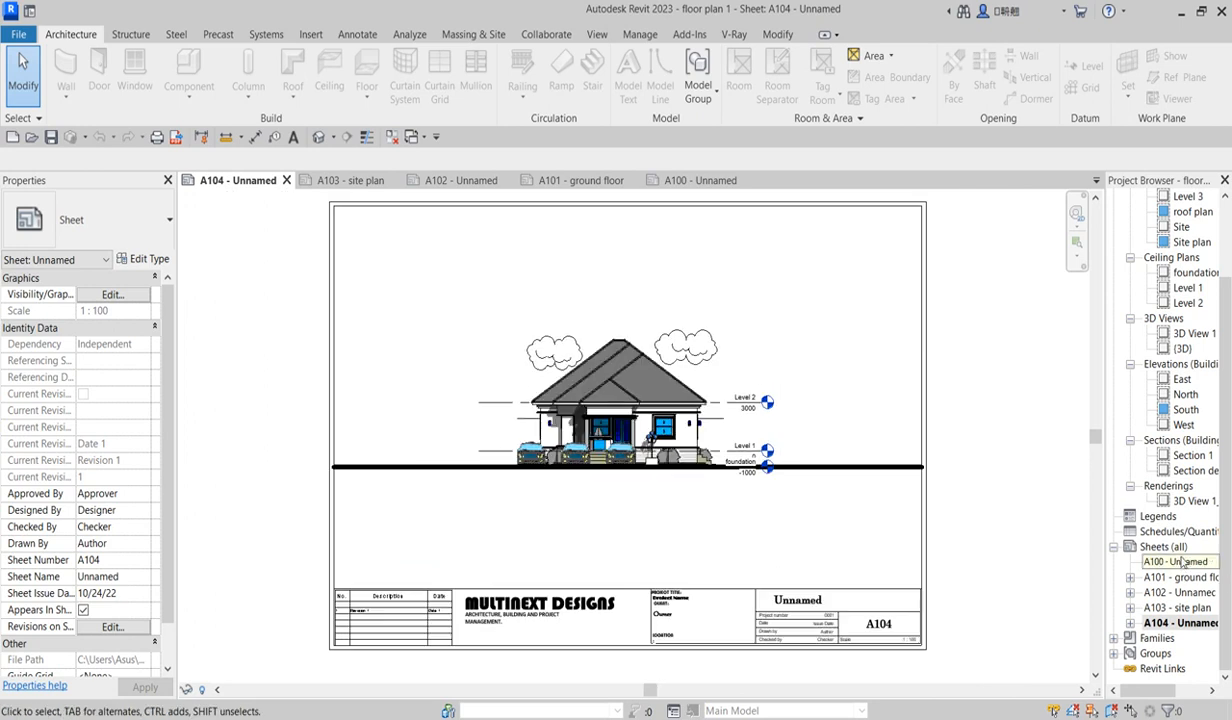
- Browse sheets A100, A102 and A104 from the Project Browser
double_click(1176, 562)
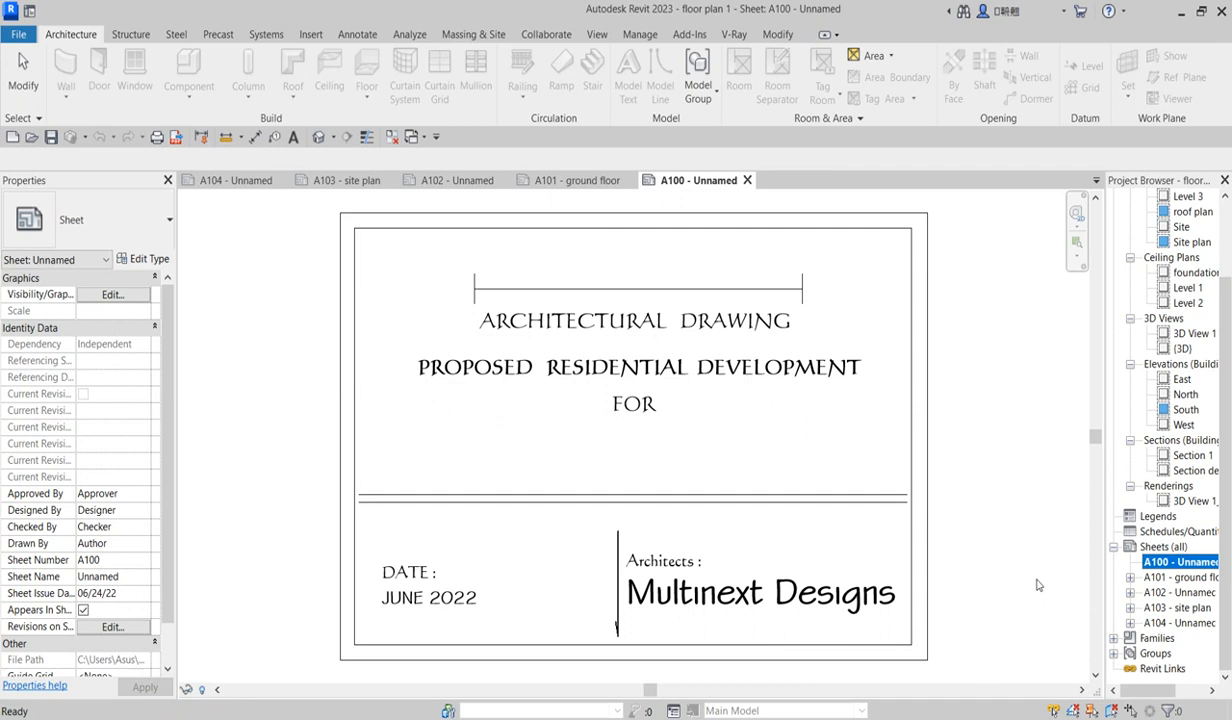
mouse_move(800, 544)
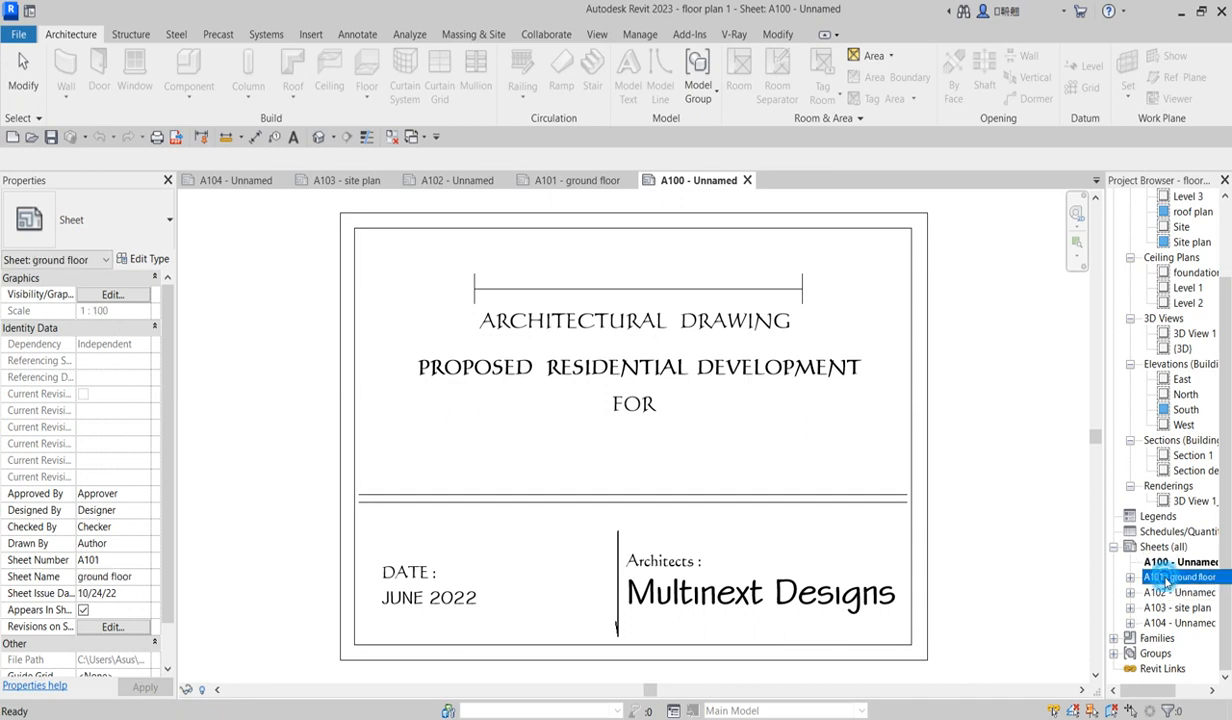
double_click(1178, 592)
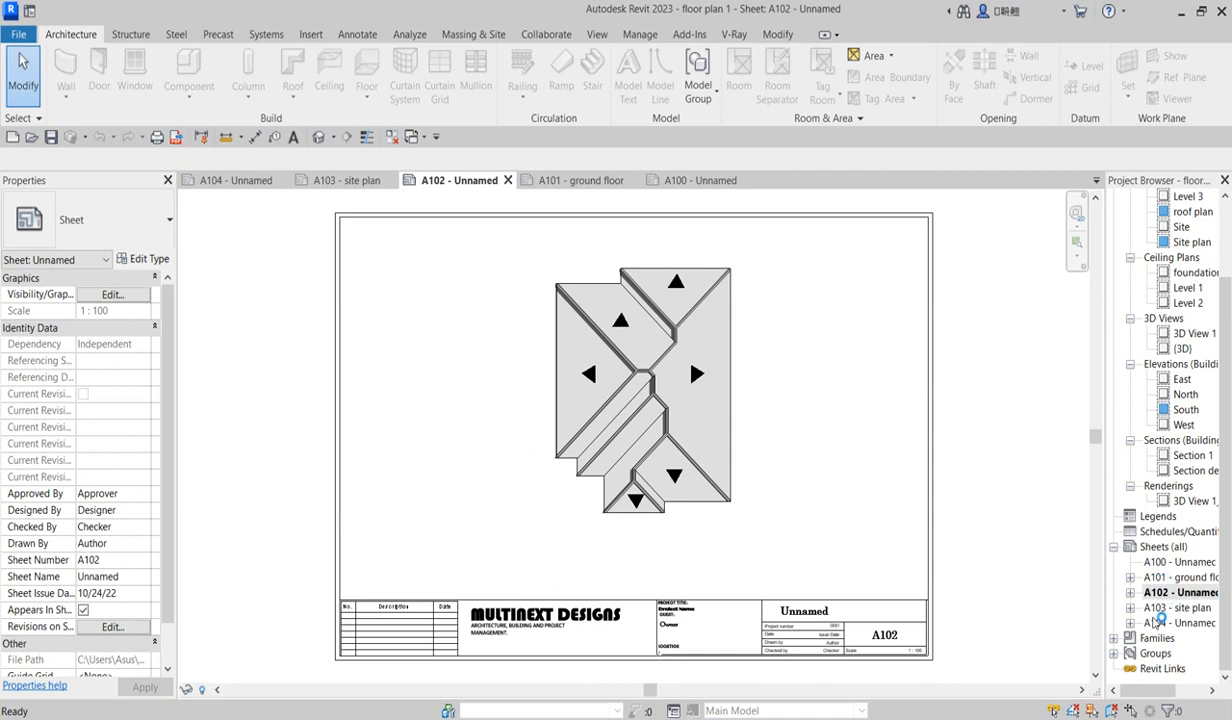
click(1176, 604)
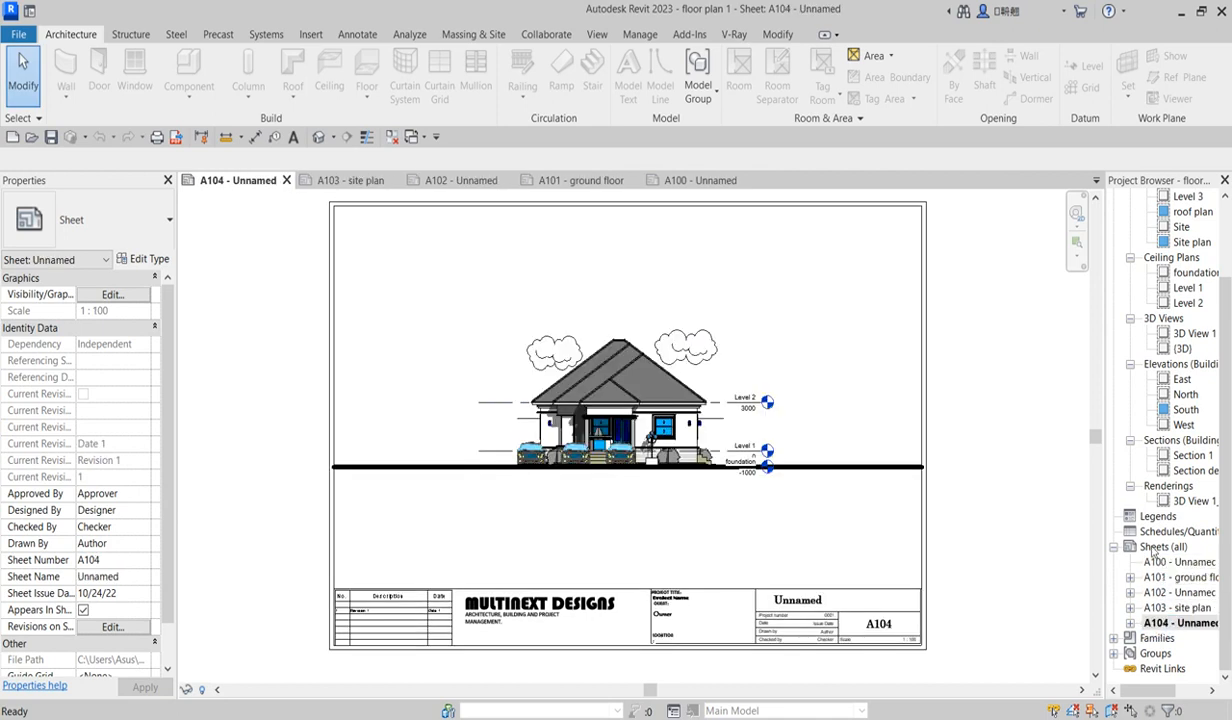
- Create new sheet A105 with the A3 title block from Sheets (all)
right_click(1166, 546)
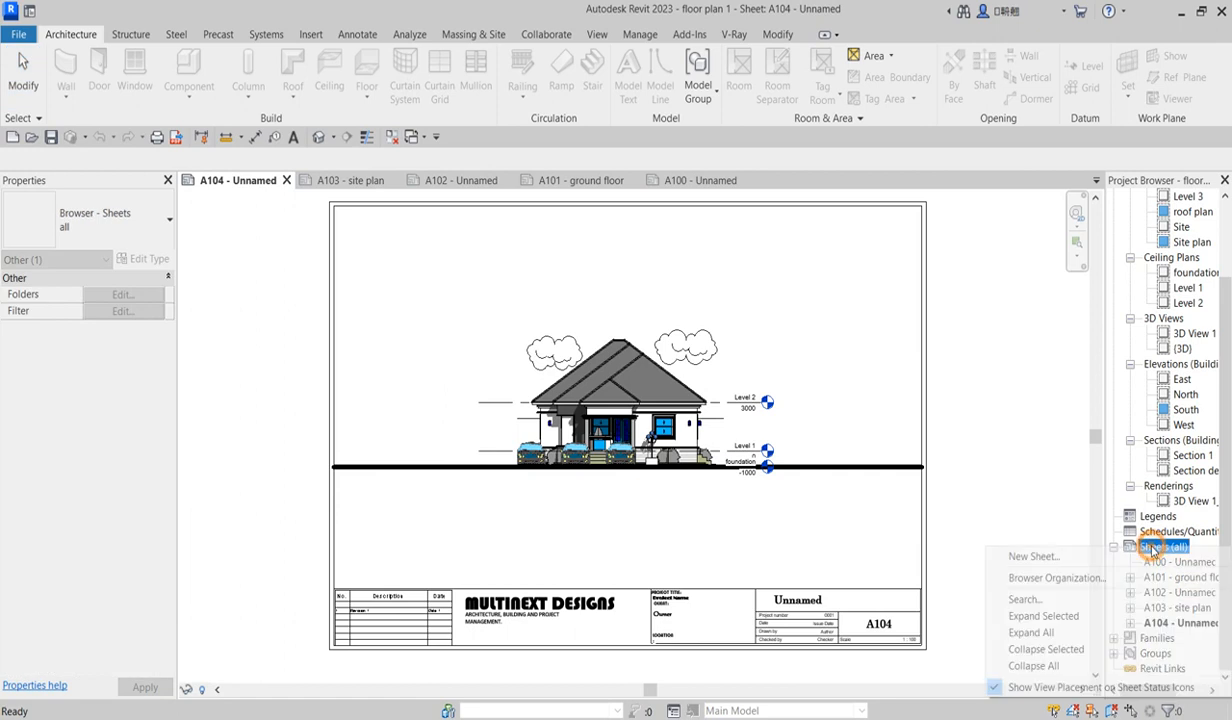
click(1032, 556)
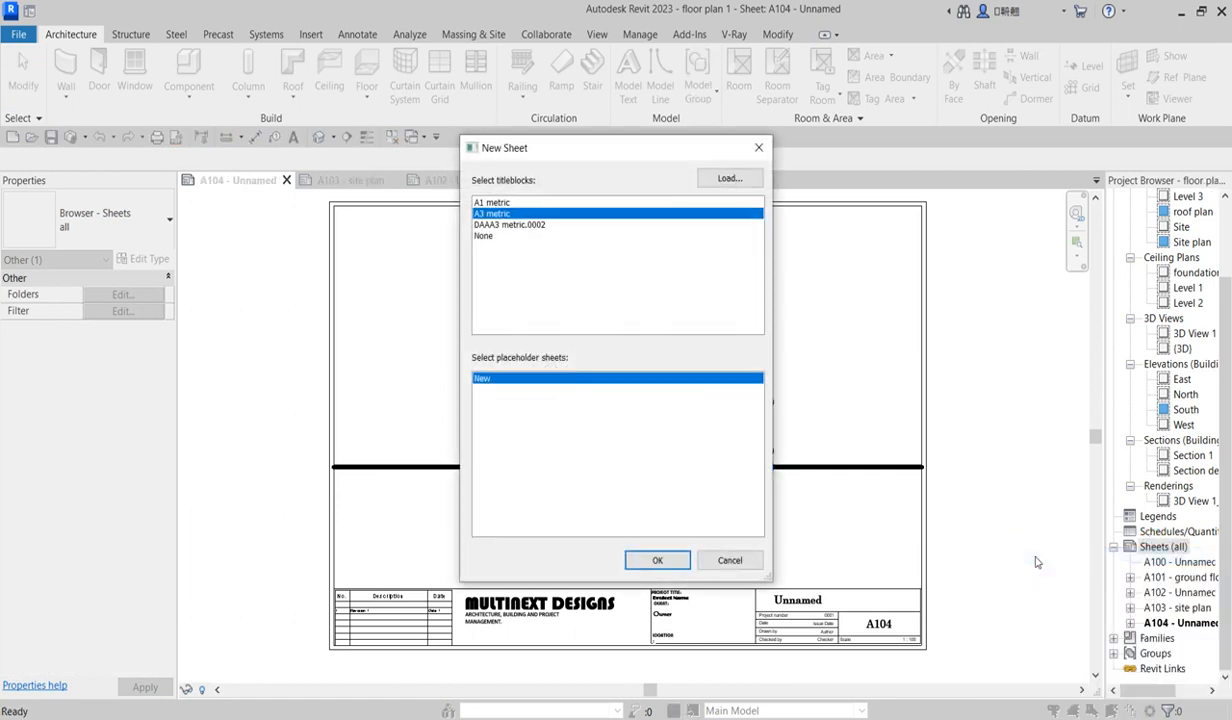
mouse_move(500, 236)
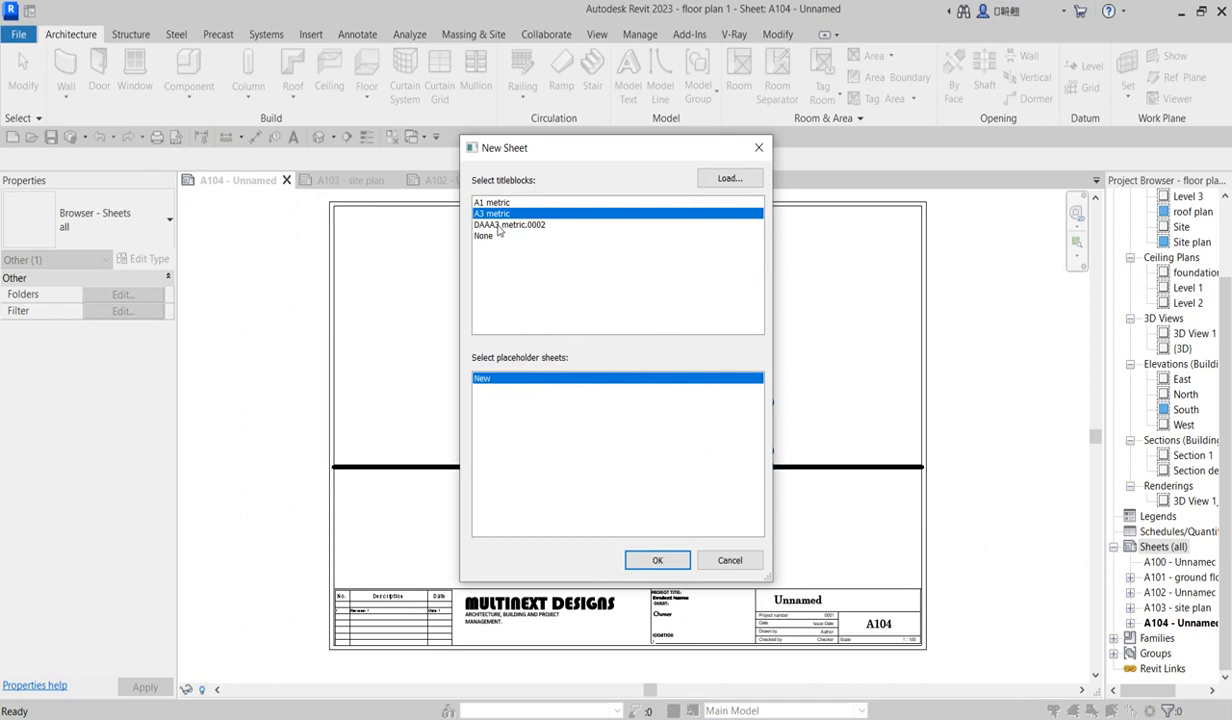
mouse_move(524, 232)
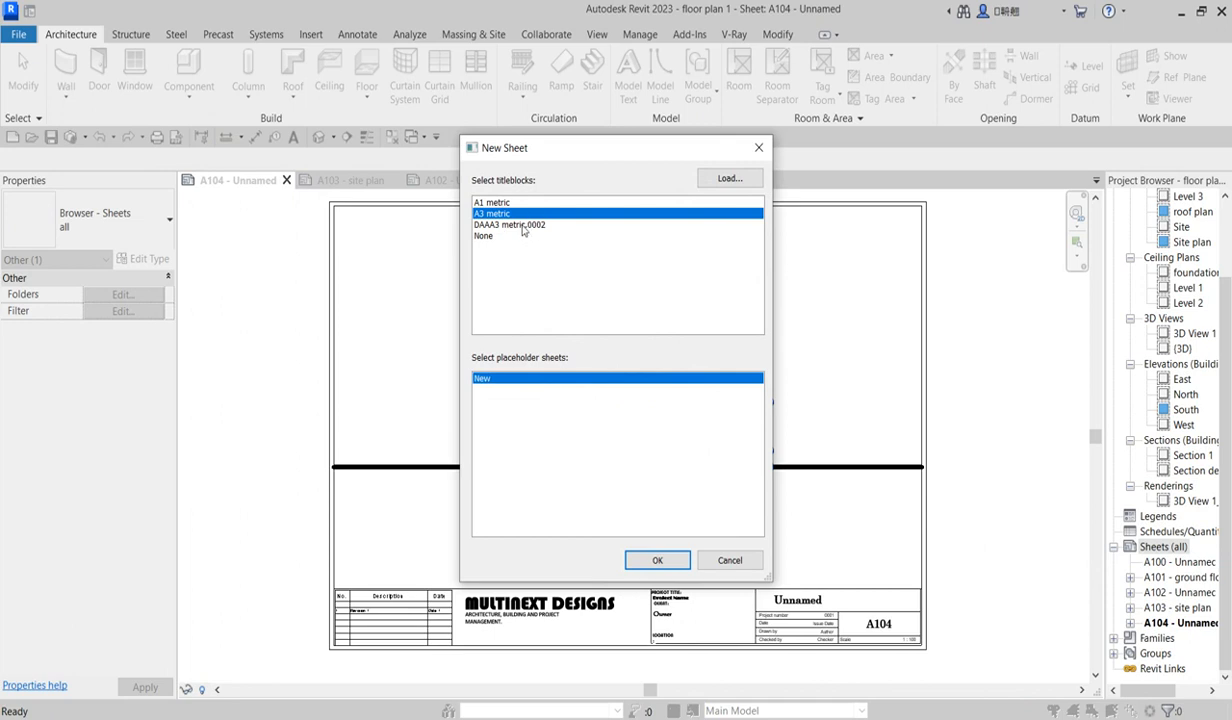
click(516, 224)
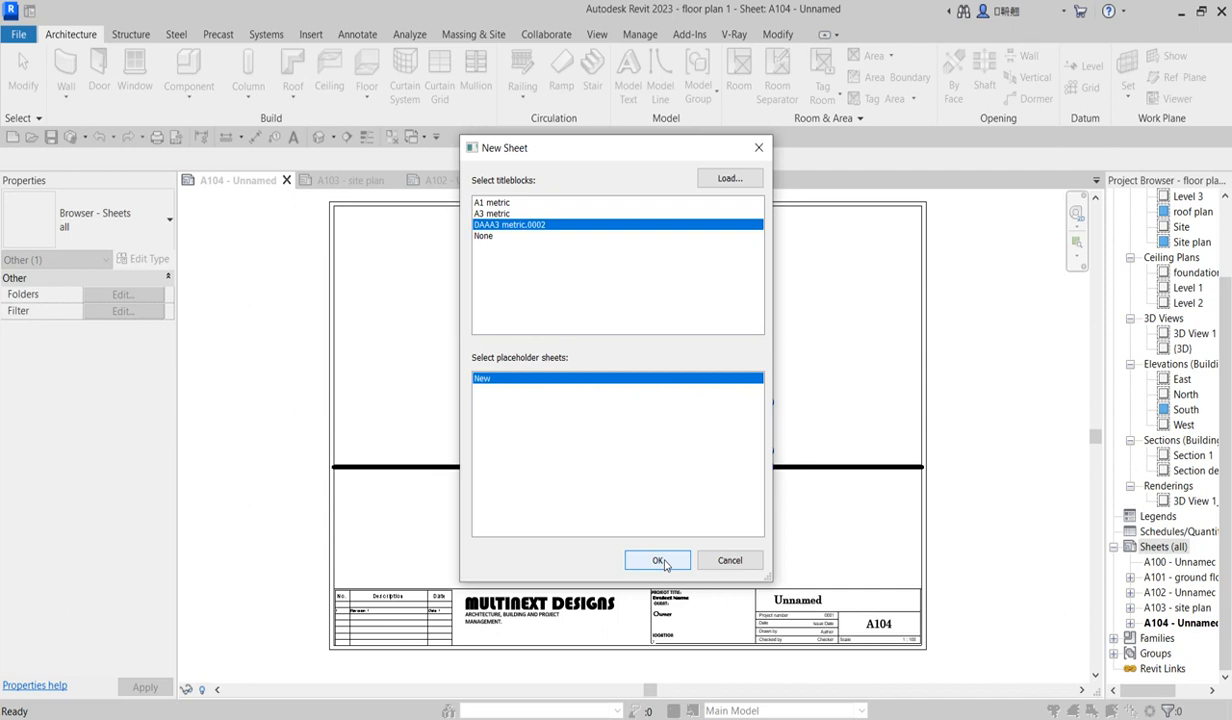
click(658, 560)
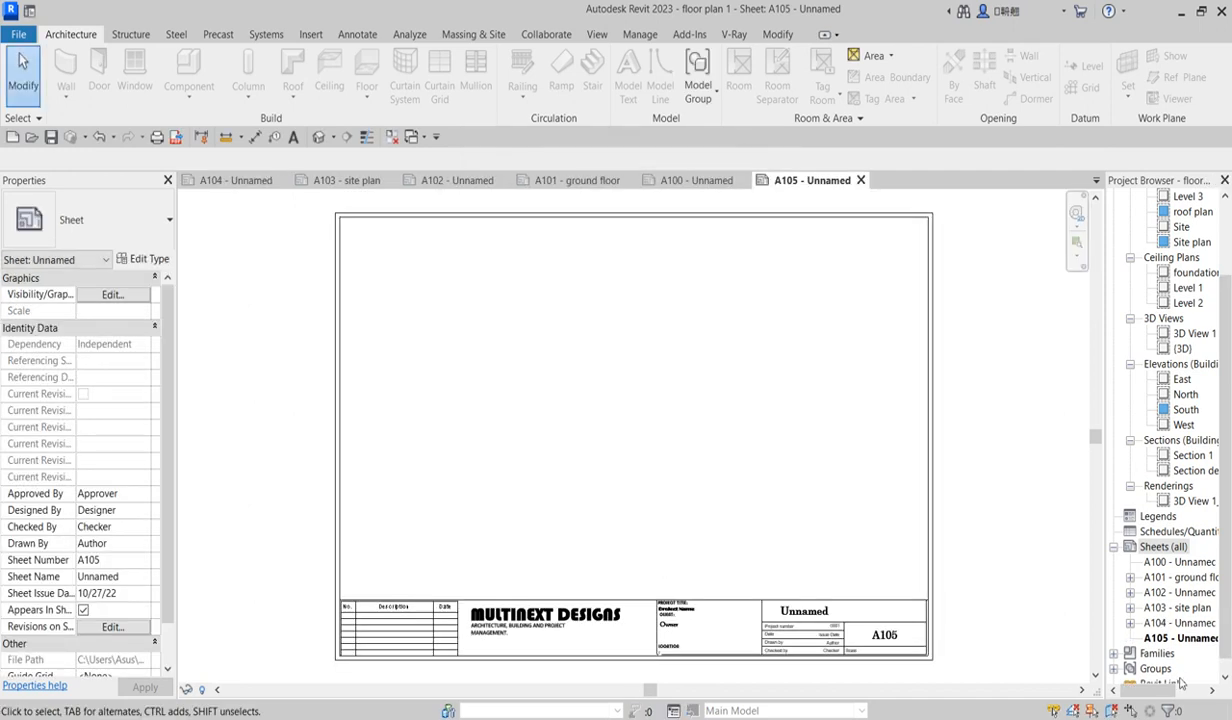
- Place the East elevation view as a viewport on sheet A105
click(1176, 362)
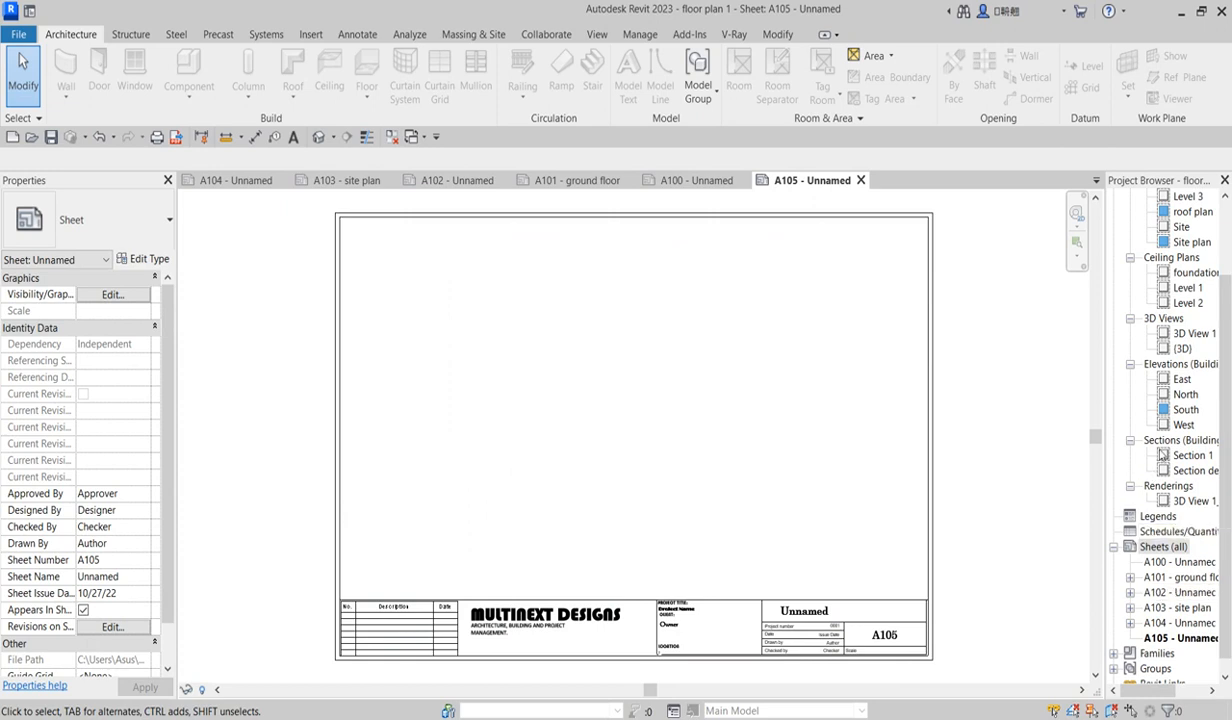
mouse_move(1176, 426)
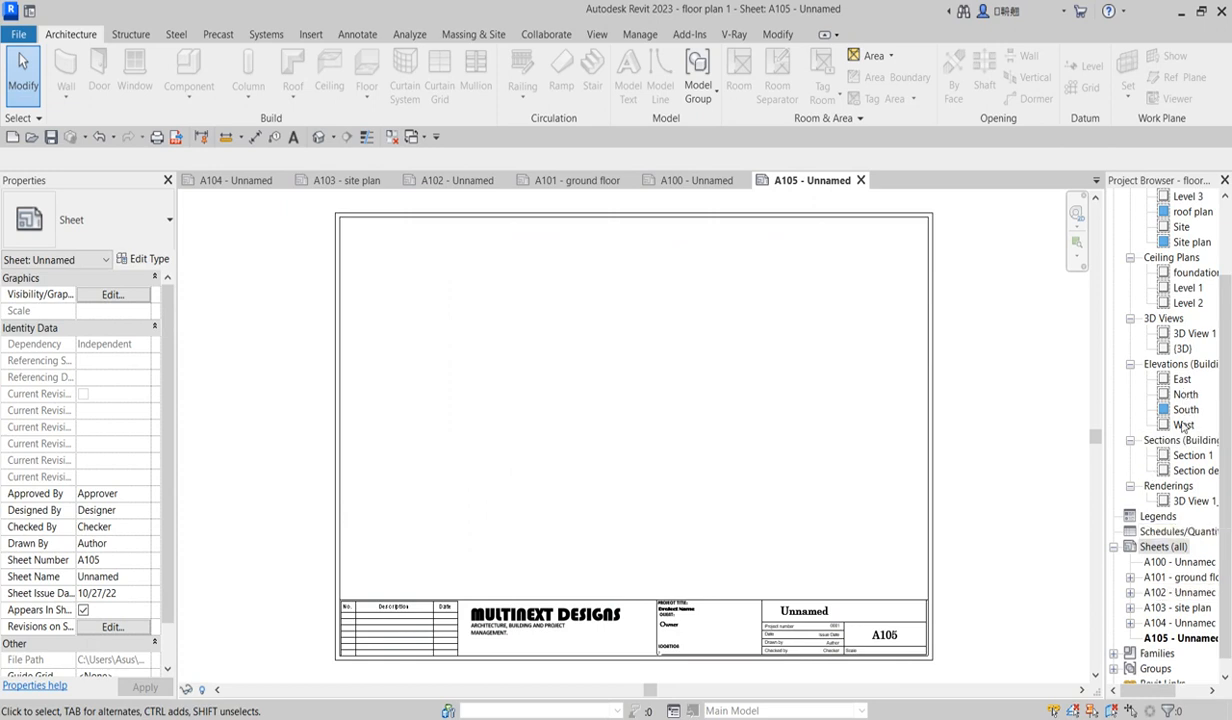
mouse_move(1182, 380)
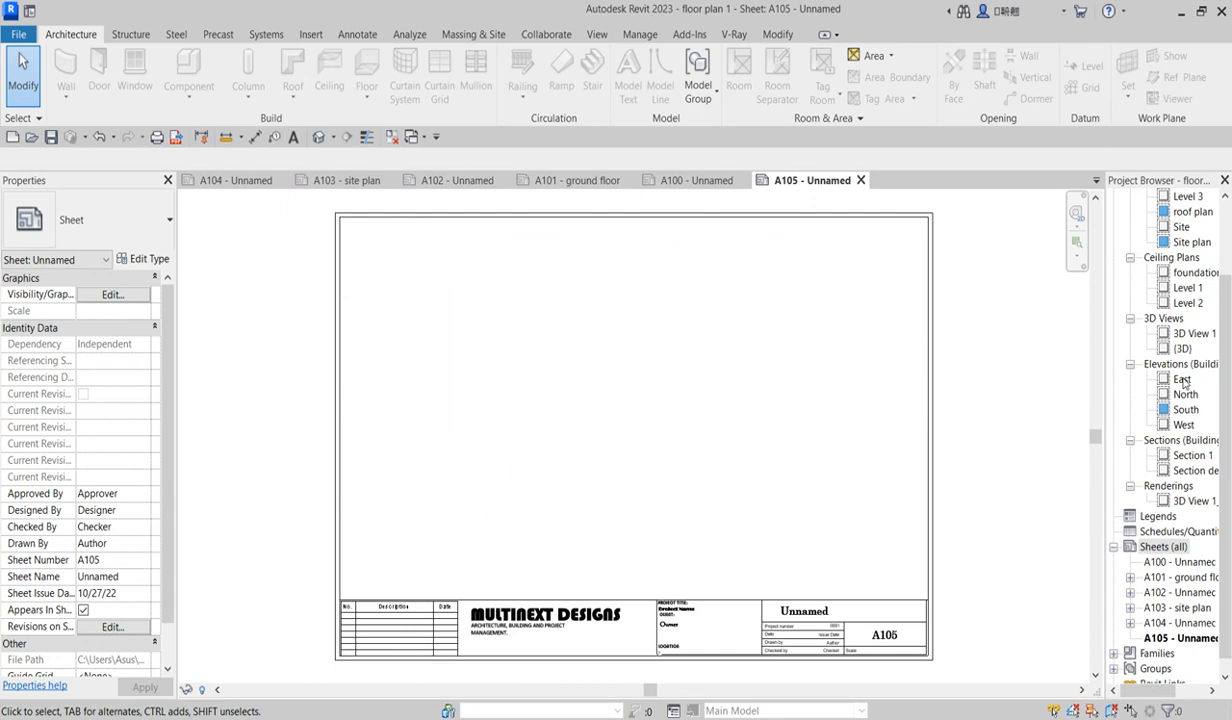
click(1180, 380)
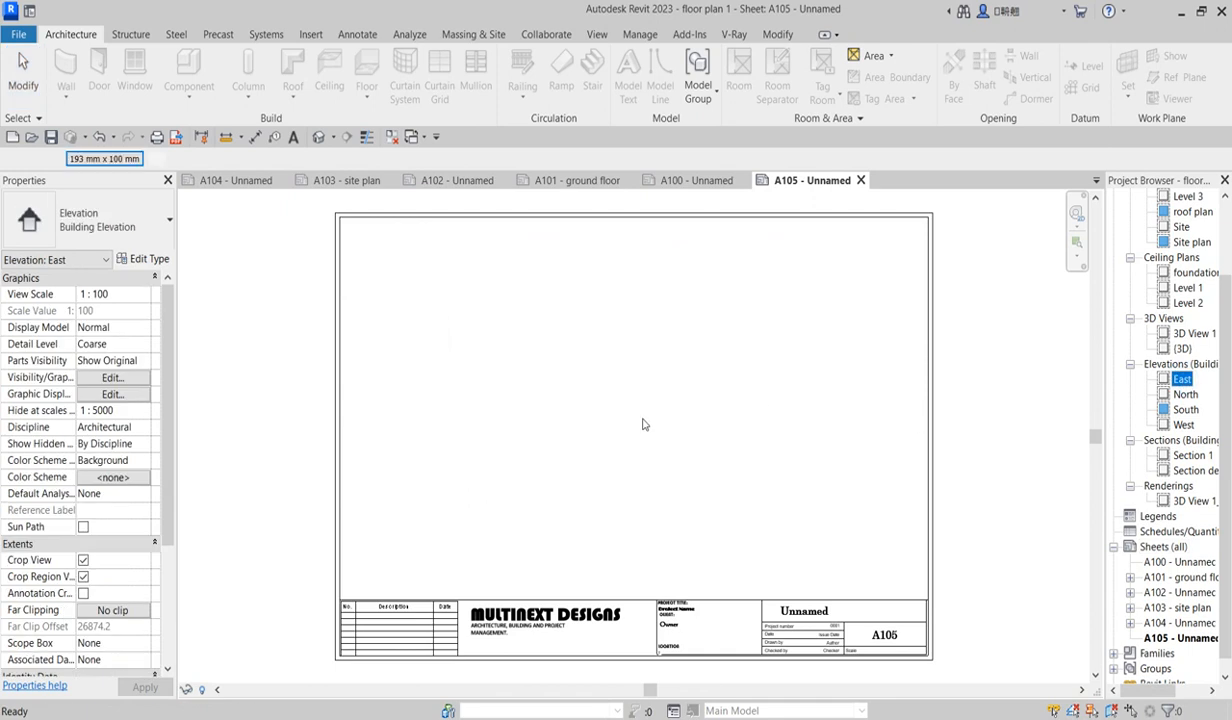
click(644, 424)
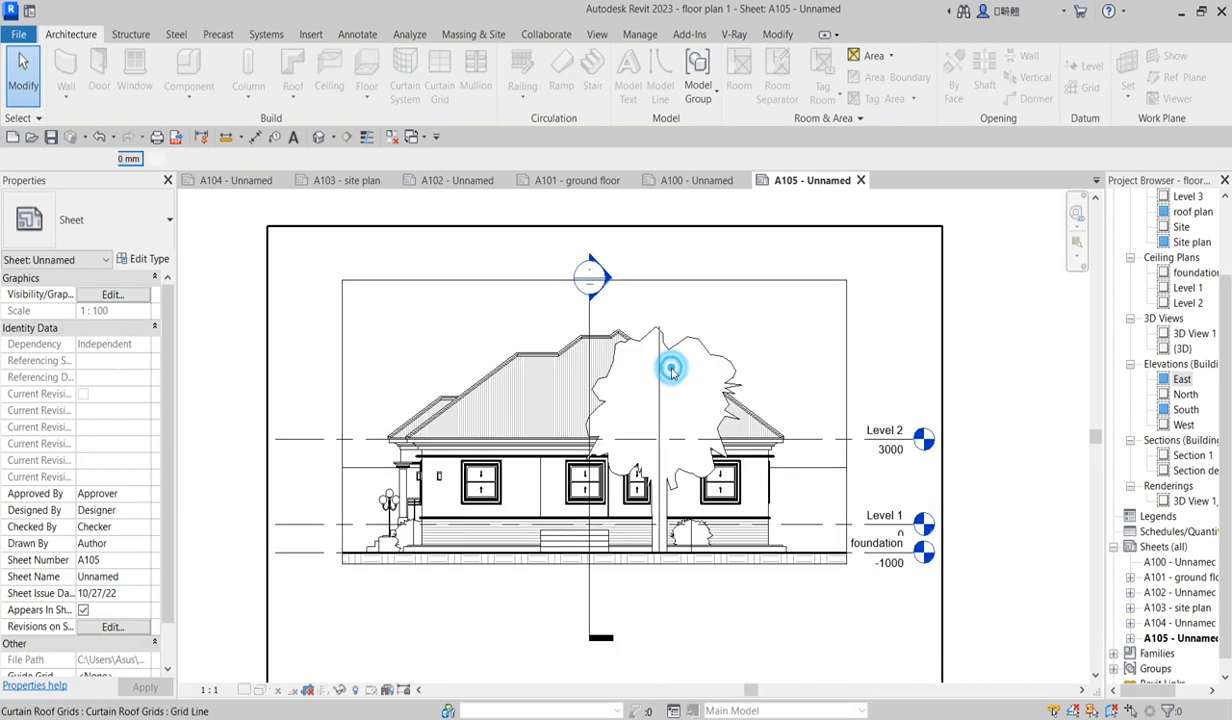
- Hide the tree in the East elevation viewport and deactivate the view
click(670, 370)
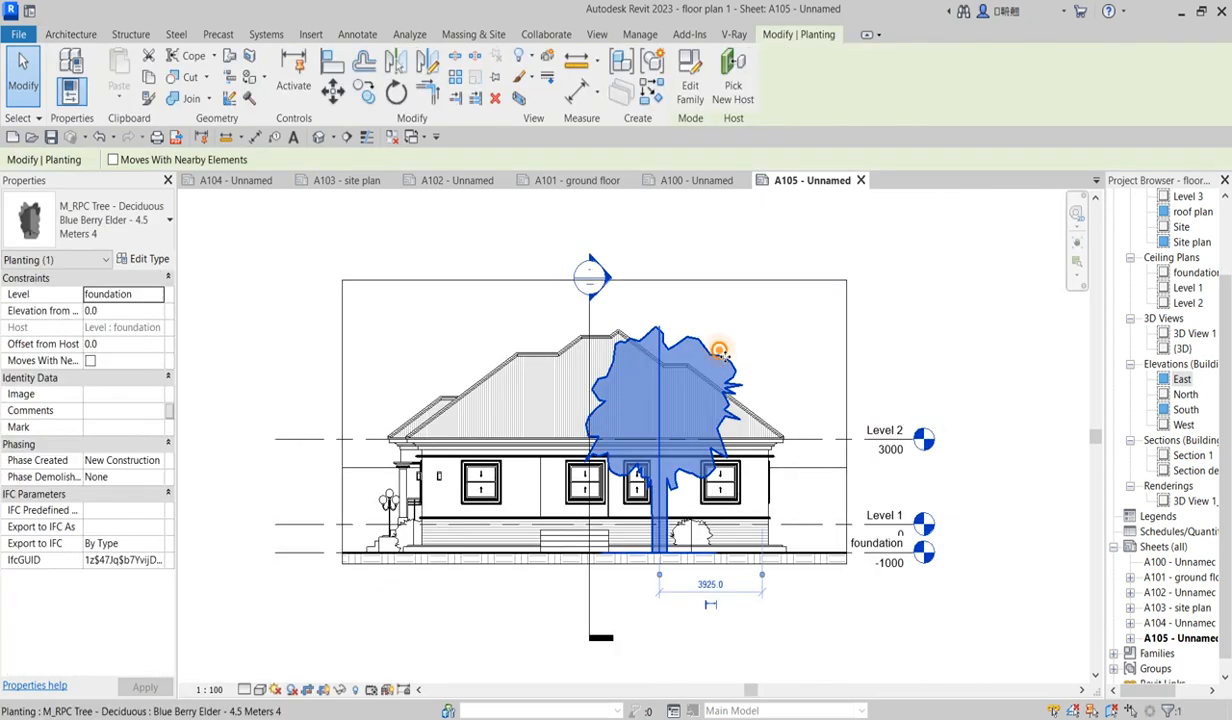
right_click(718, 348)
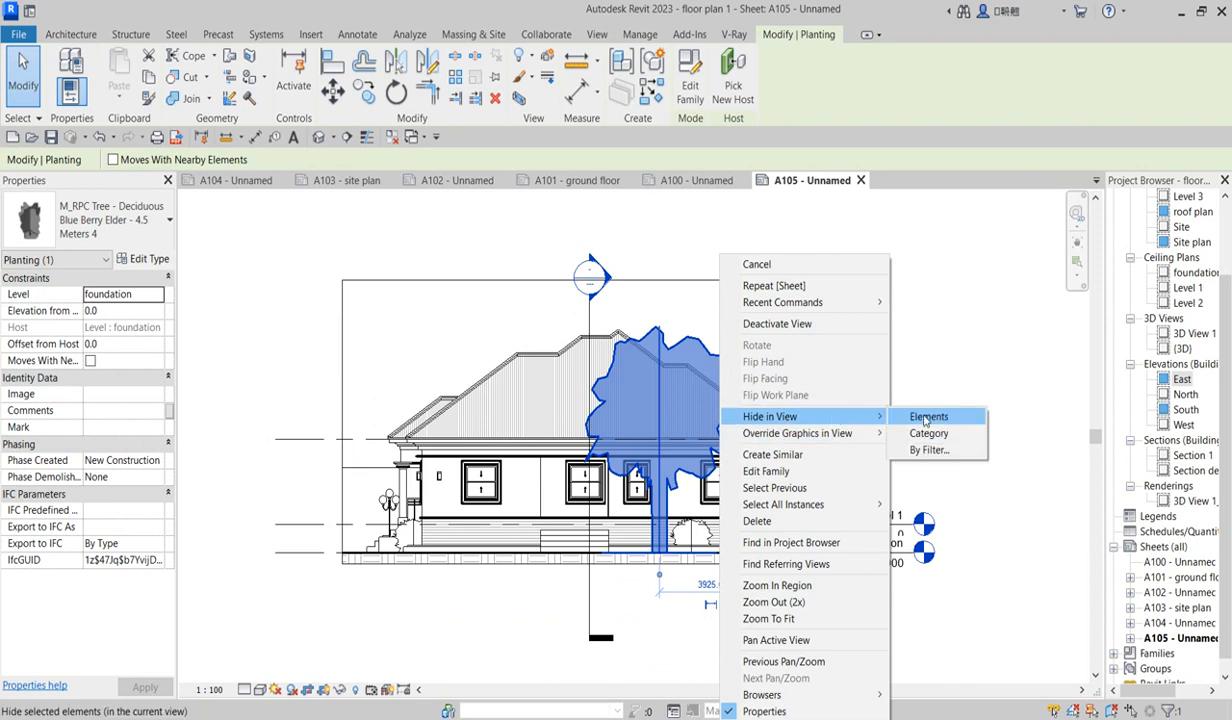
click(928, 416)
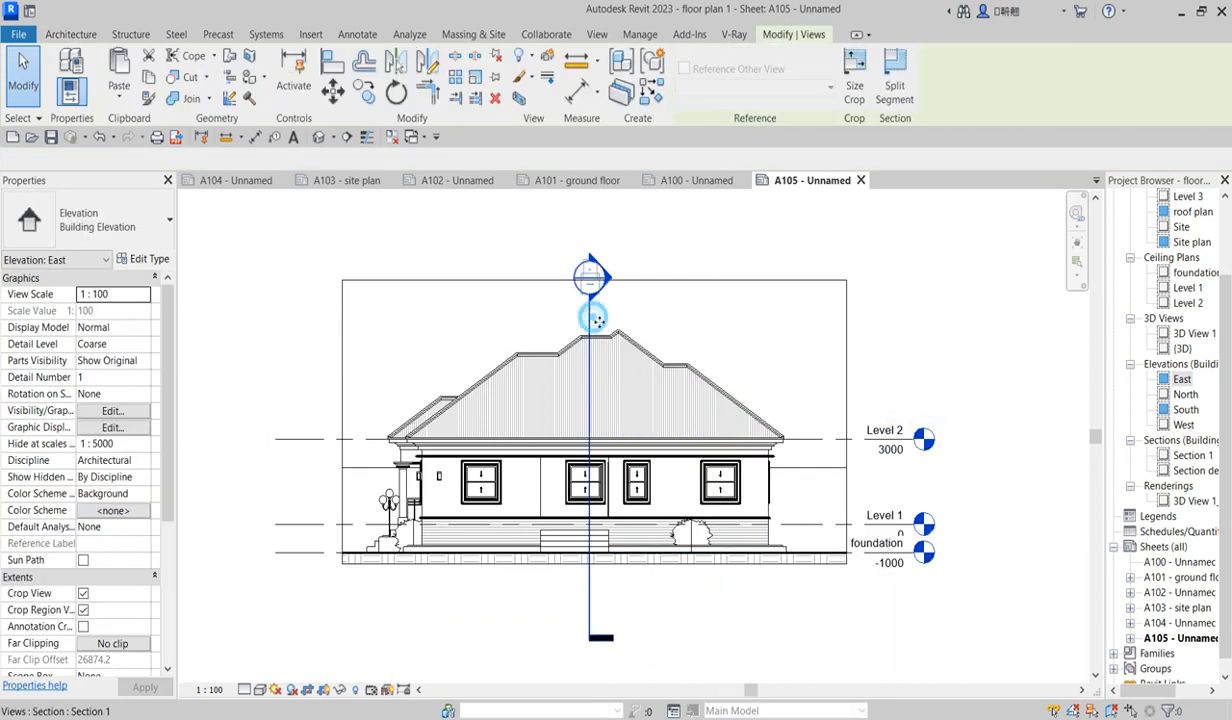
right_click(592, 318)
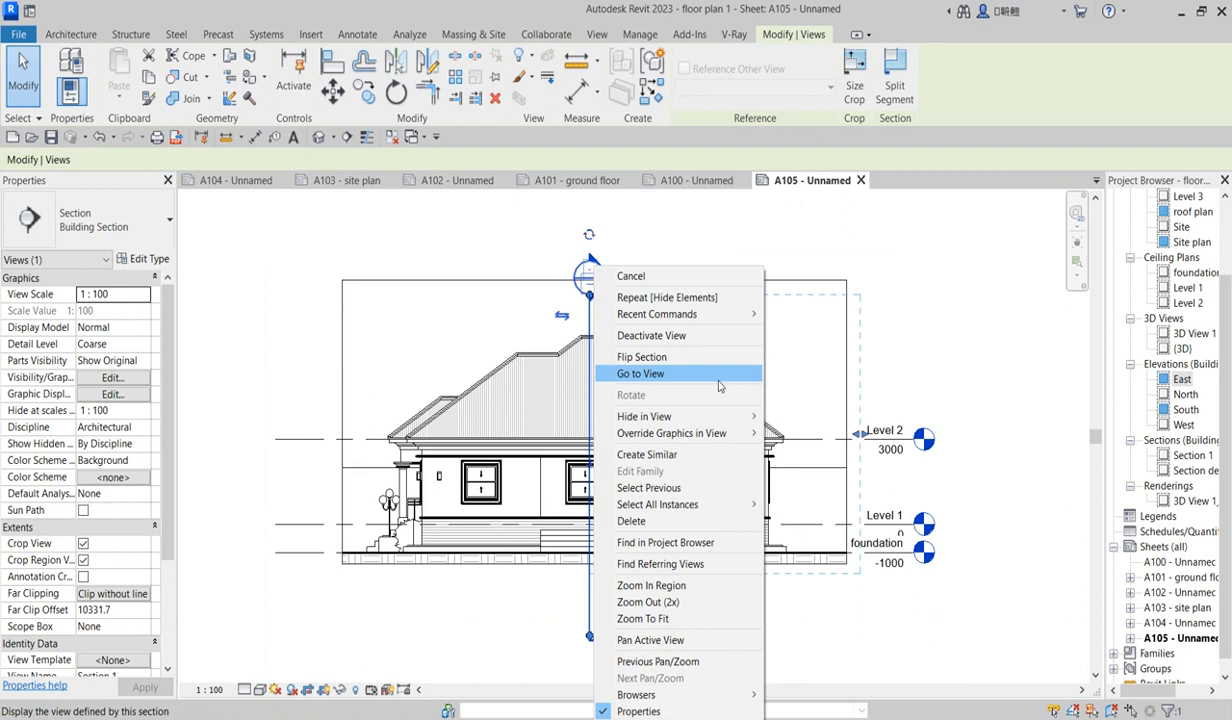
click(640, 374)
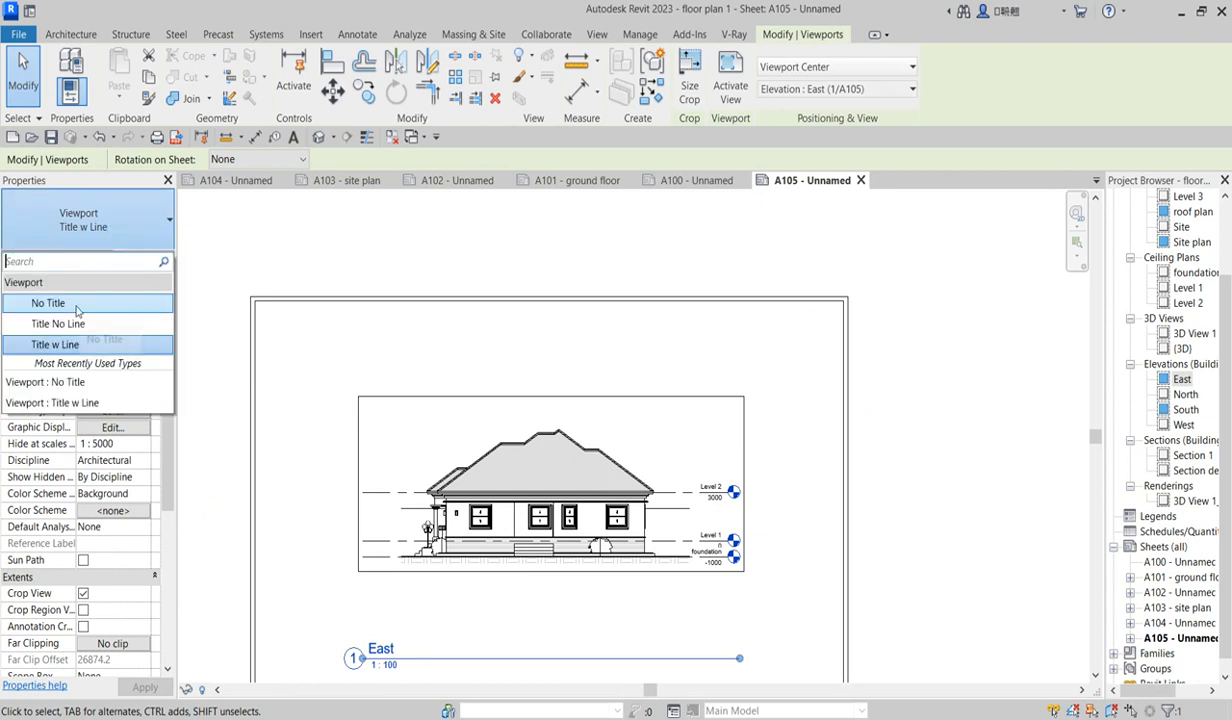
- Switch the East elevation viewport to the No Title type
click(48, 302)
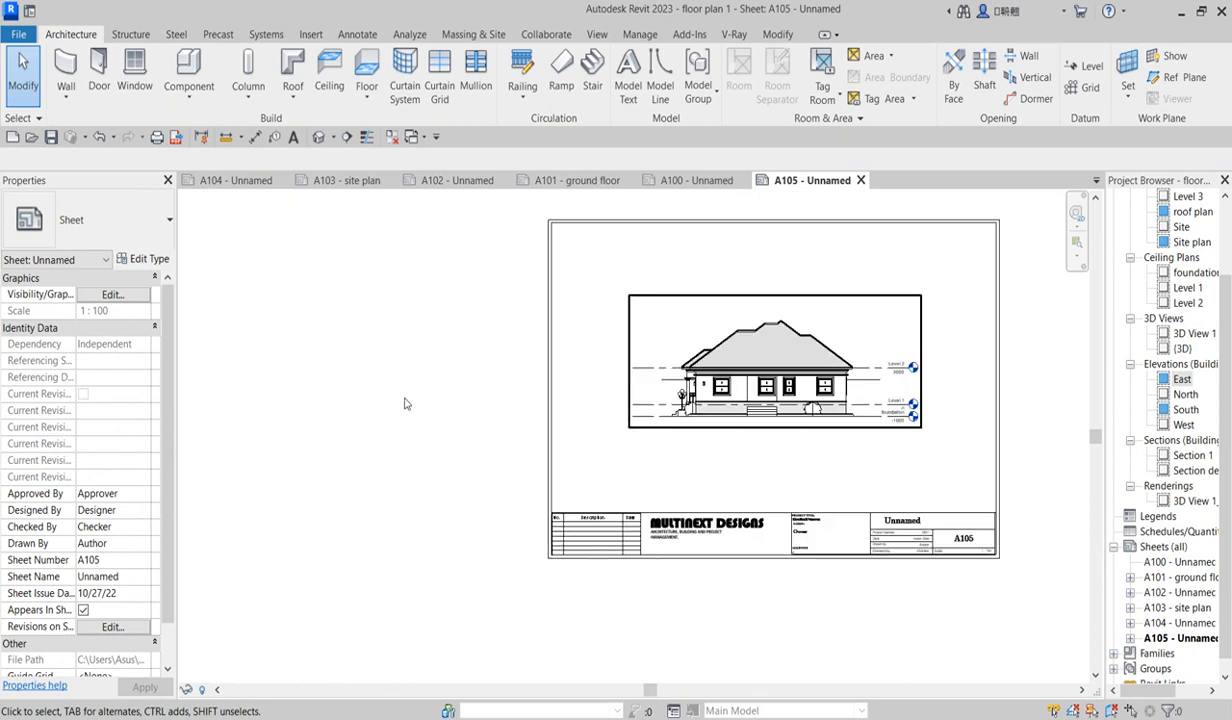
- Start printing to PDF with the range set to selected views/sheets
click(18, 32)
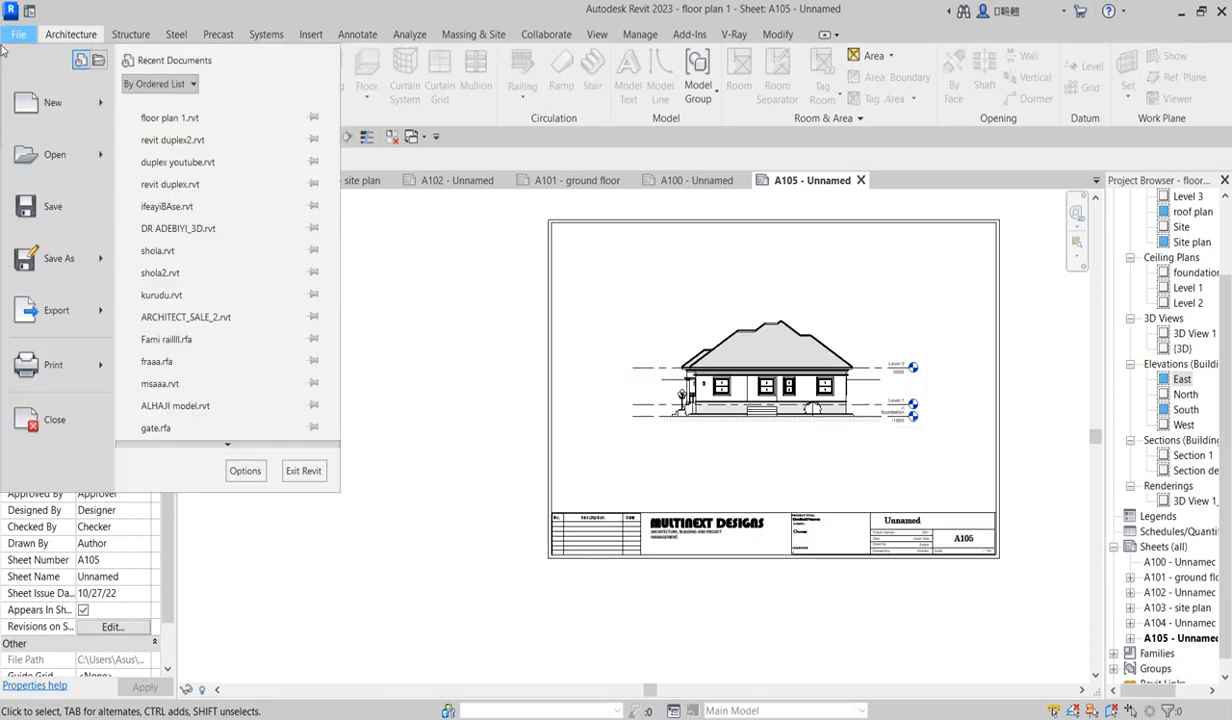
mouse_move(52, 364)
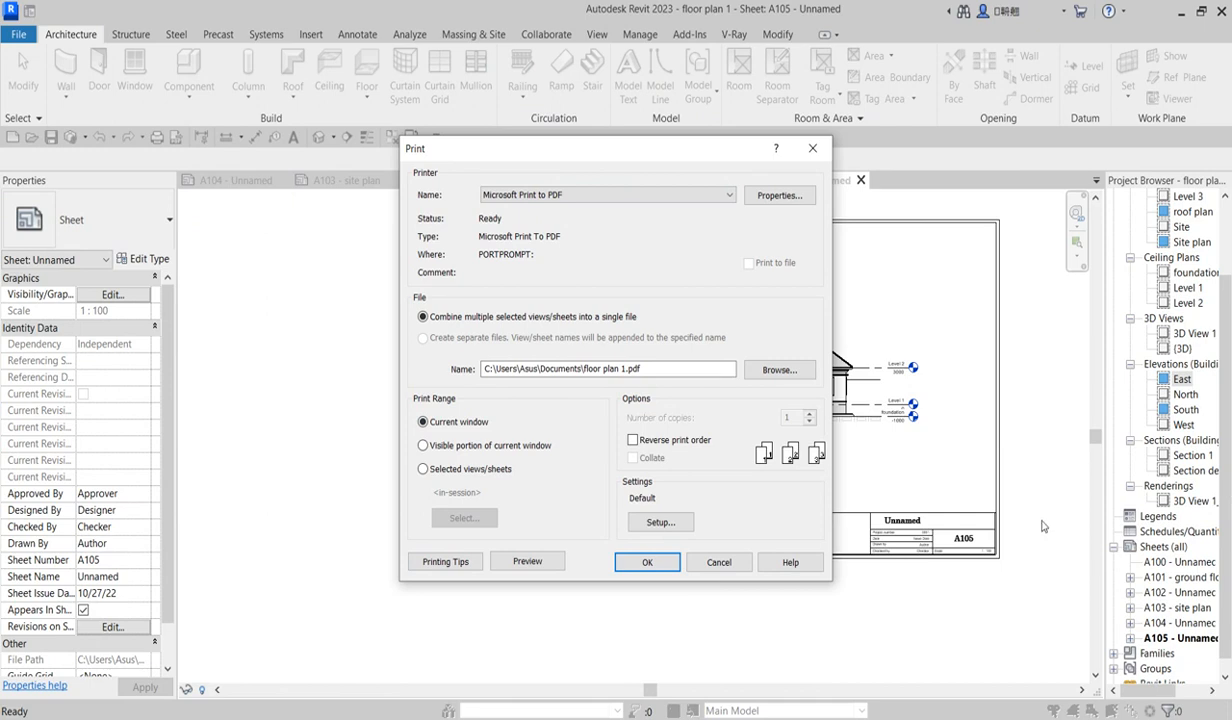
mouse_move(588, 542)
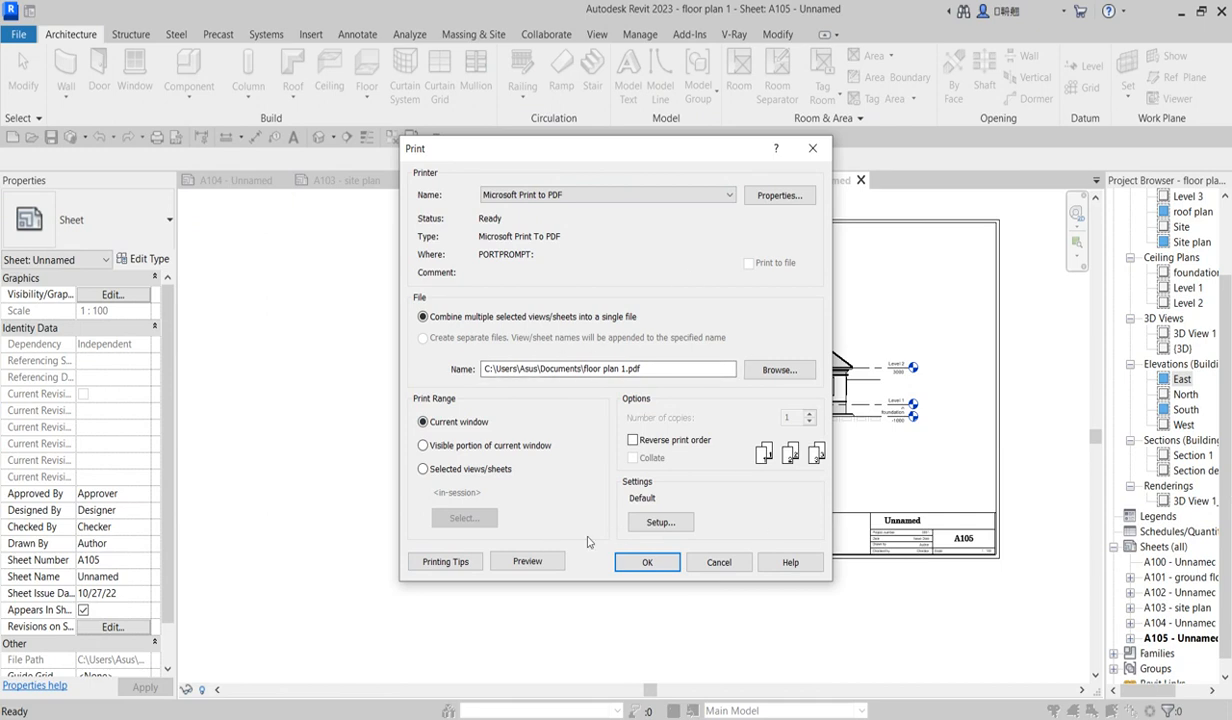
mouse_move(460, 472)
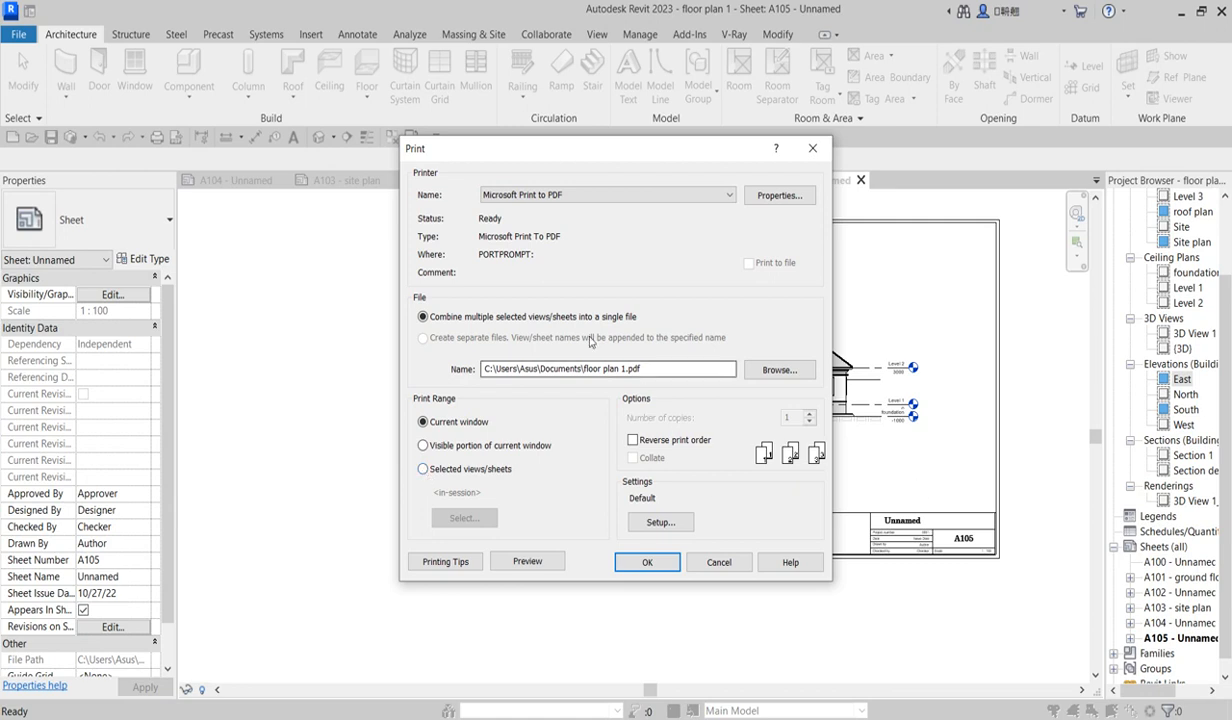
mouse_move(566, 404)
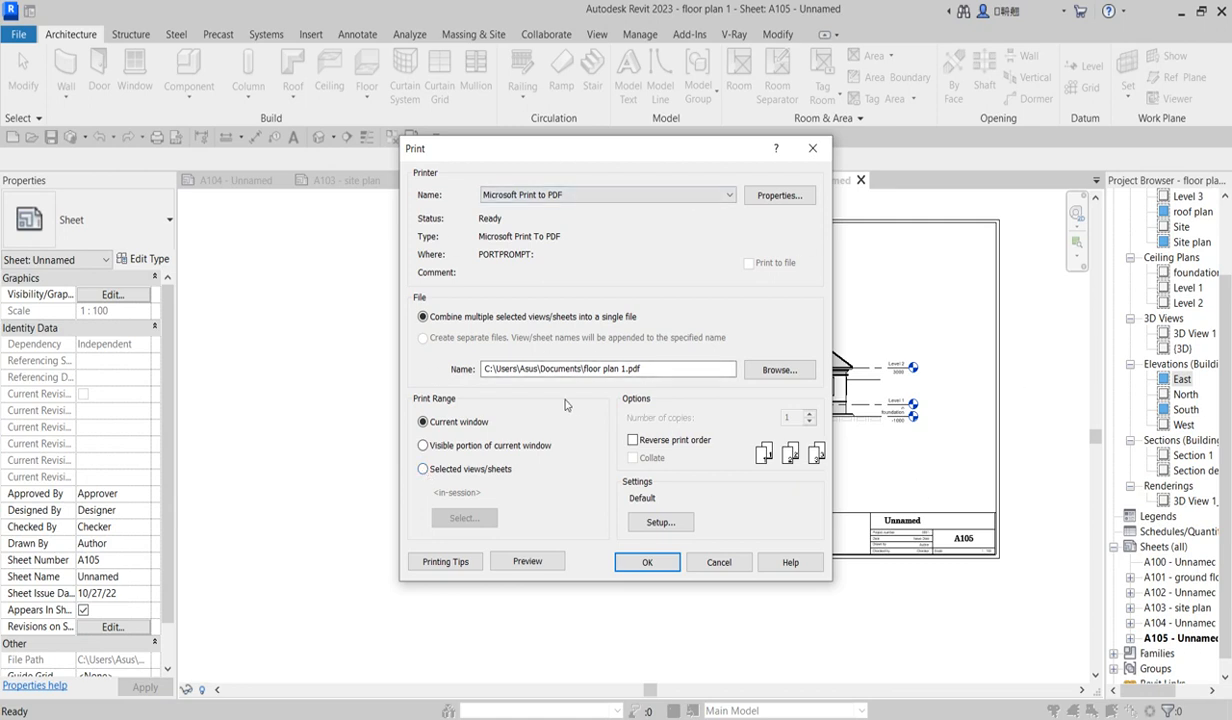
click(424, 472)
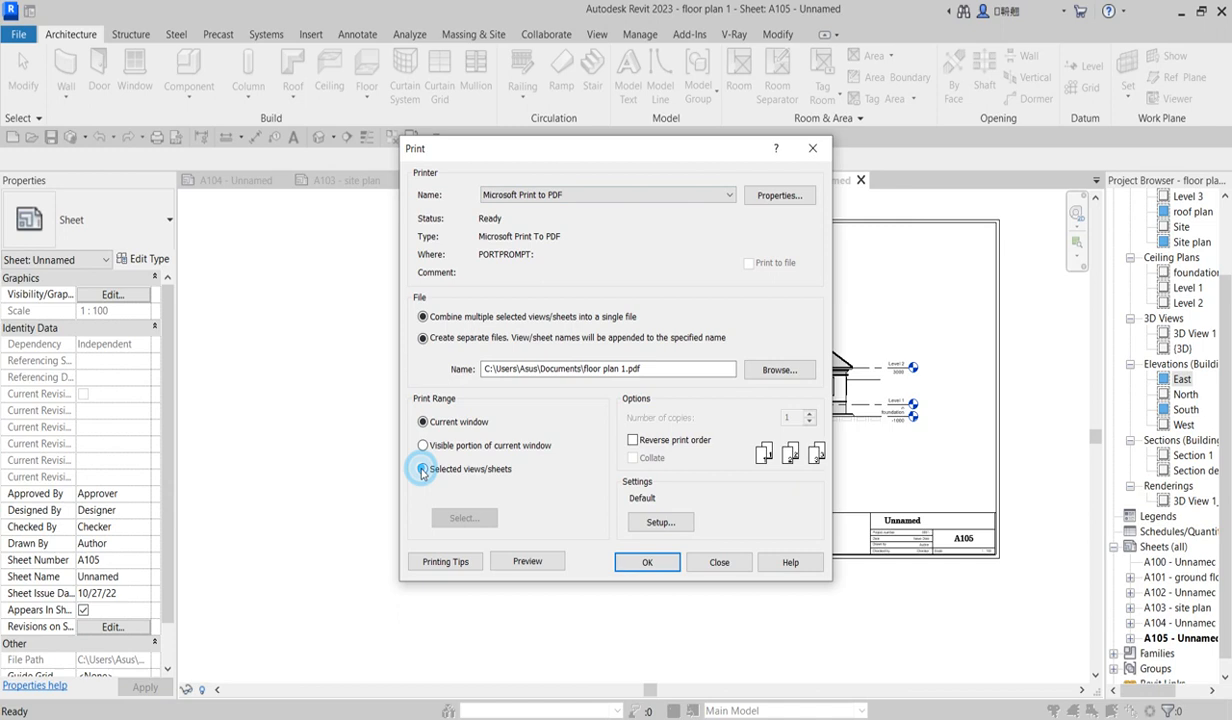
click(420, 468)
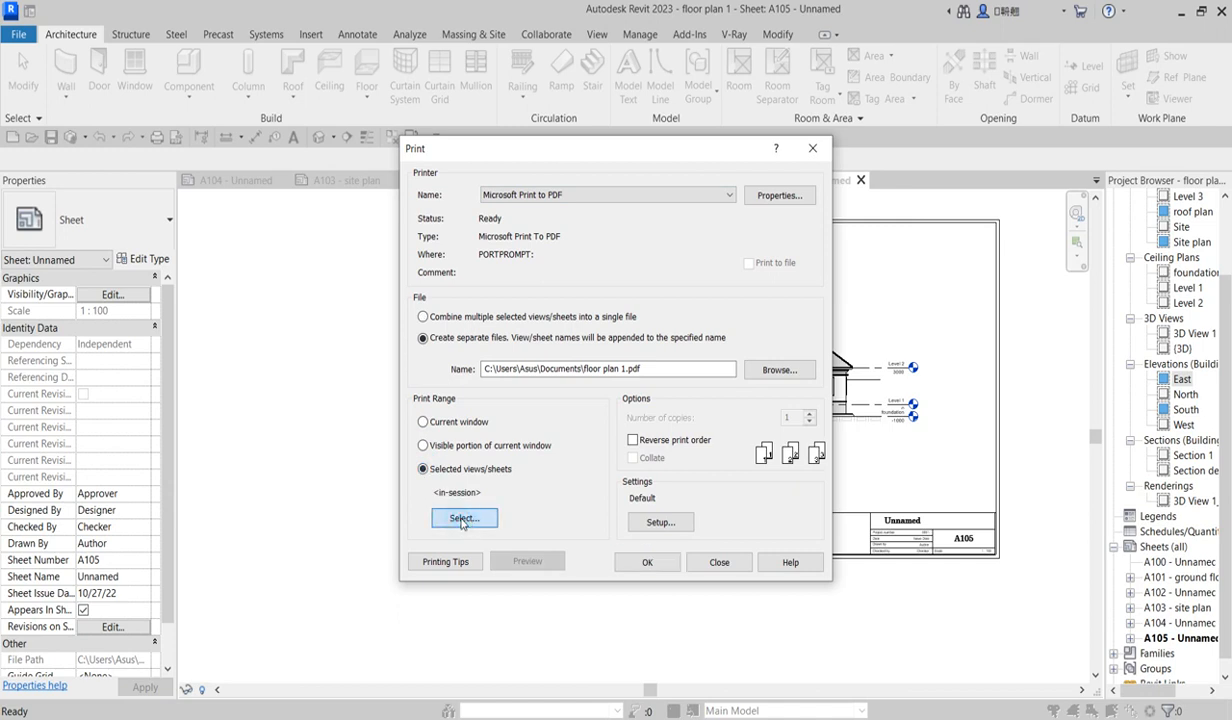
click(464, 518)
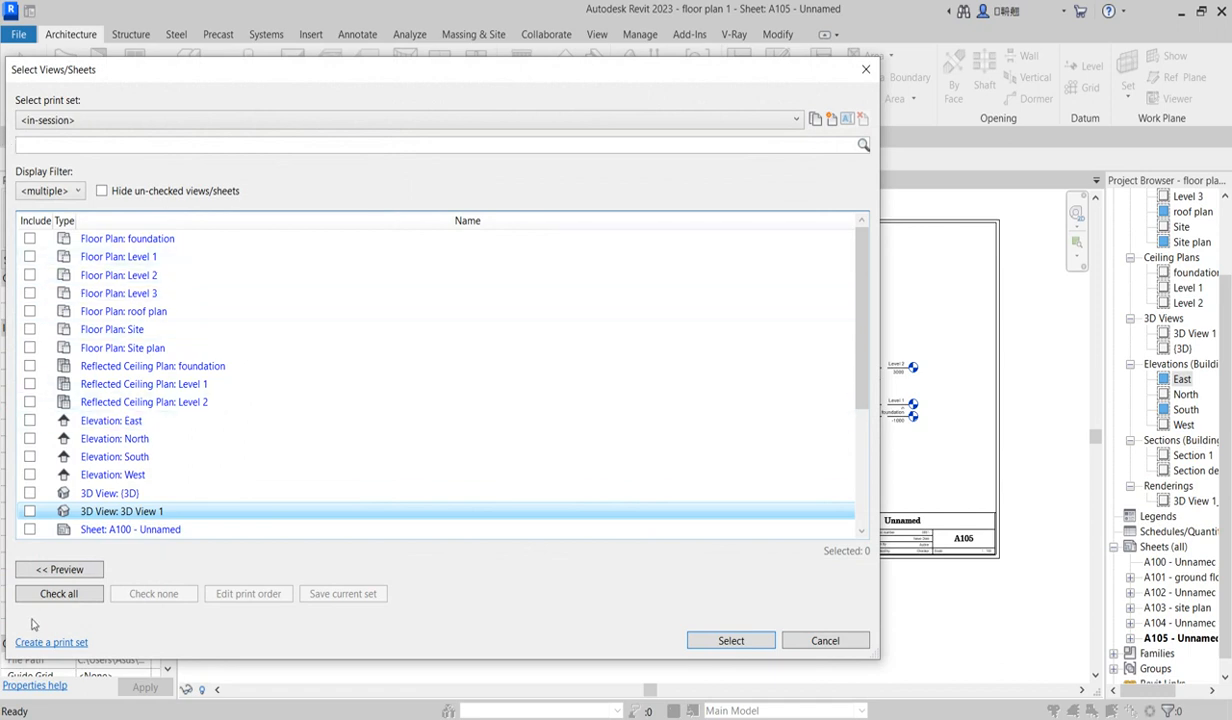
- Filter the list to sheets and select all six, A100 through A105
click(78, 190)
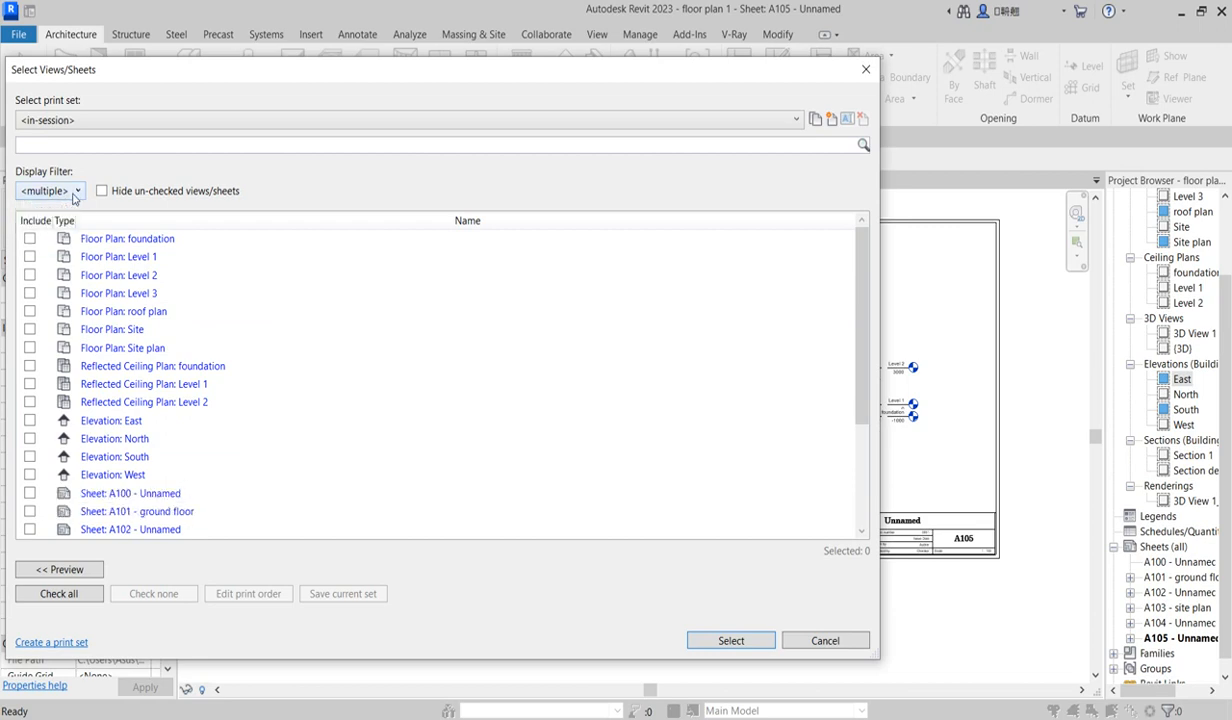
click(80, 190)
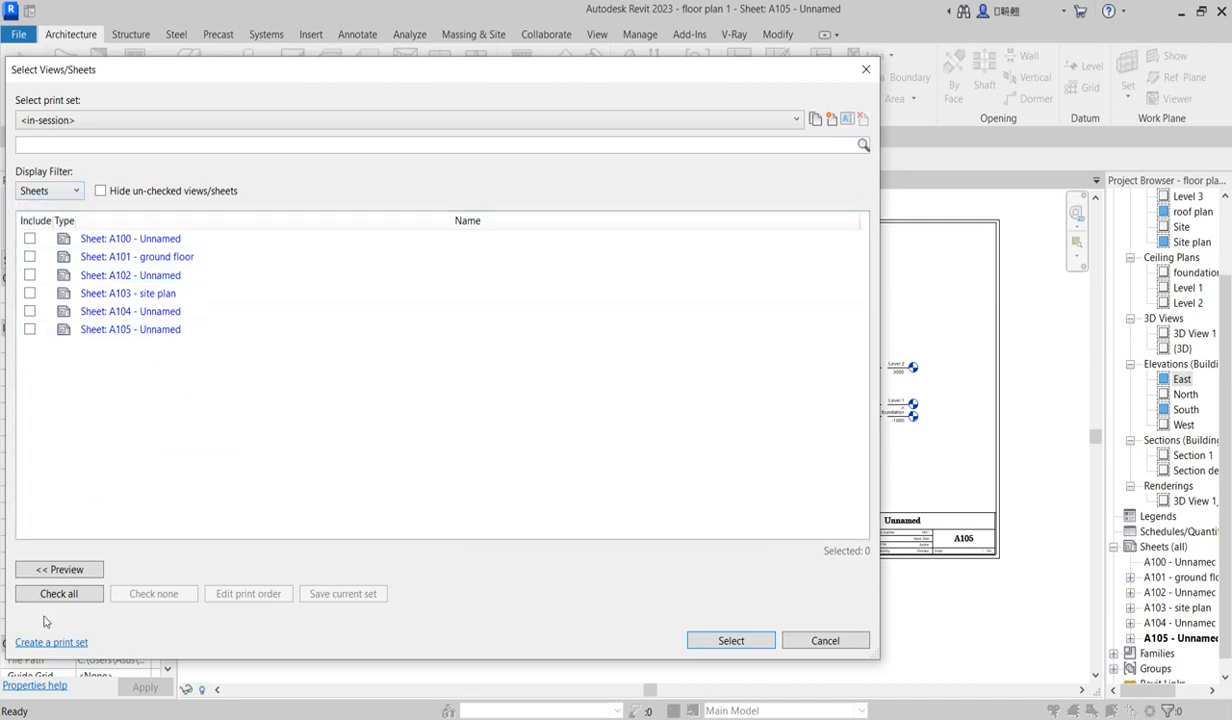
mouse_move(76, 632)
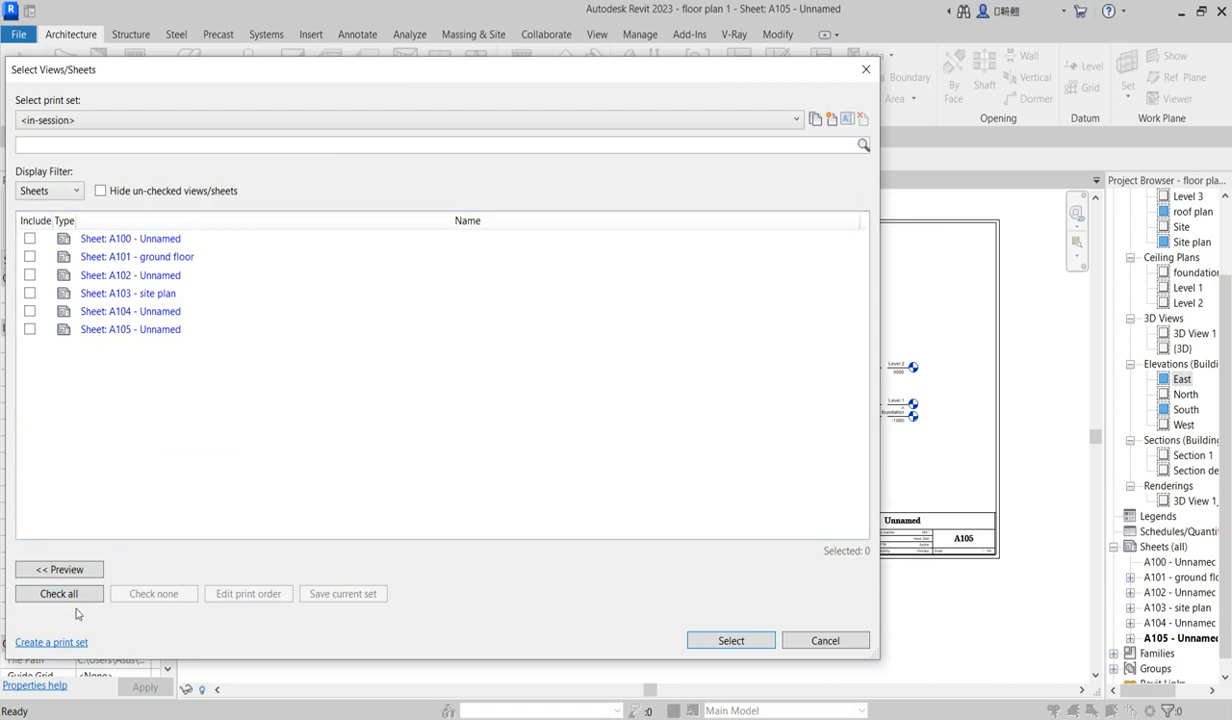
click(58, 594)
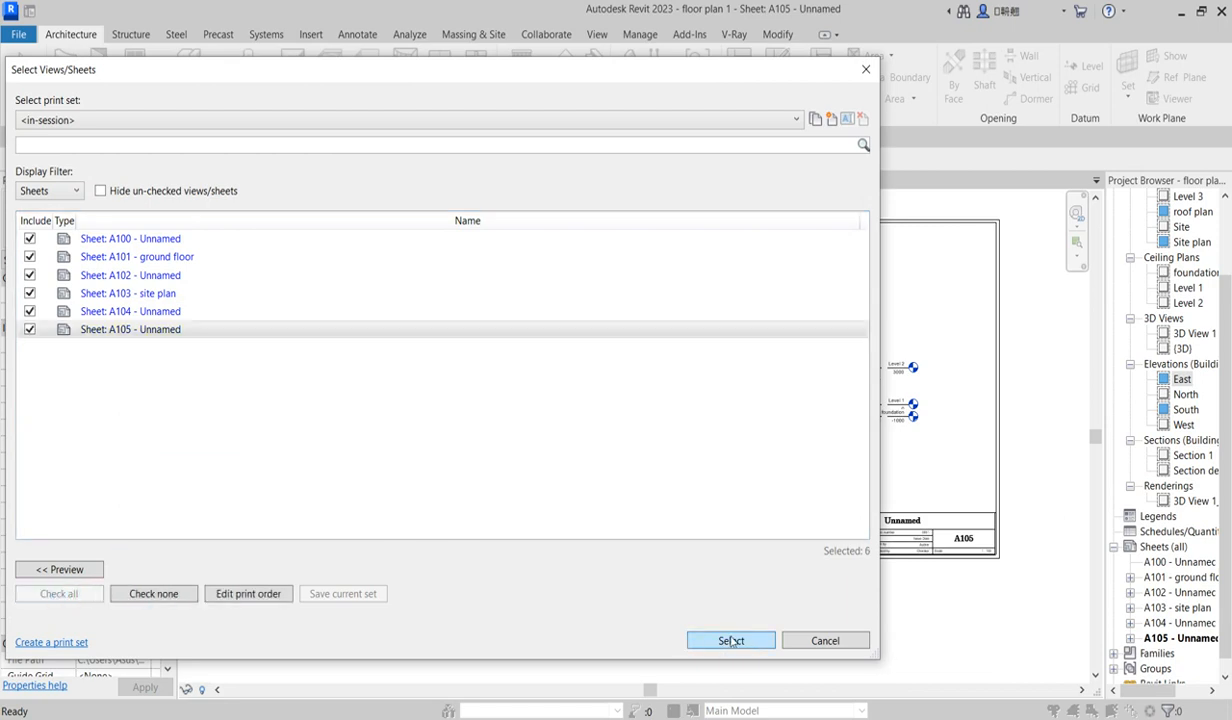
click(130, 328)
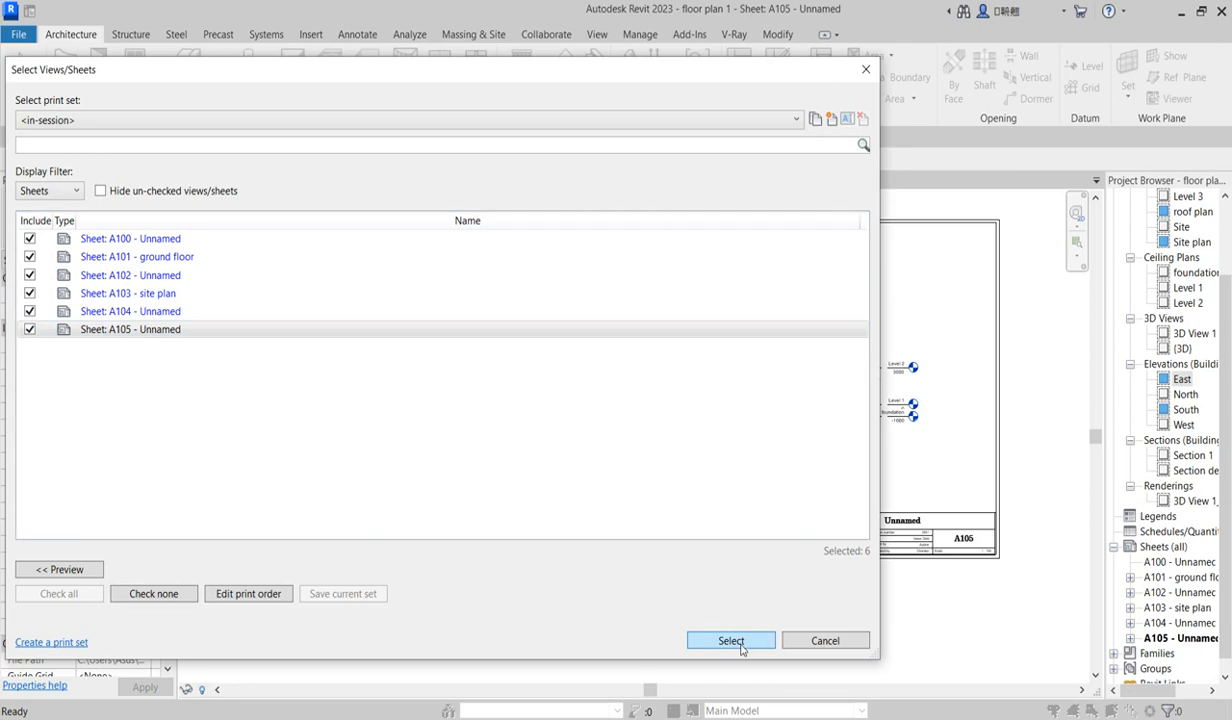
click(730, 640)
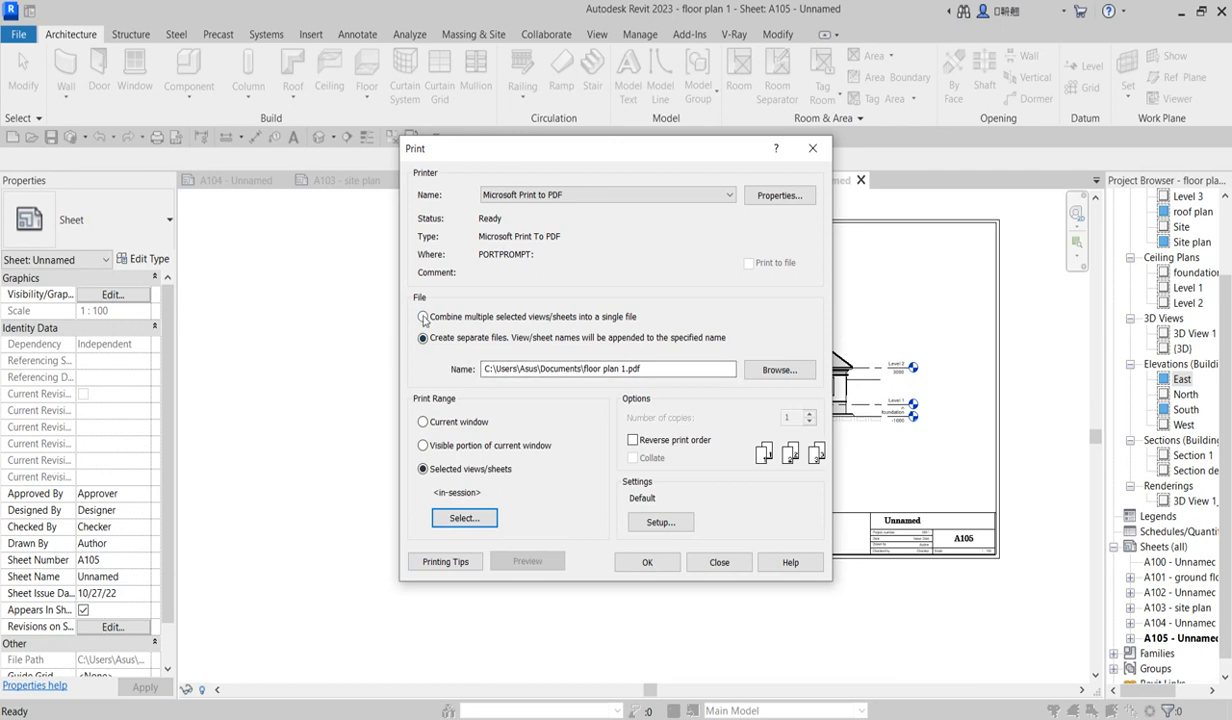
- Combine the selected sheets into a single PDF file
click(424, 316)
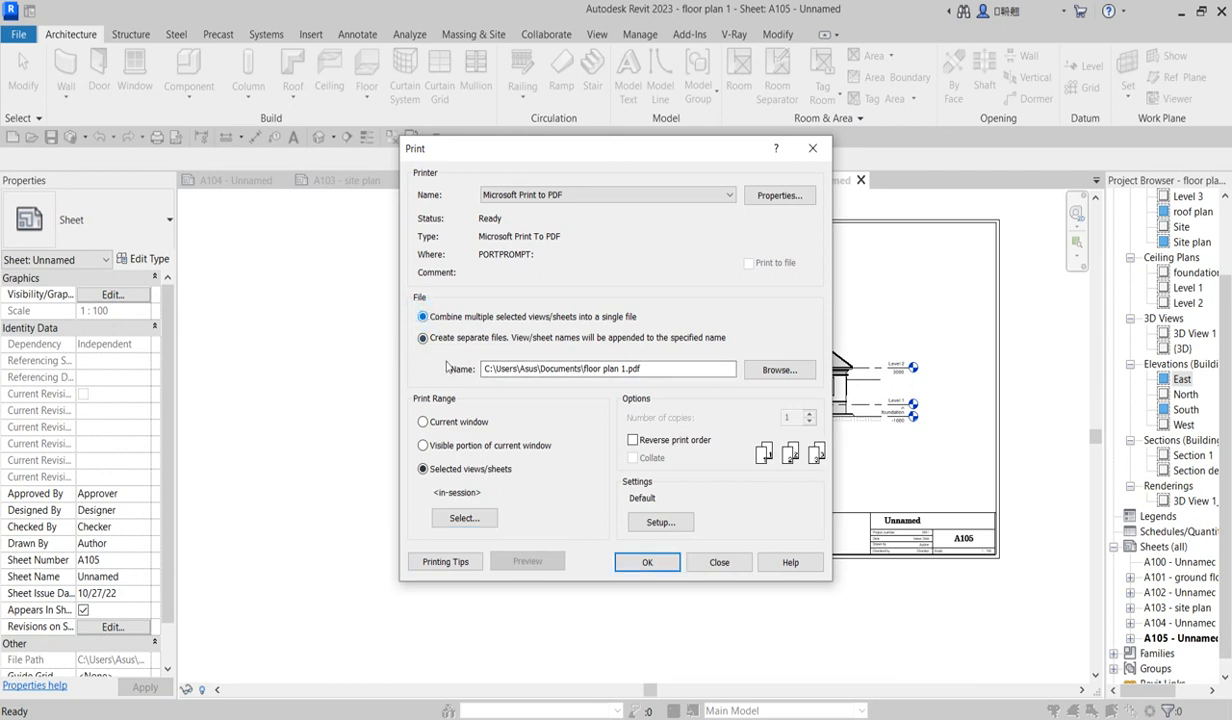
click(424, 316)
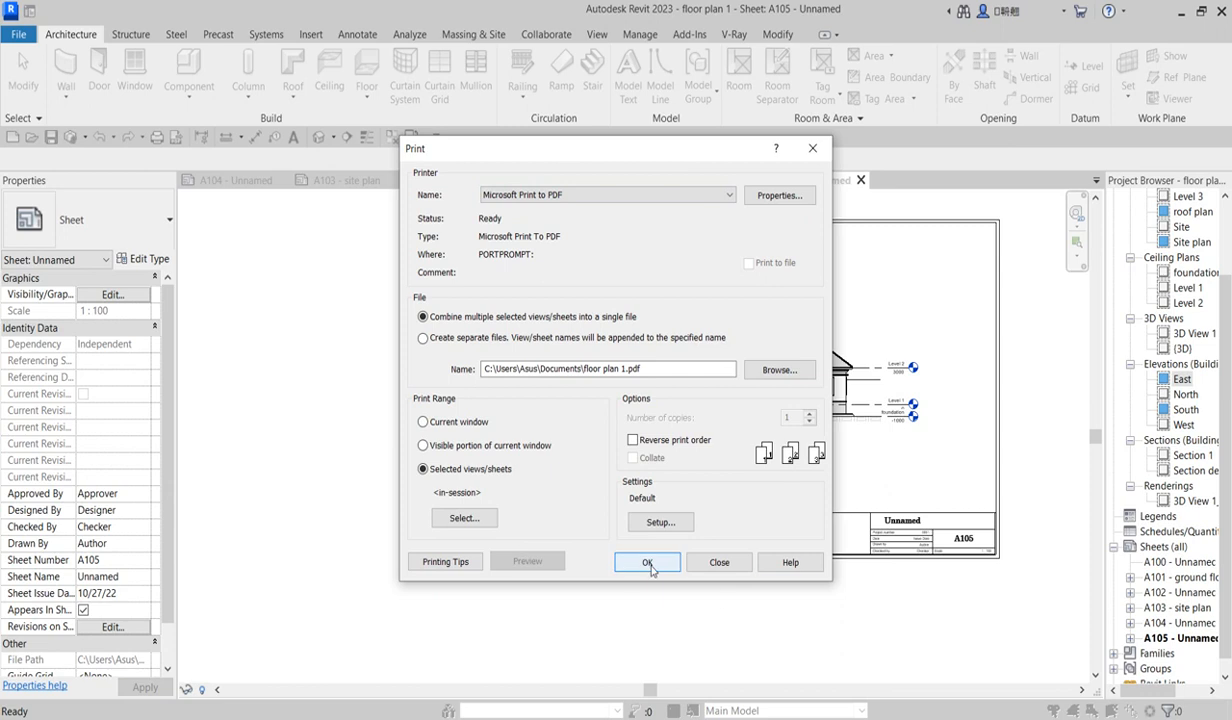
- Send the sheets to print and browse into the multinext folder for the output
click(648, 562)
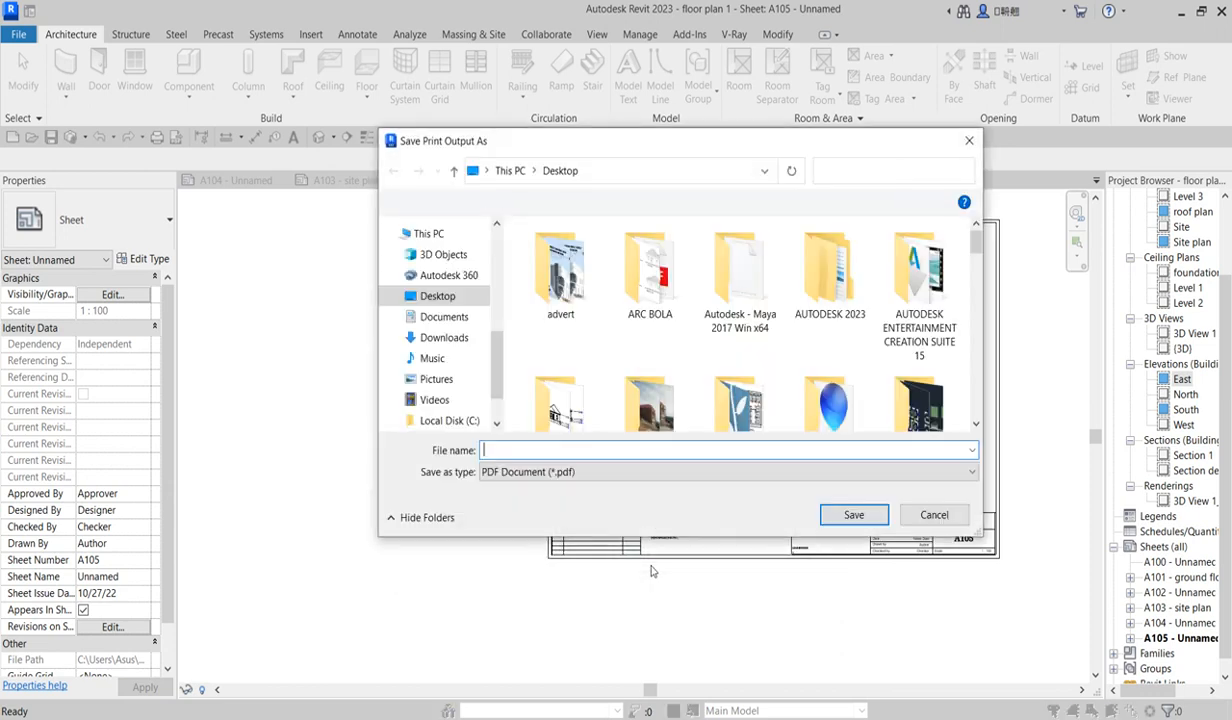
click(440, 296)
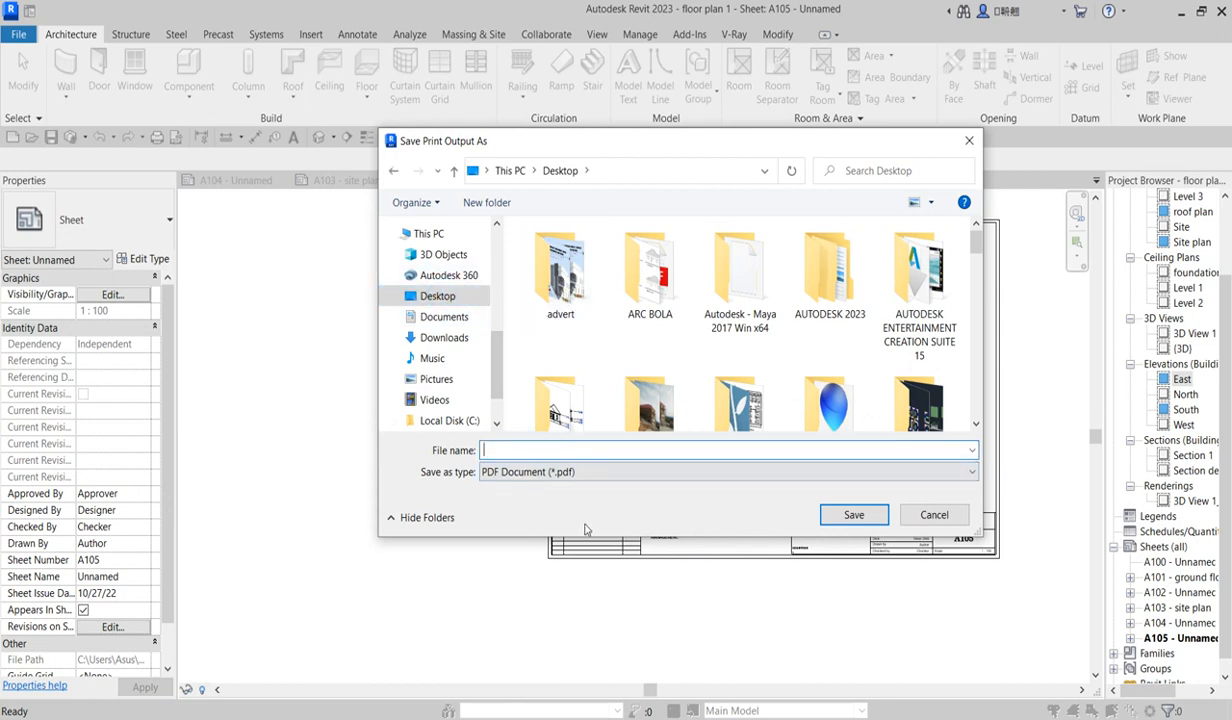
text(mul)
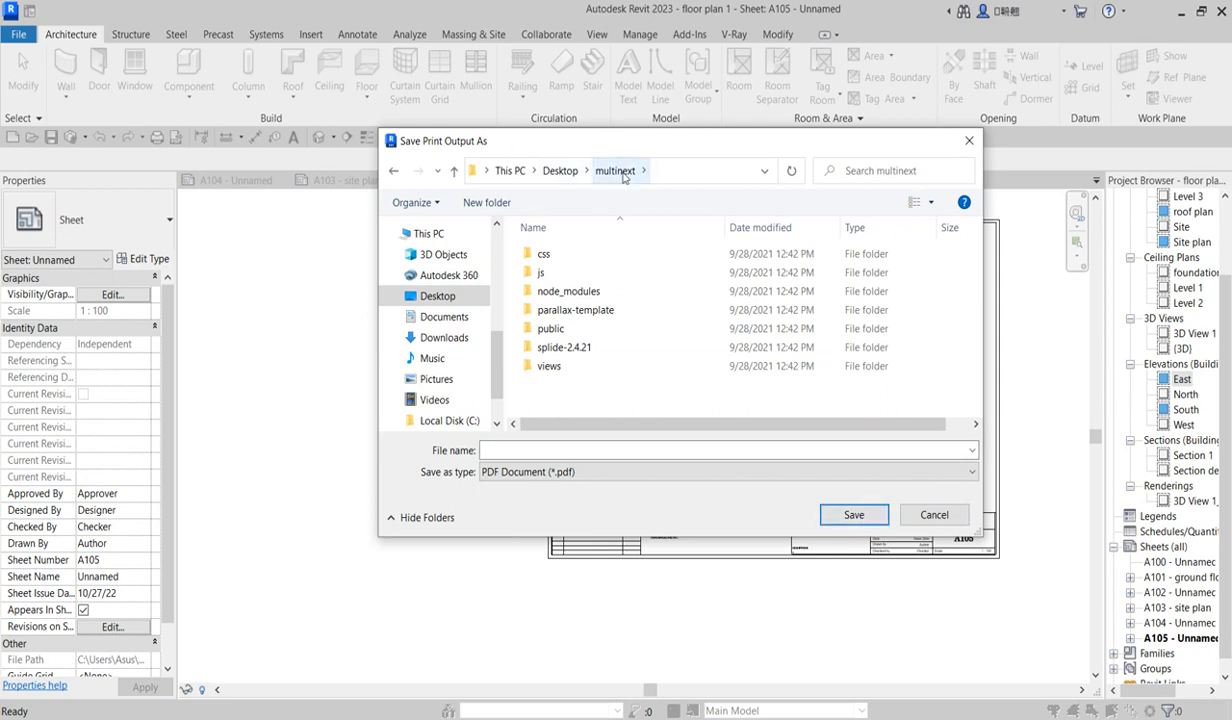
mouse_move(620, 192)
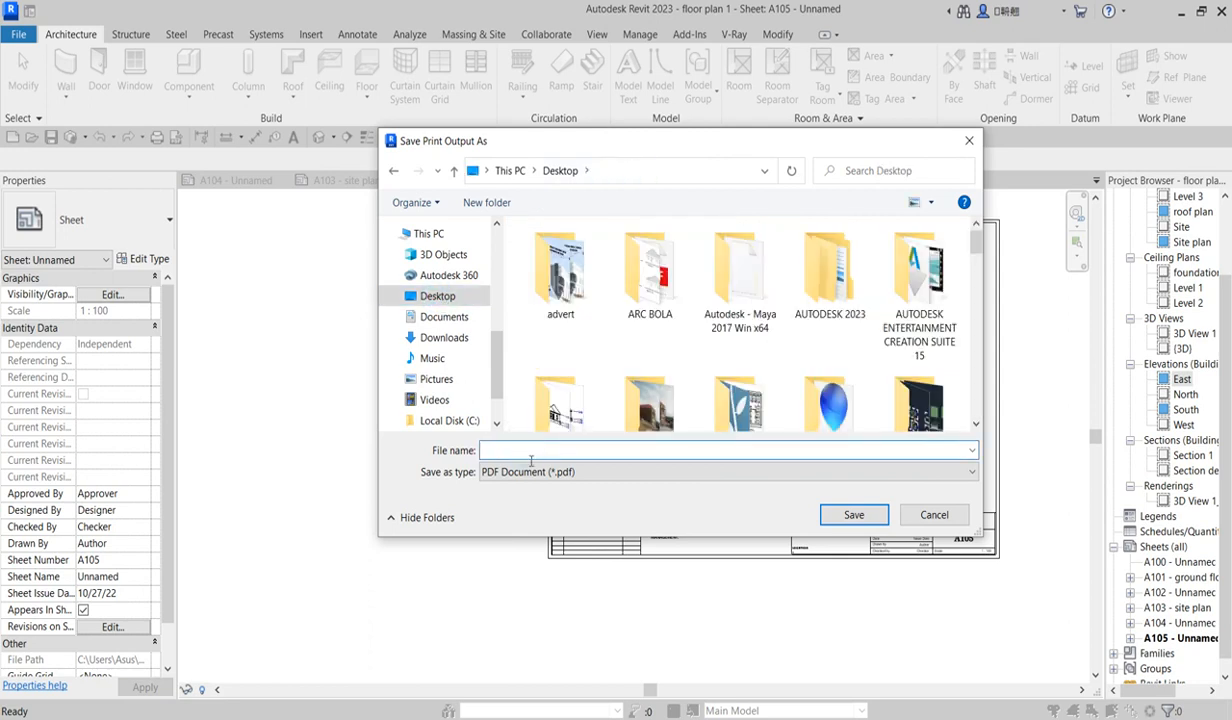
text(mul)
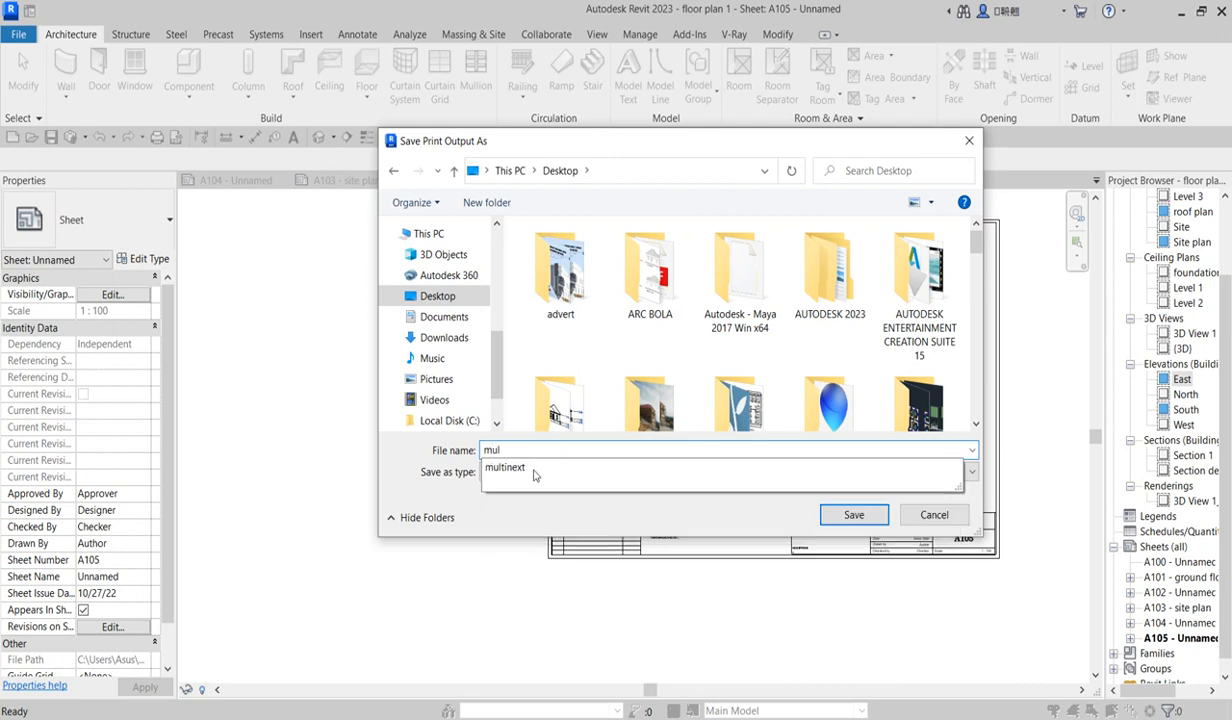
click(508, 468)
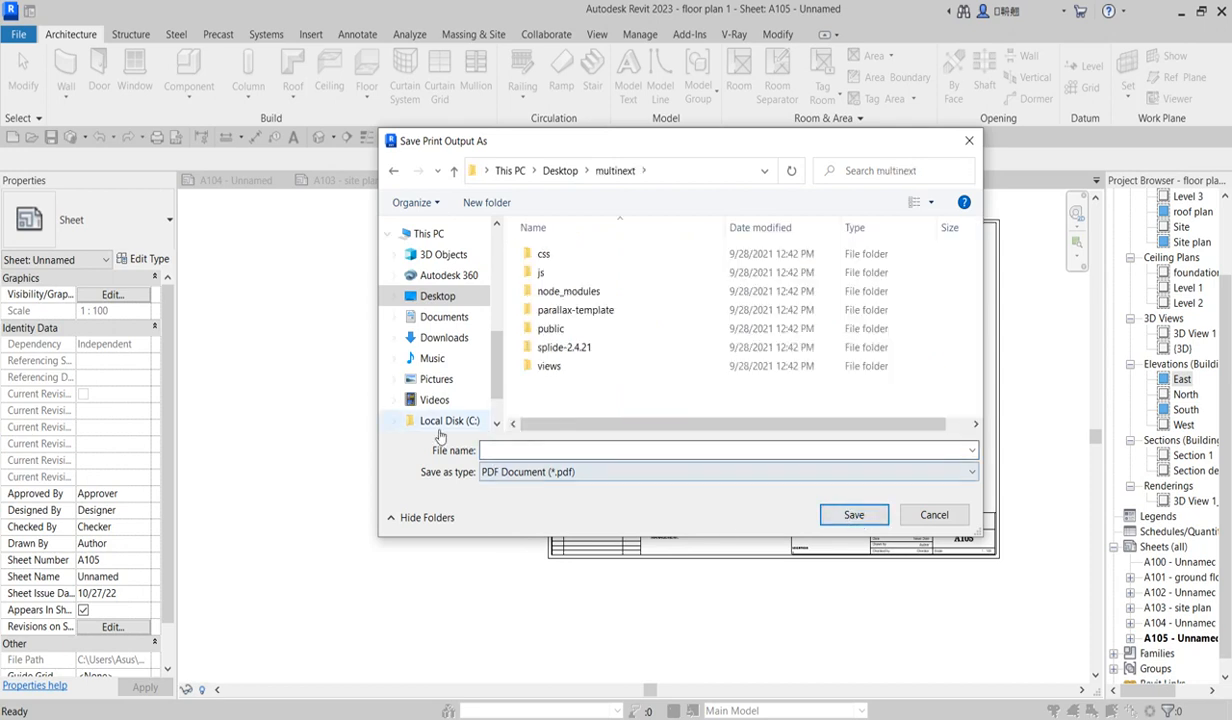
- Return to the Desktop and name the PDF 'er'
click(724, 450)
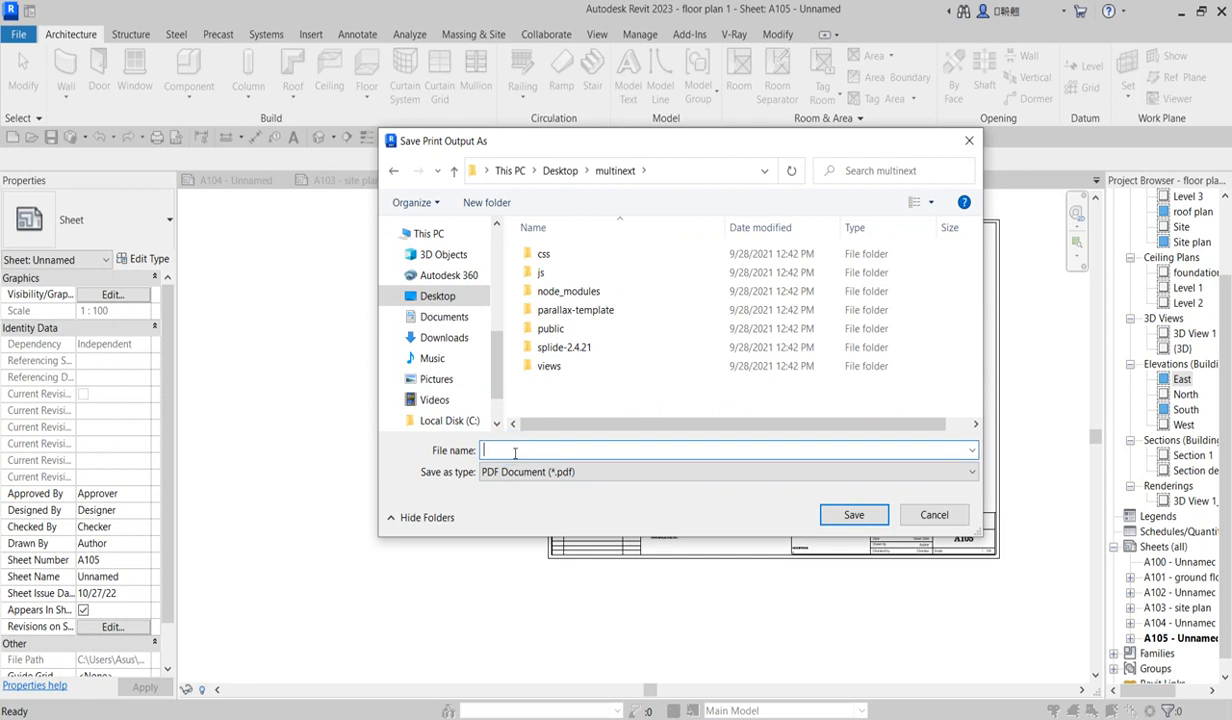
click(434, 296)
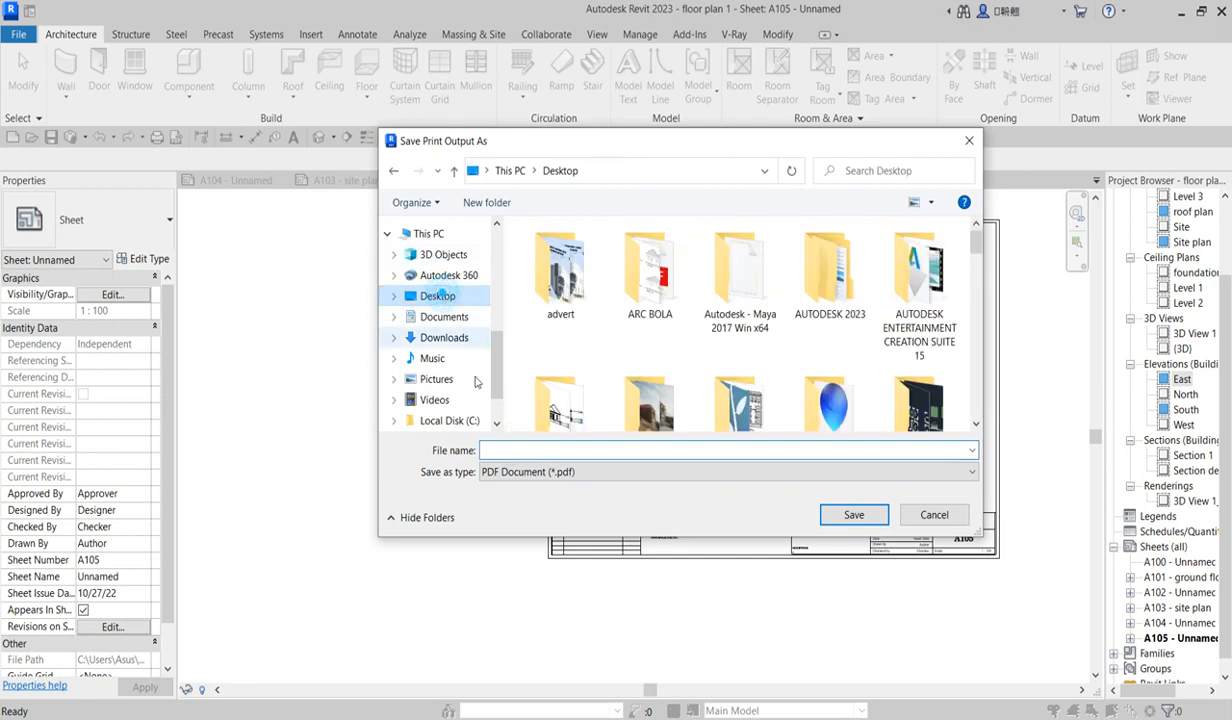
text(er)
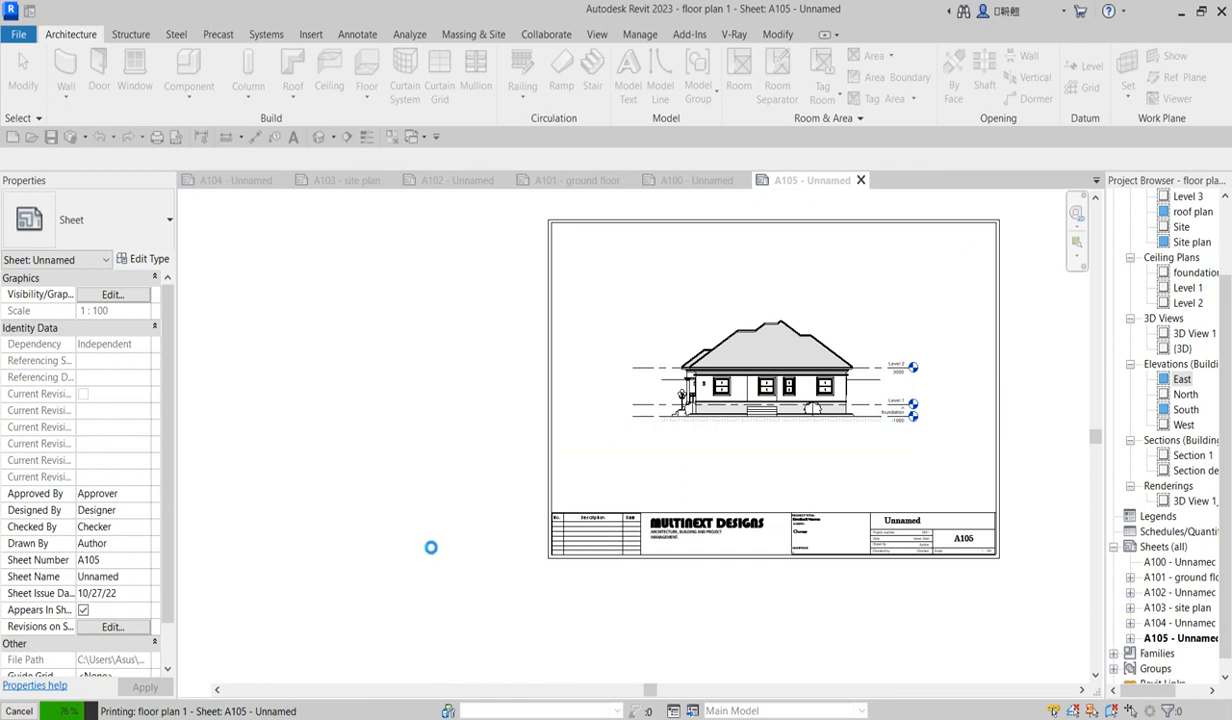
mouse_move(444, 548)
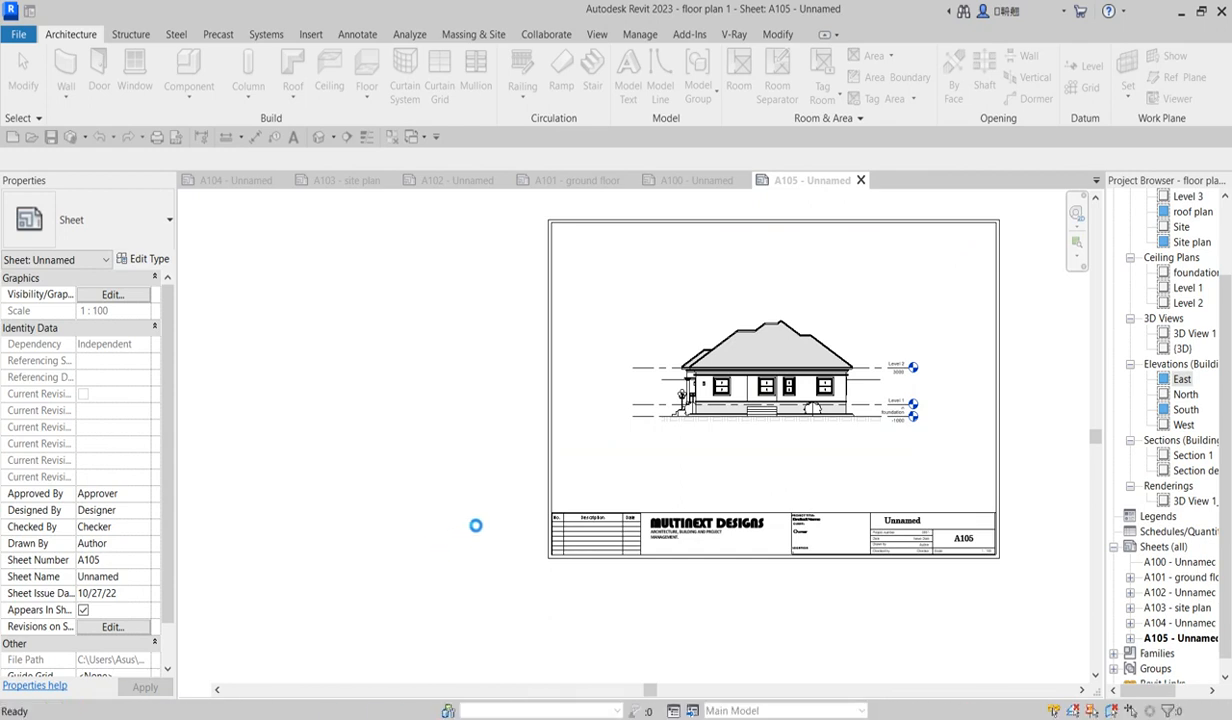
mouse_move(458, 502)
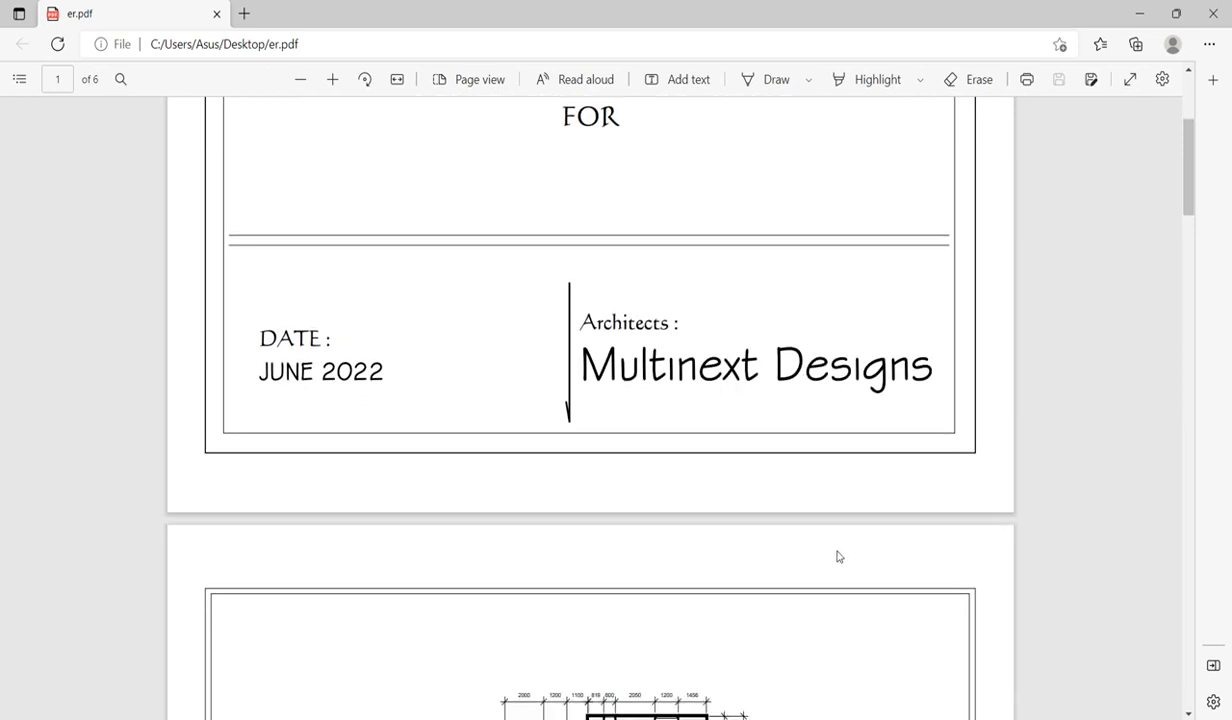
- Scroll through er.pdf in Edge from the title page down to sheets A104 and A105
scroll(up, 3)
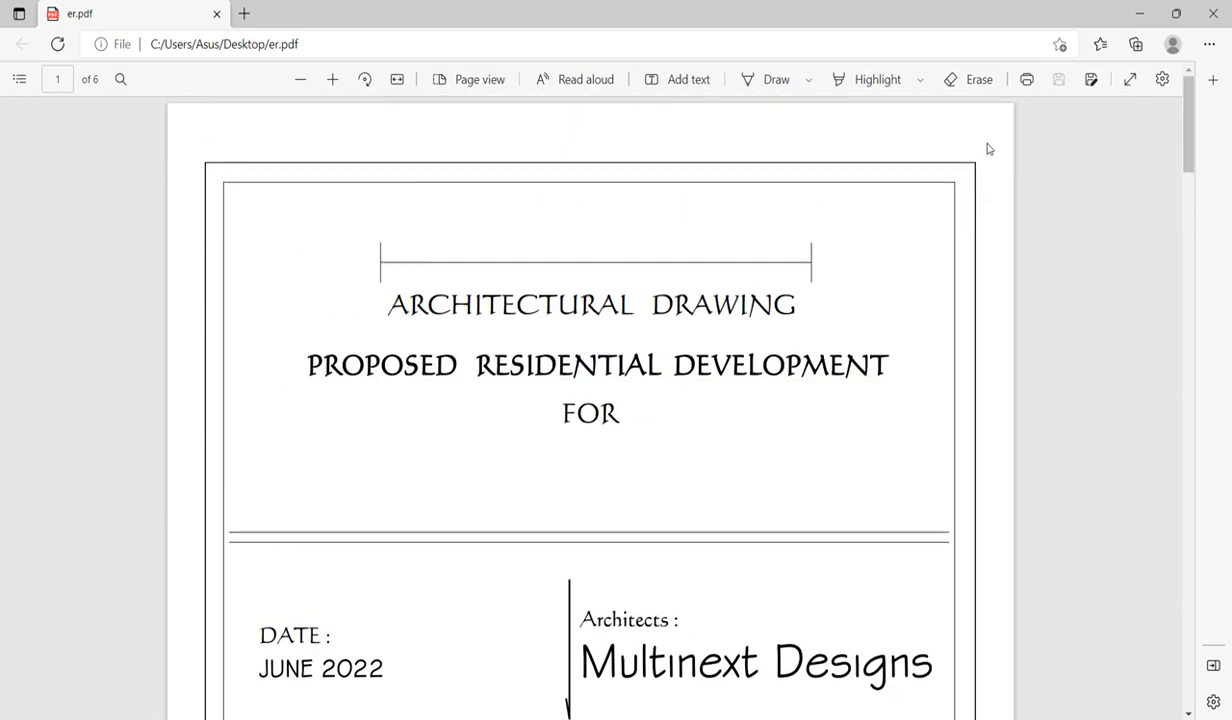
scroll(down, 3)
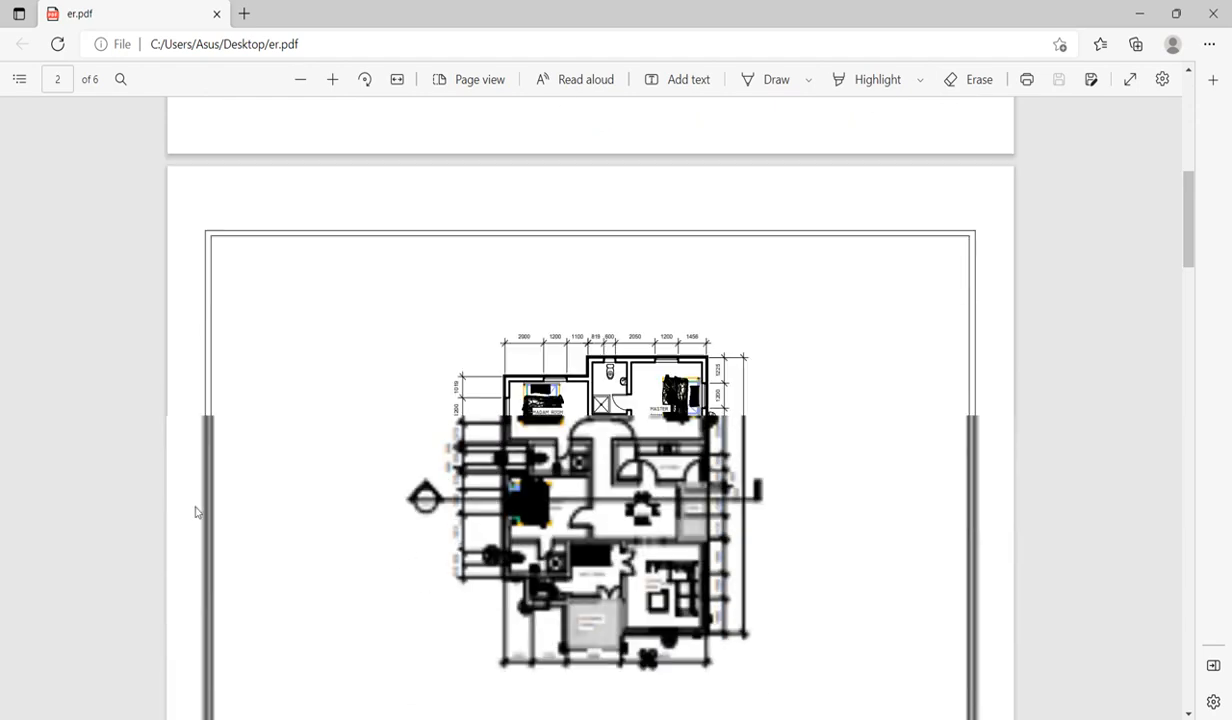
scroll(down, 3)
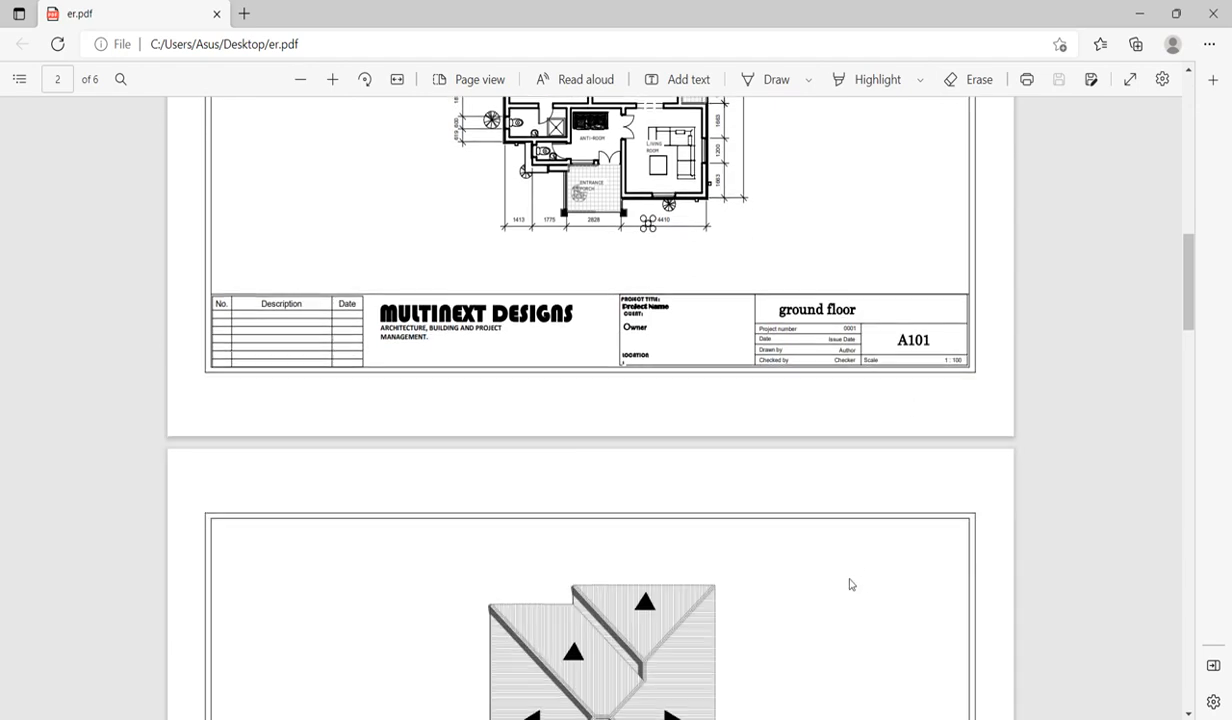
scroll(down, 3)
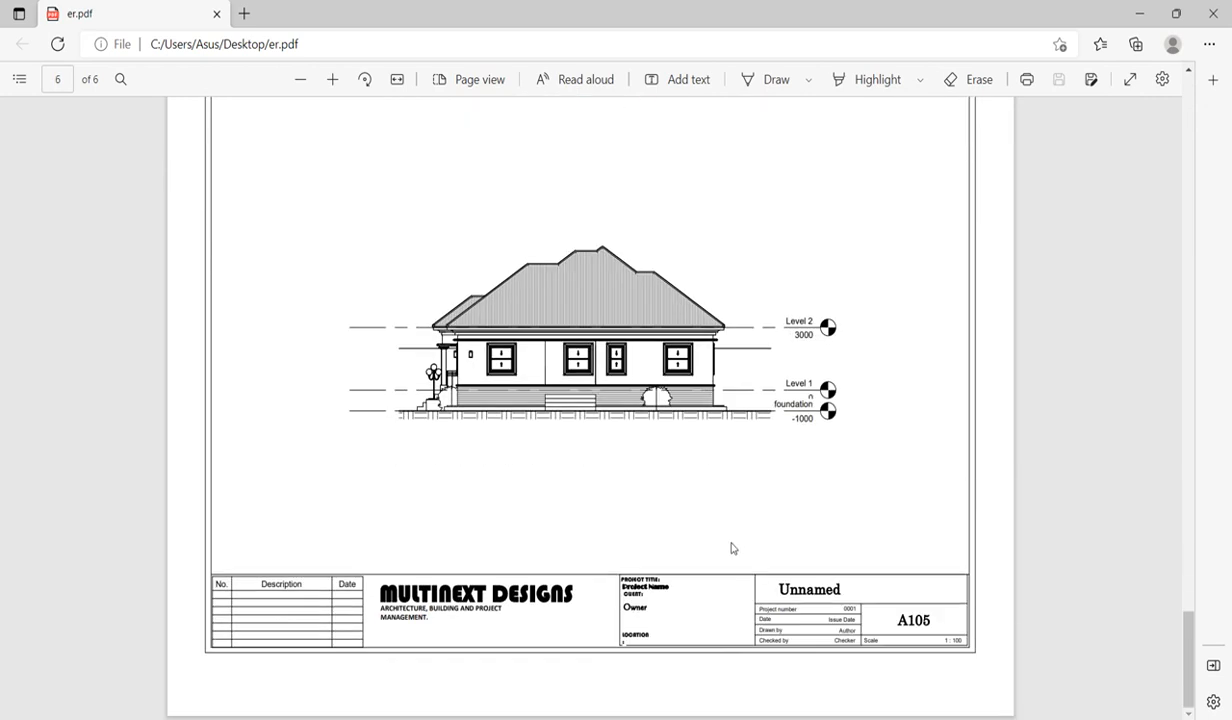
scroll(down, 3)
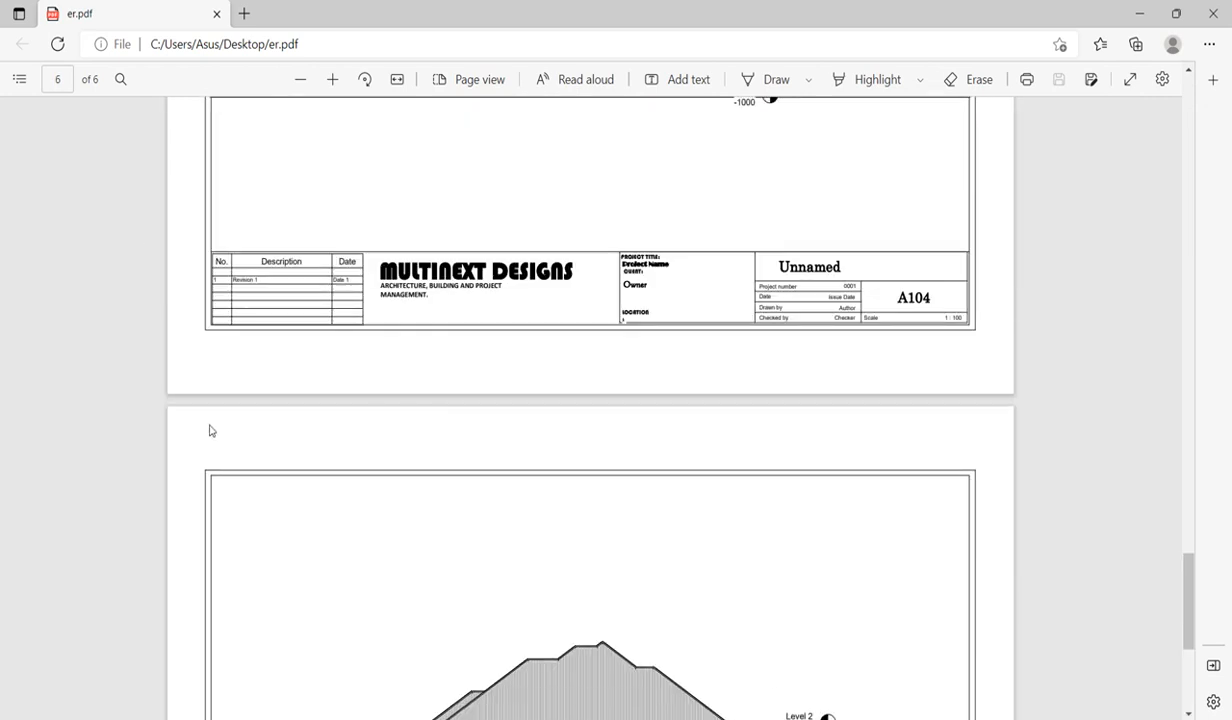
mouse_move(714, 428)
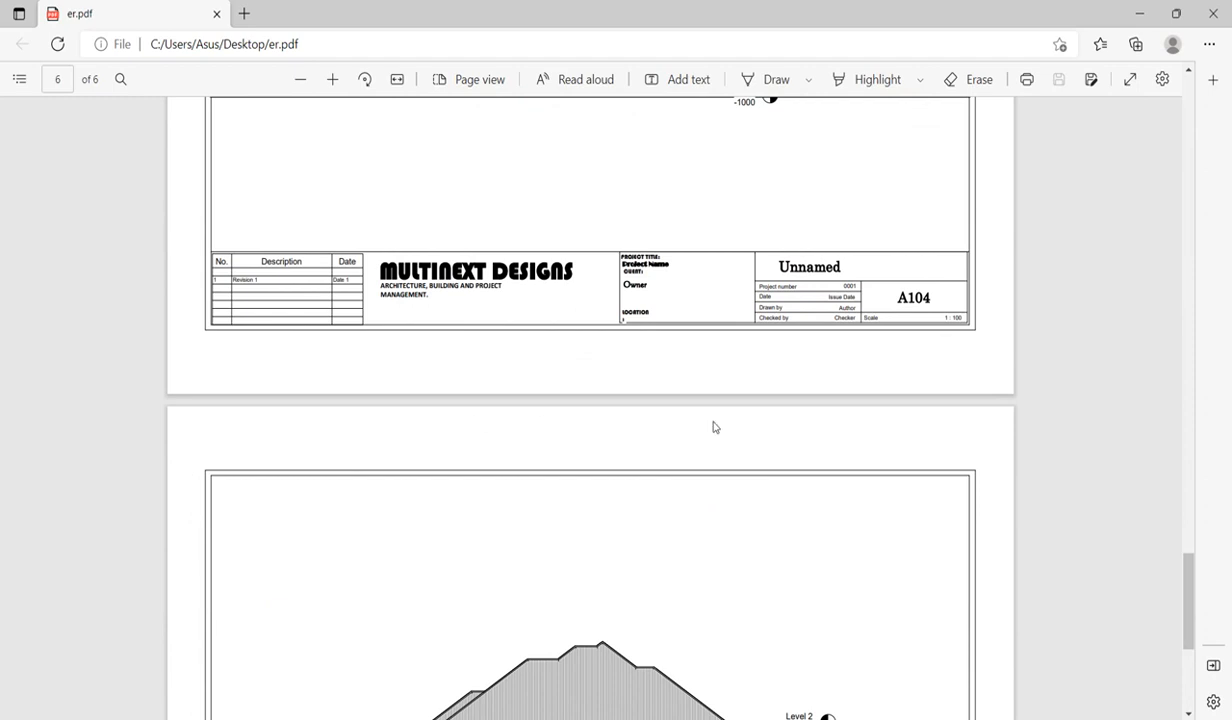
mouse_move(978, 470)
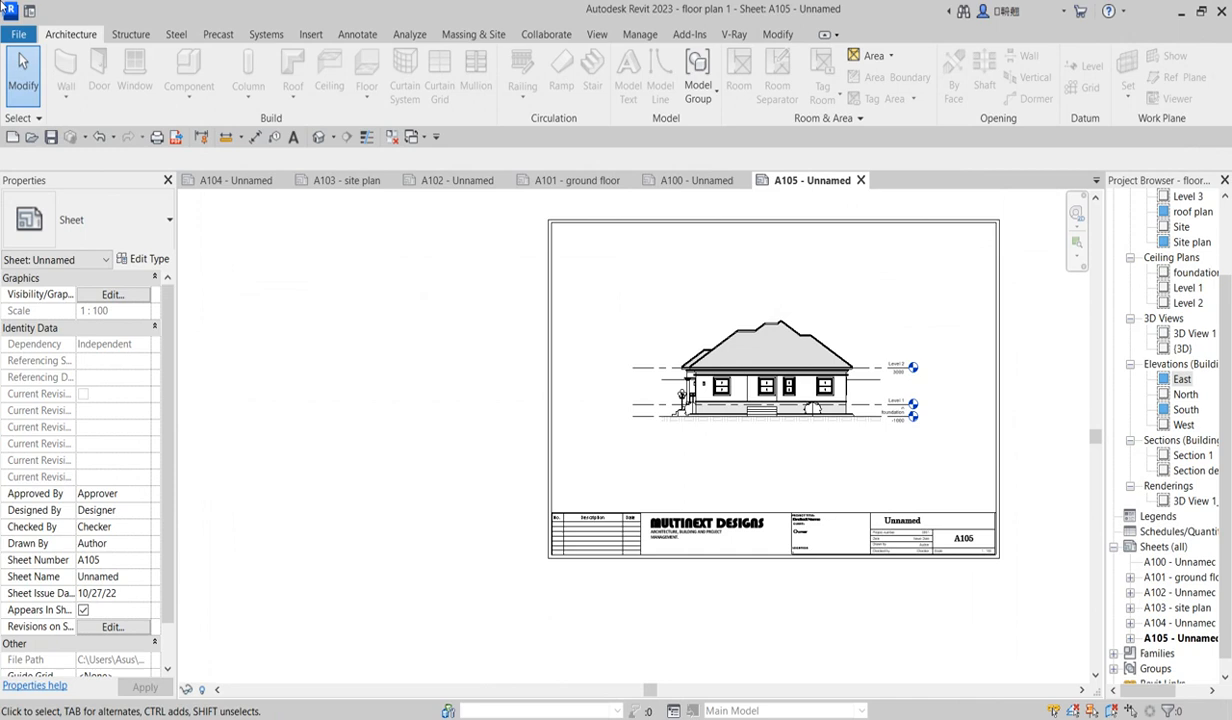
- Reopen the Print dialog from the File menu
click(16, 32)
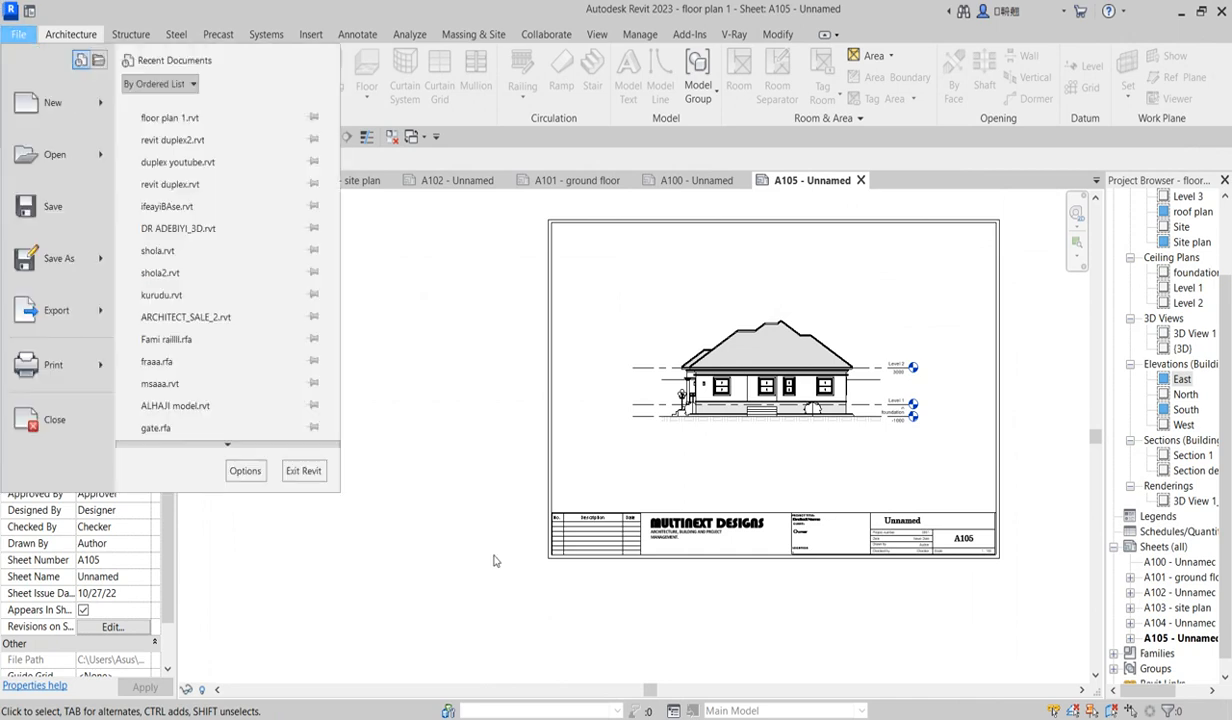
mouse_move(524, 652)
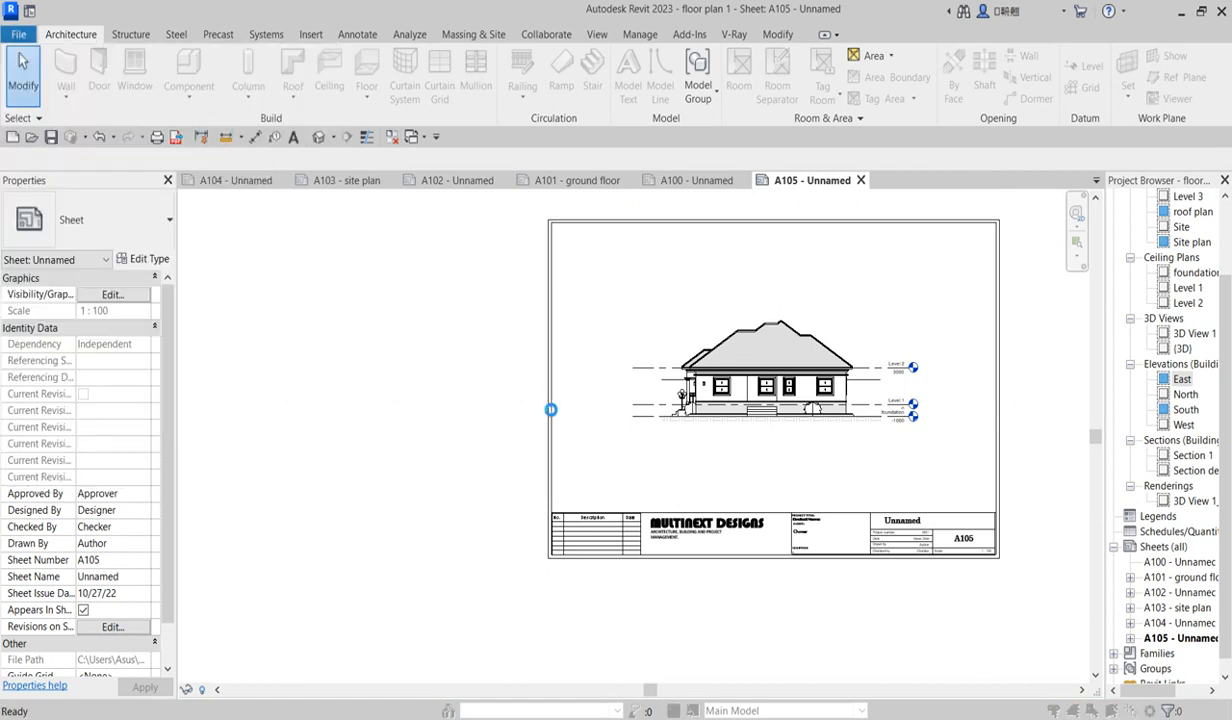
click(156, 136)
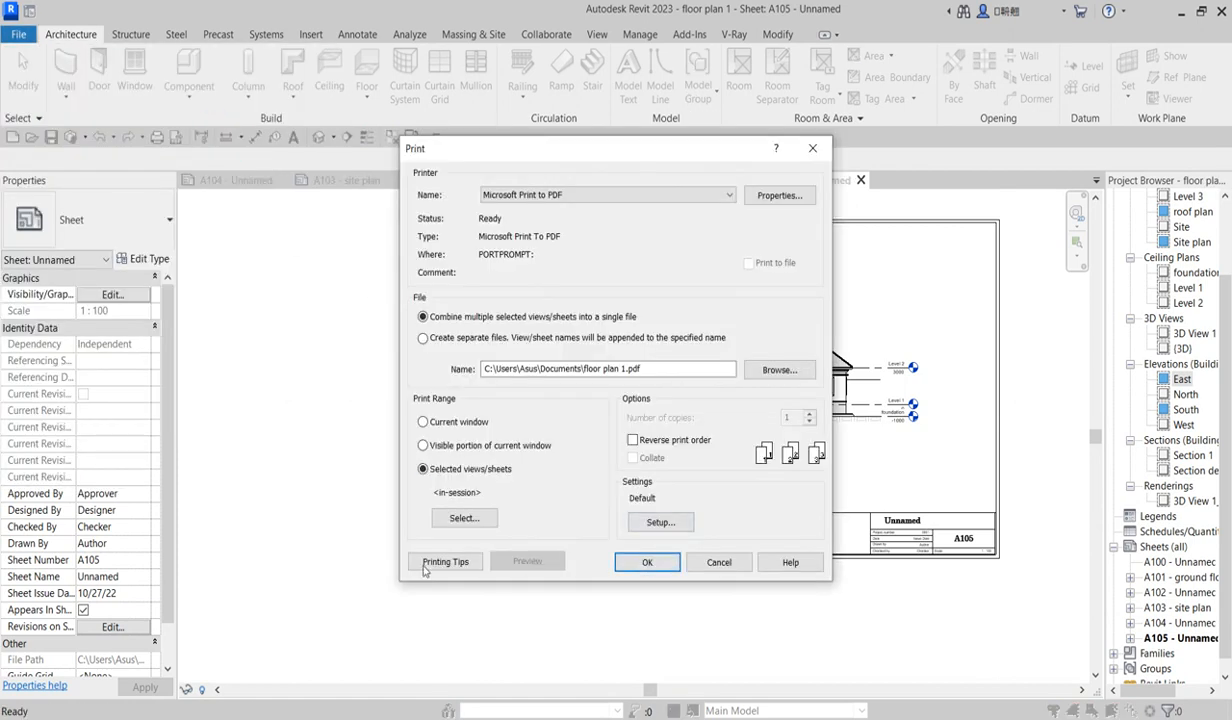
mouse_move(694, 528)
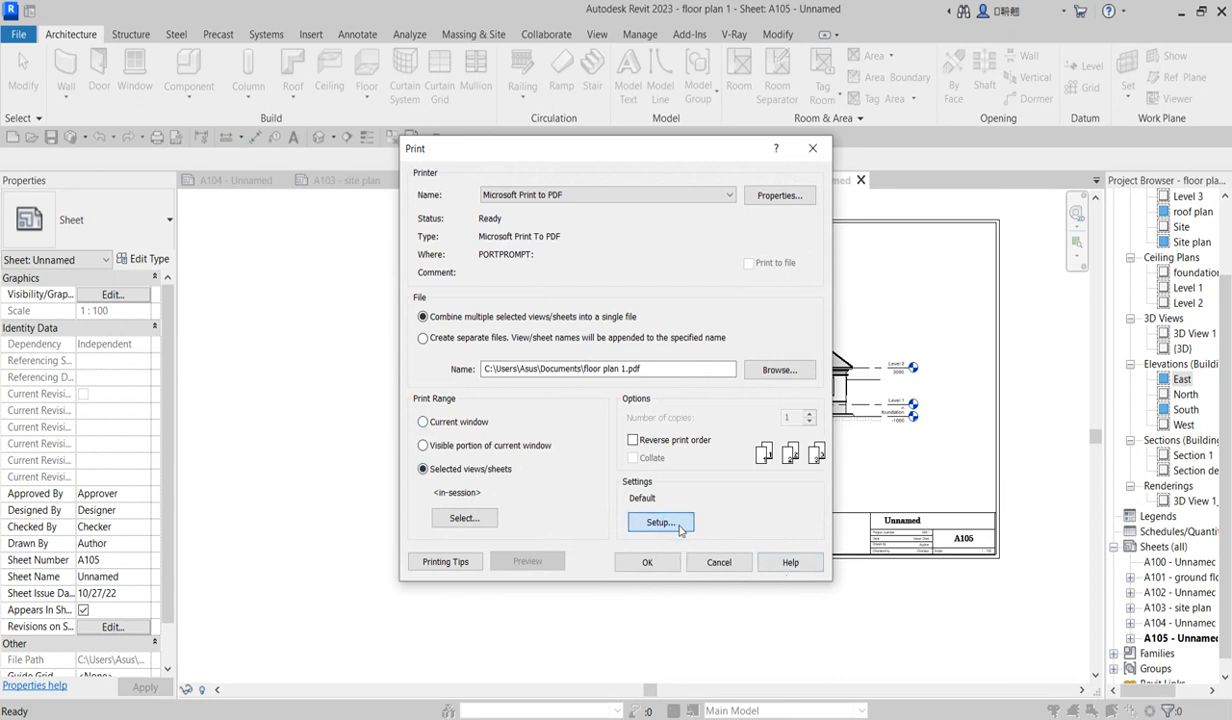
- Set page setup to A3 paper, 100% zoom, centred placement, and accept
click(660, 524)
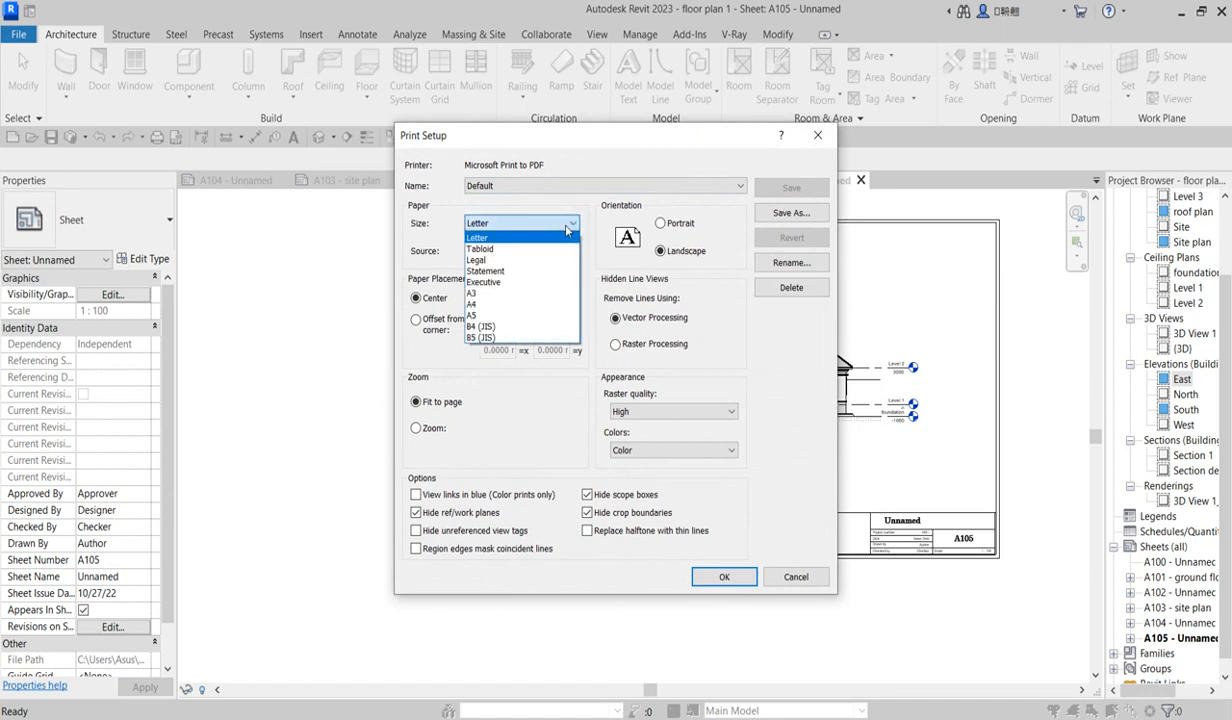
click(472, 292)
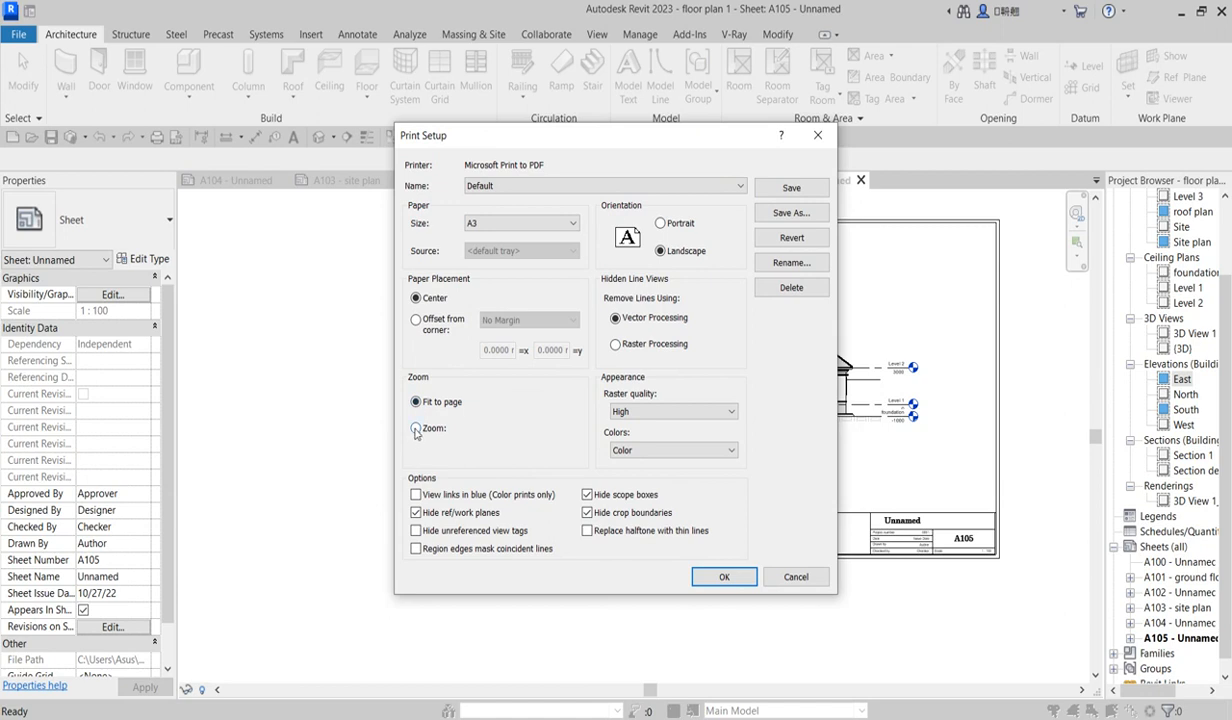
click(414, 428)
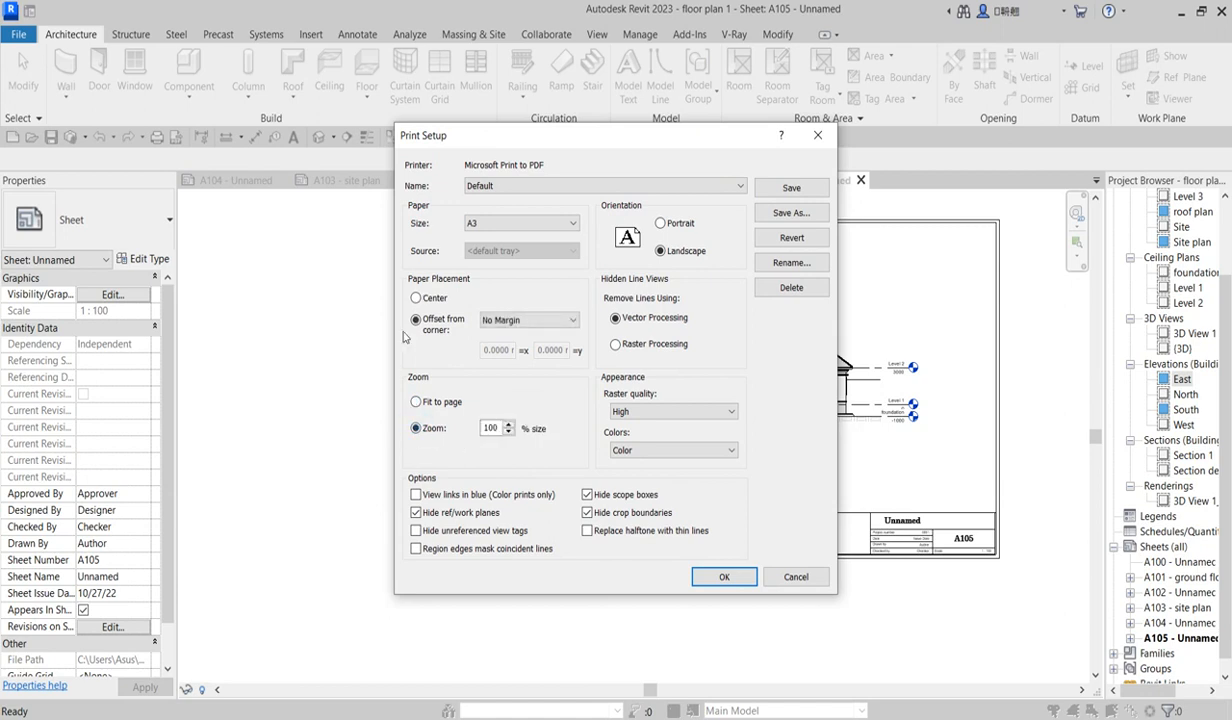
click(416, 298)
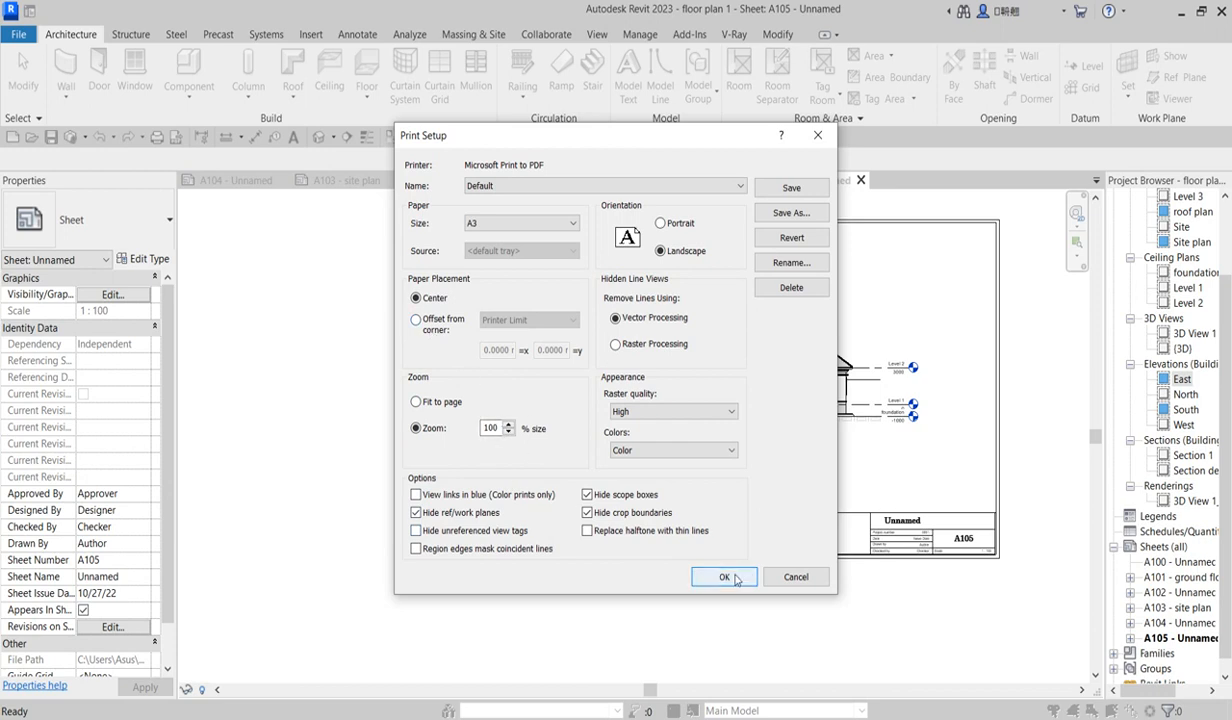
click(724, 576)
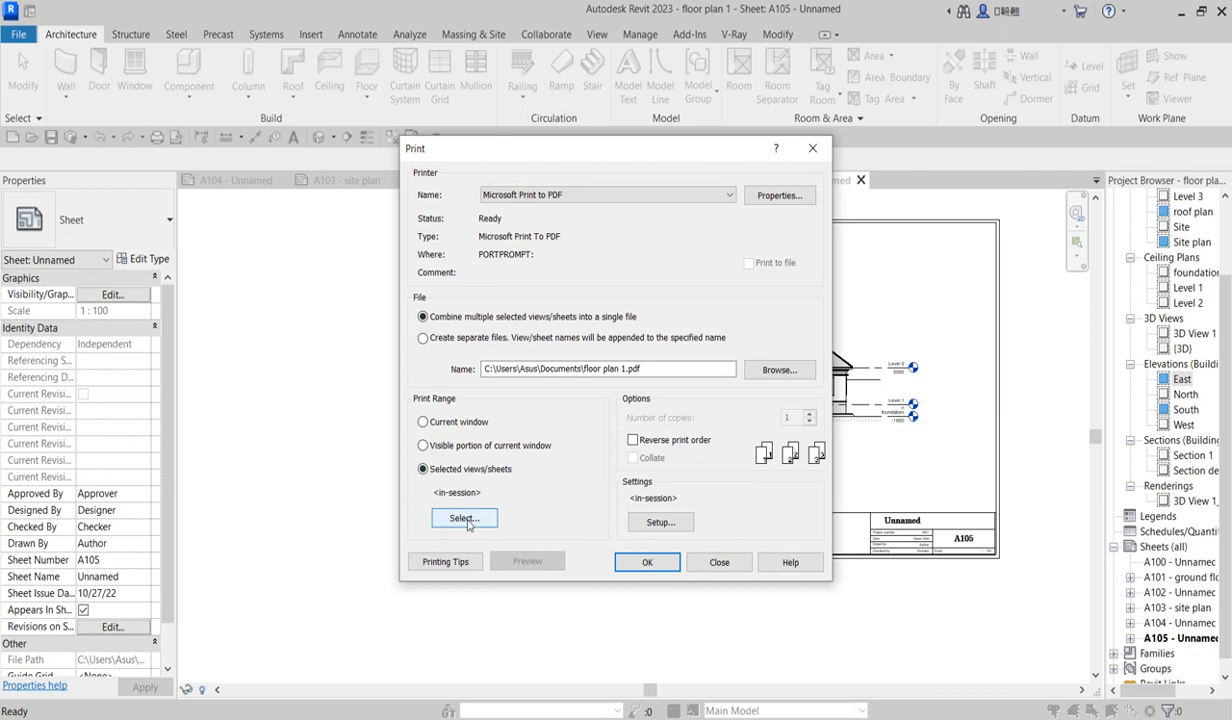
- Set the print range to the current window and preview sheet A105
click(420, 422)
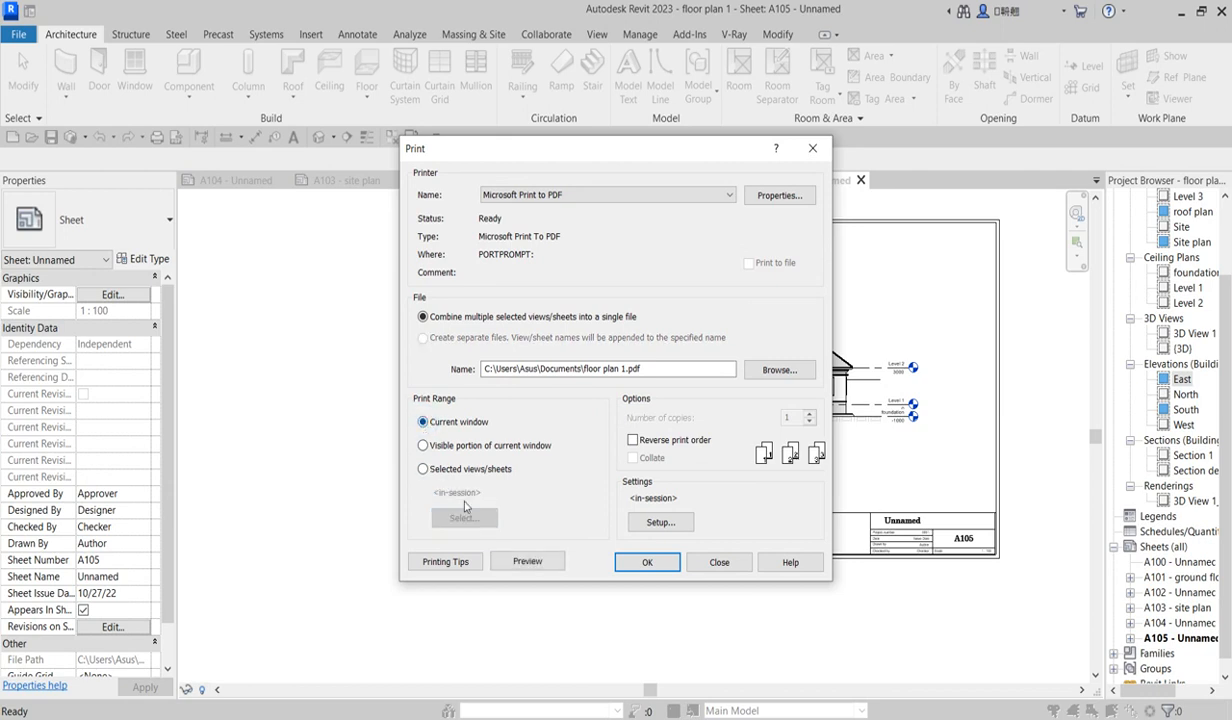
click(528, 560)
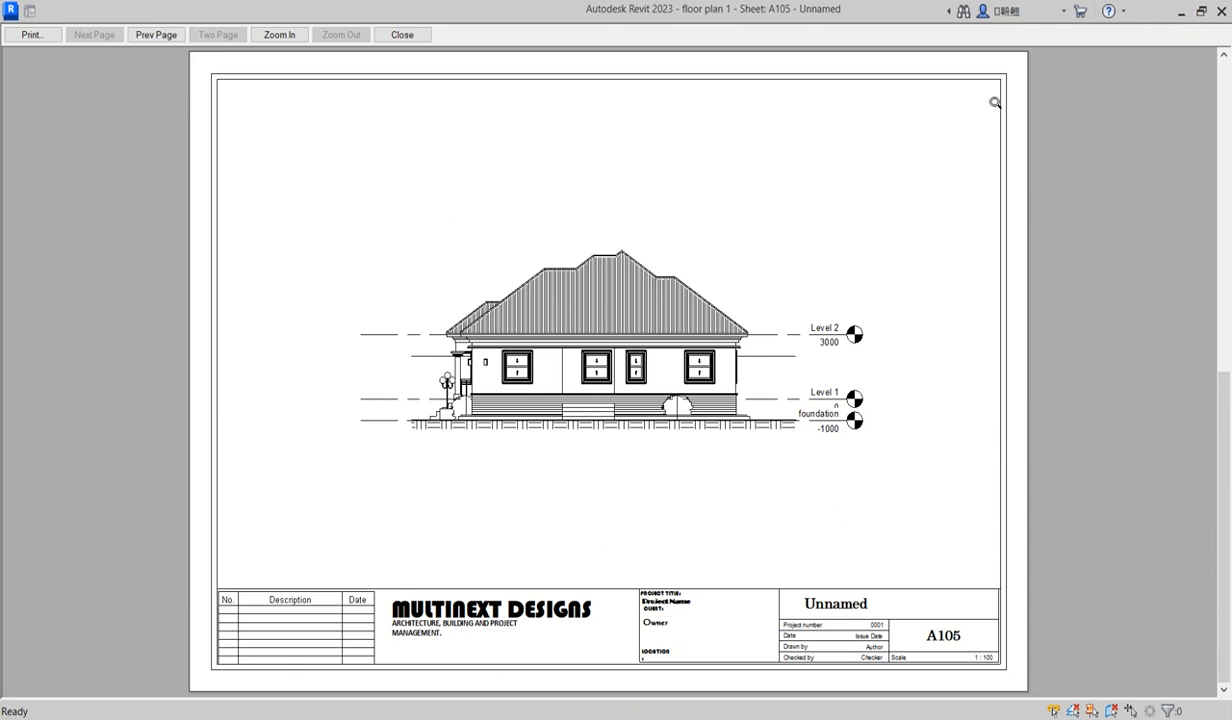
mouse_move(476, 76)
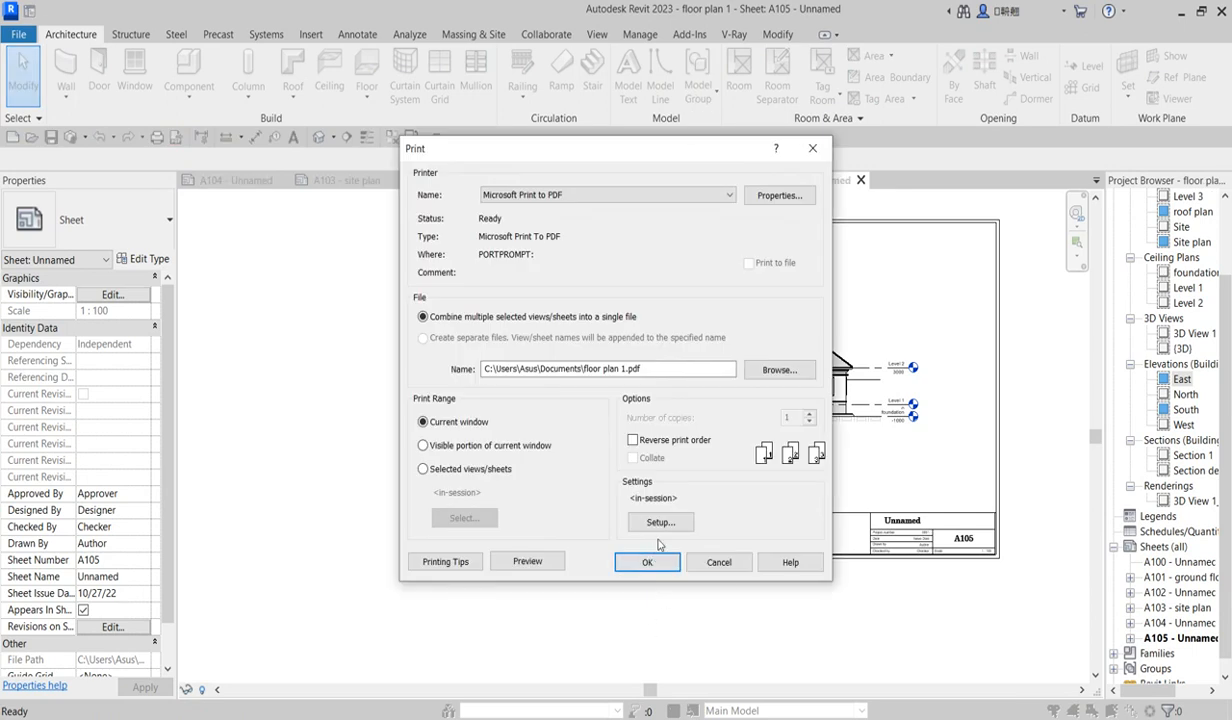
- Raise the print zoom in Page Setup and answer the Save Settings prompt
click(660, 522)
text(105)
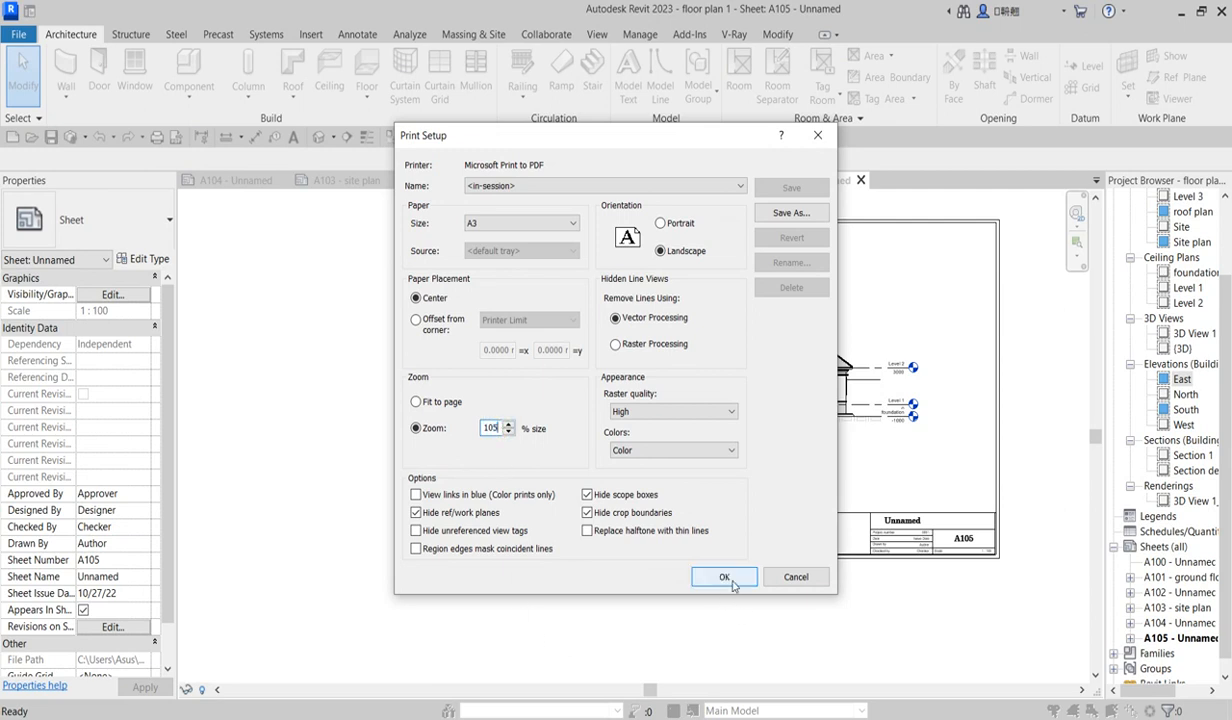
click(724, 576)
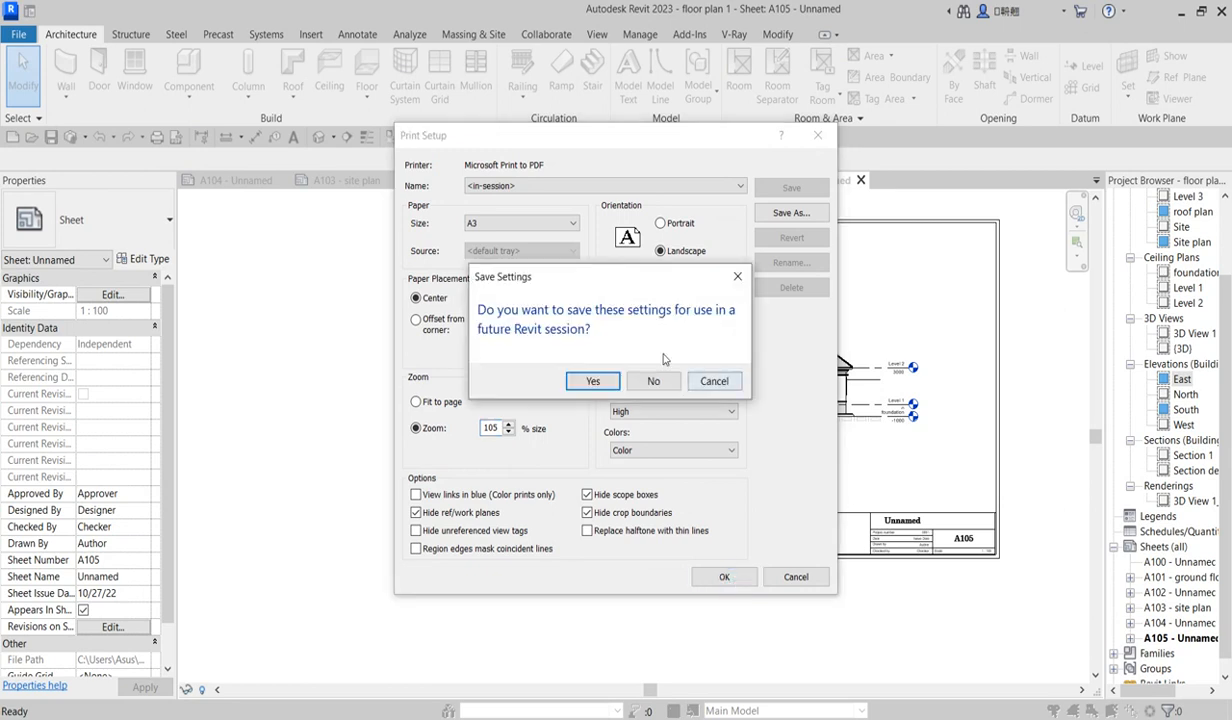
click(592, 380)
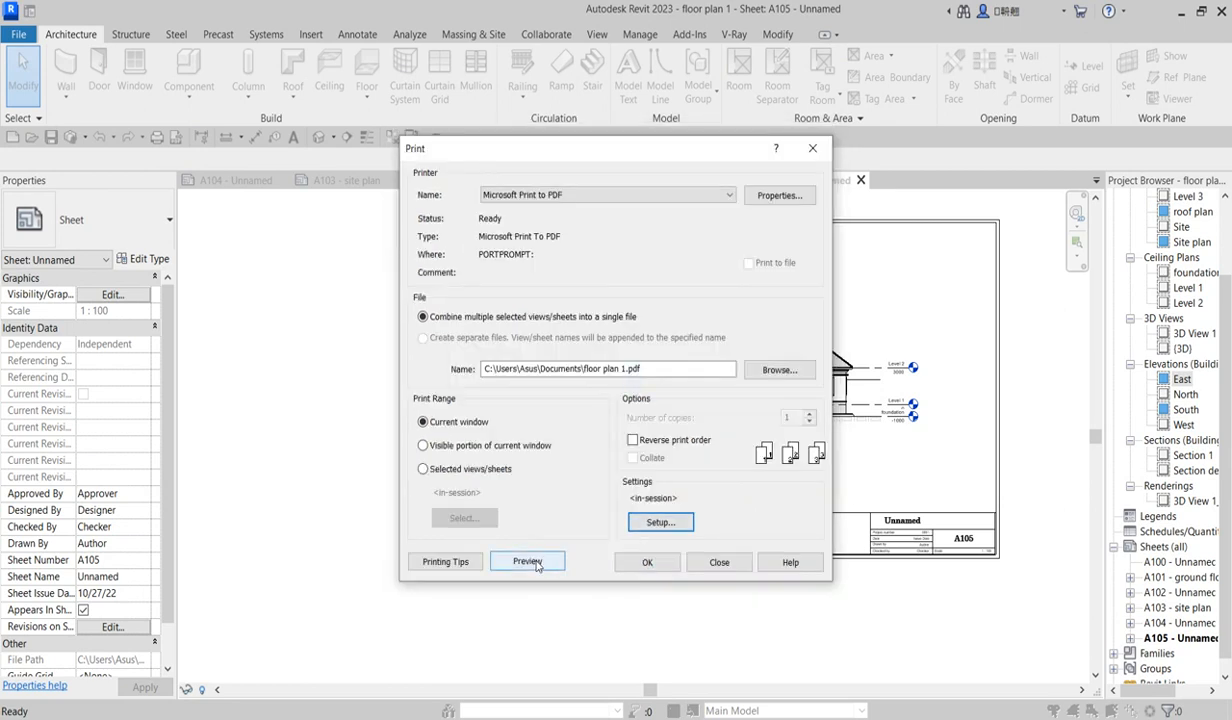
- Preview sheet A105 with the new zoom and return to the Print dialog
click(528, 562)
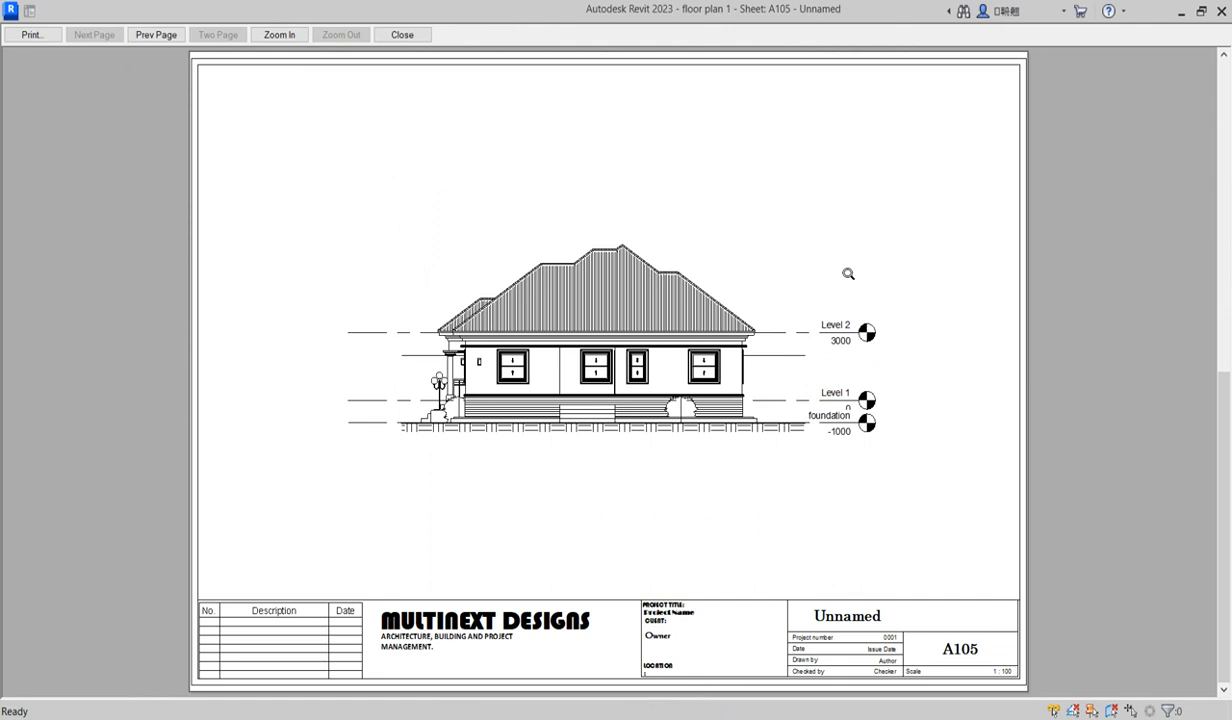
mouse_move(1008, 548)
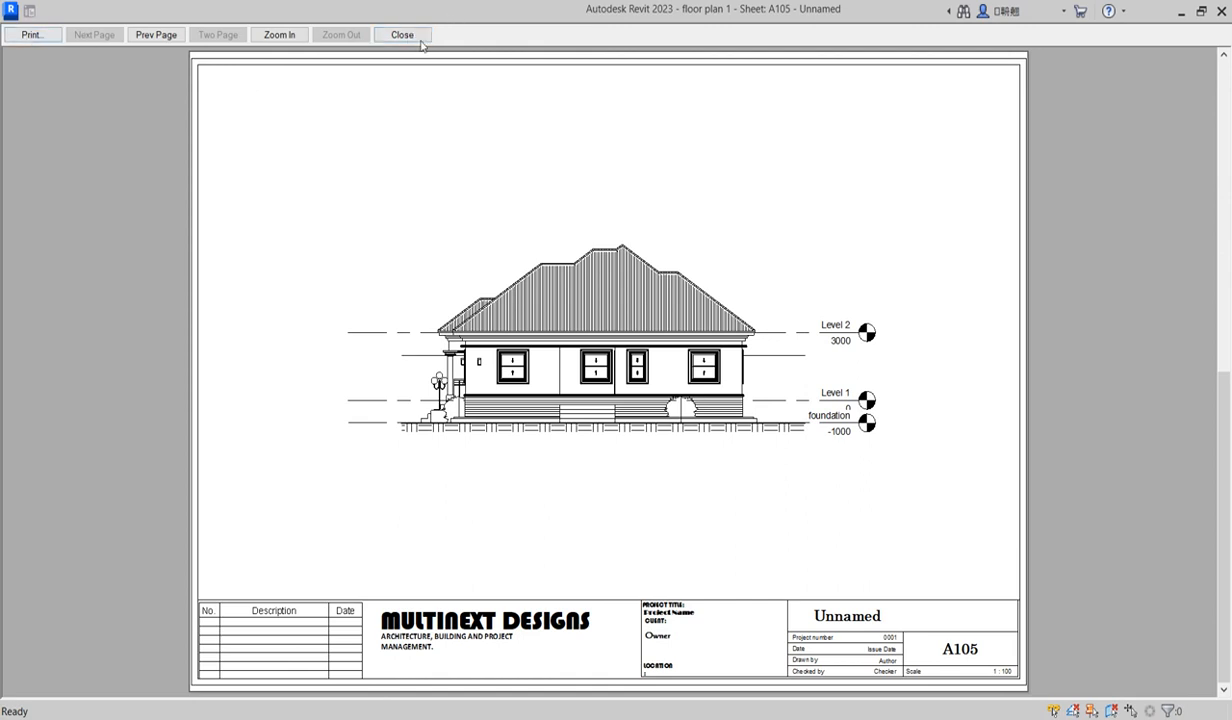
click(400, 36)
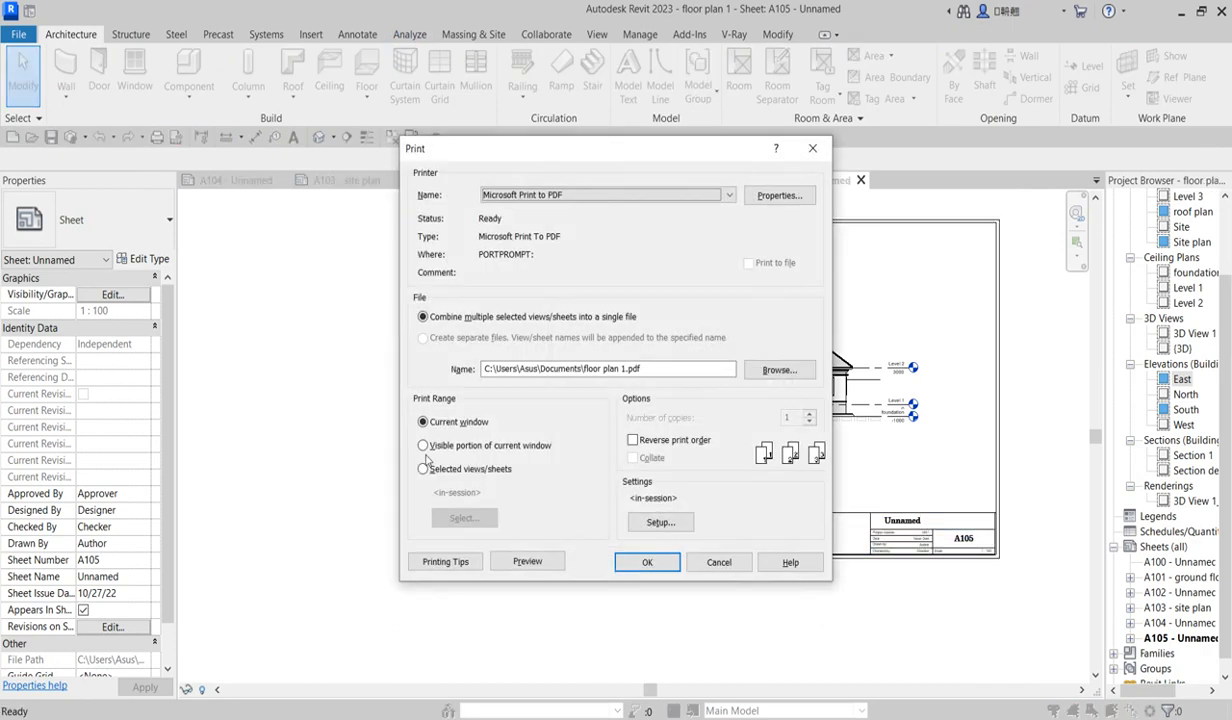
- Print the selected views/sheets to a combined PDF named 'eer' on the Desktop
click(422, 468)
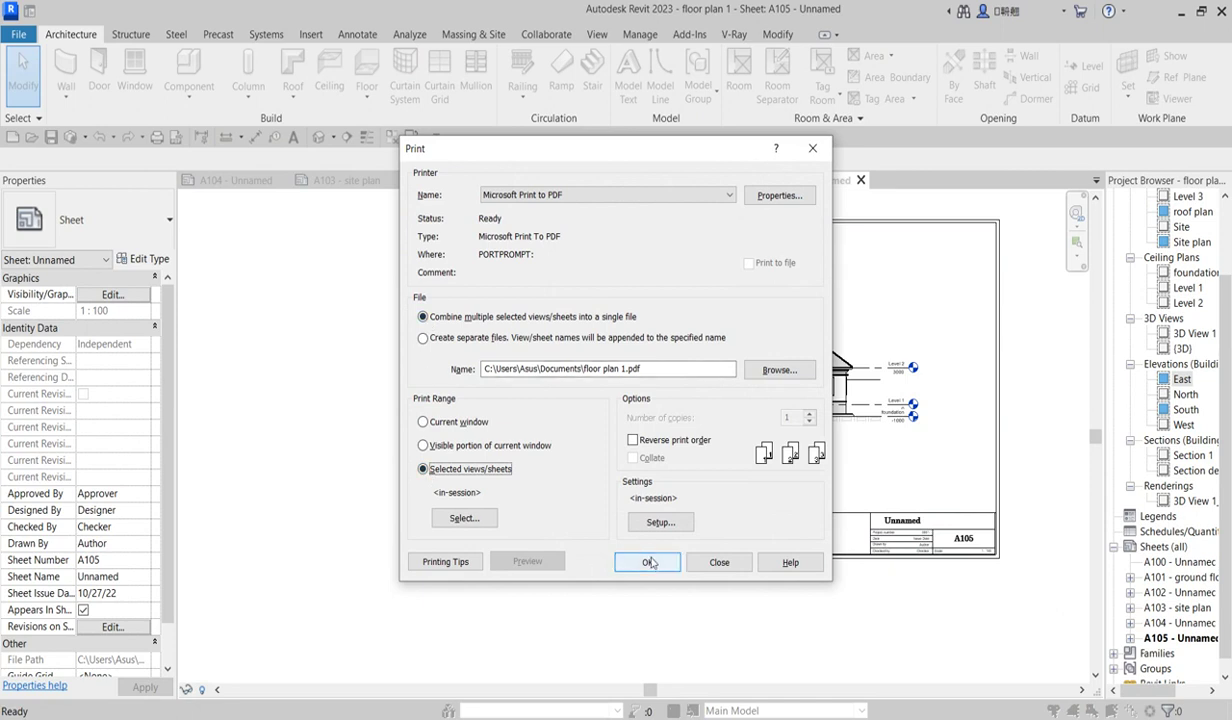
click(648, 562)
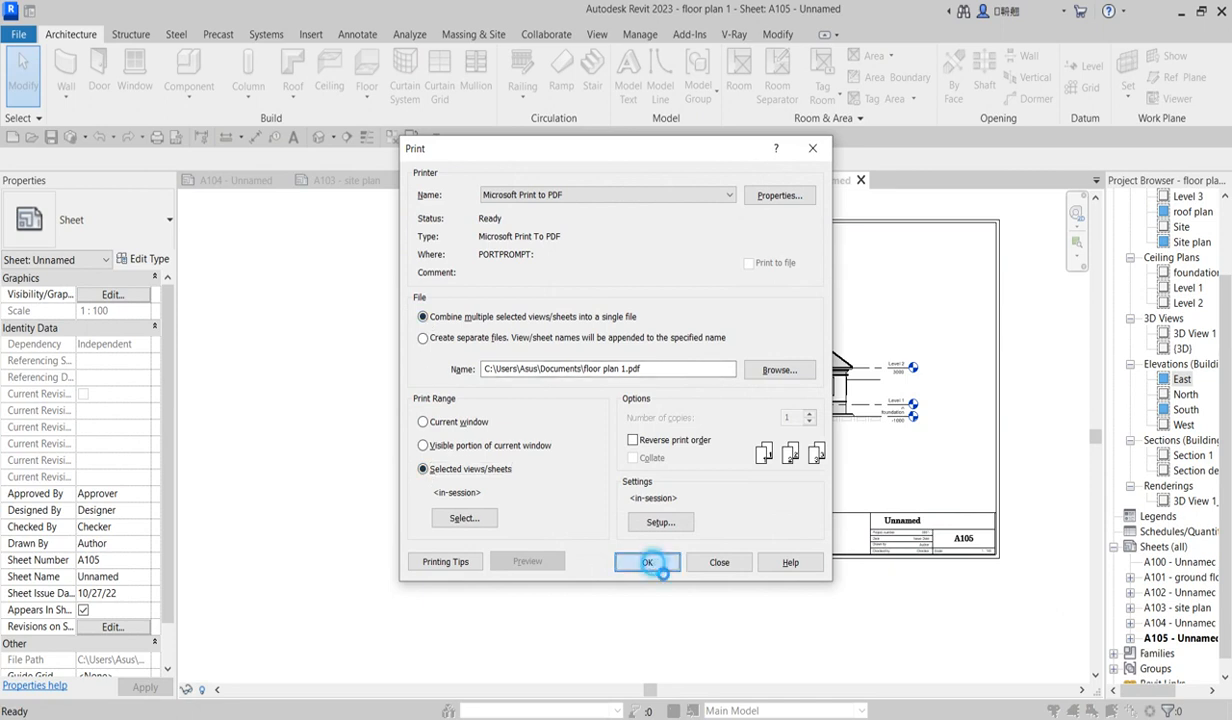
click(648, 562)
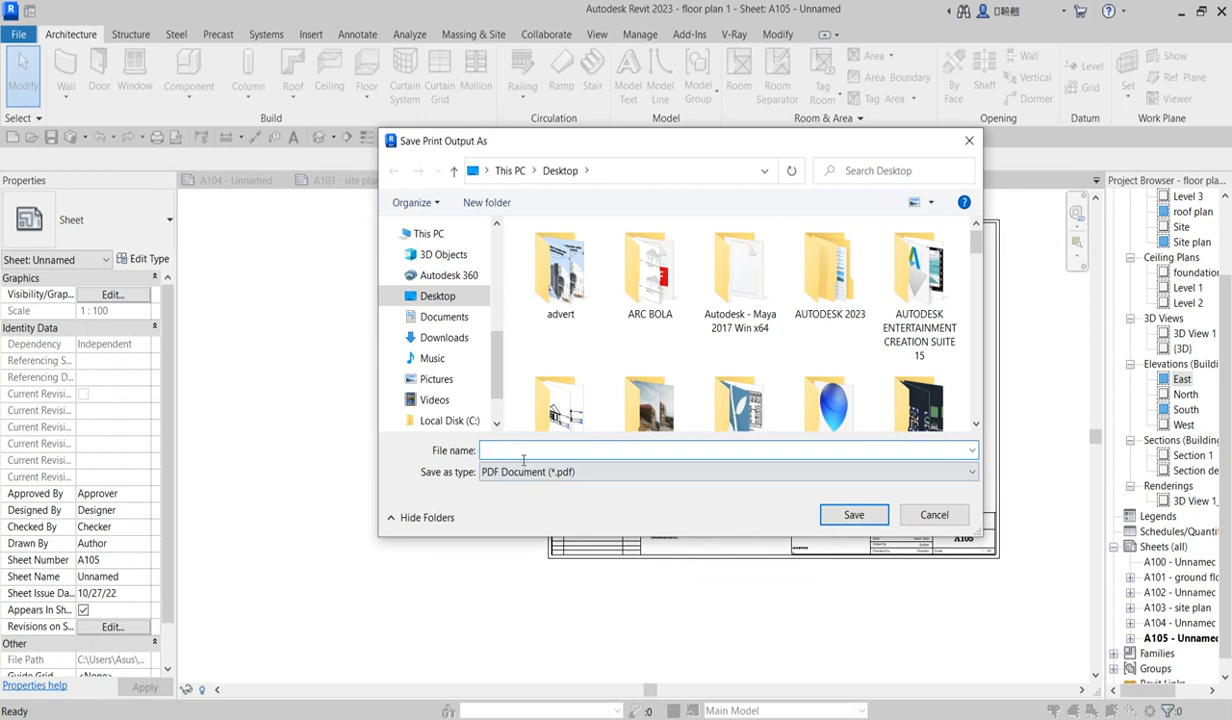
text(eer)
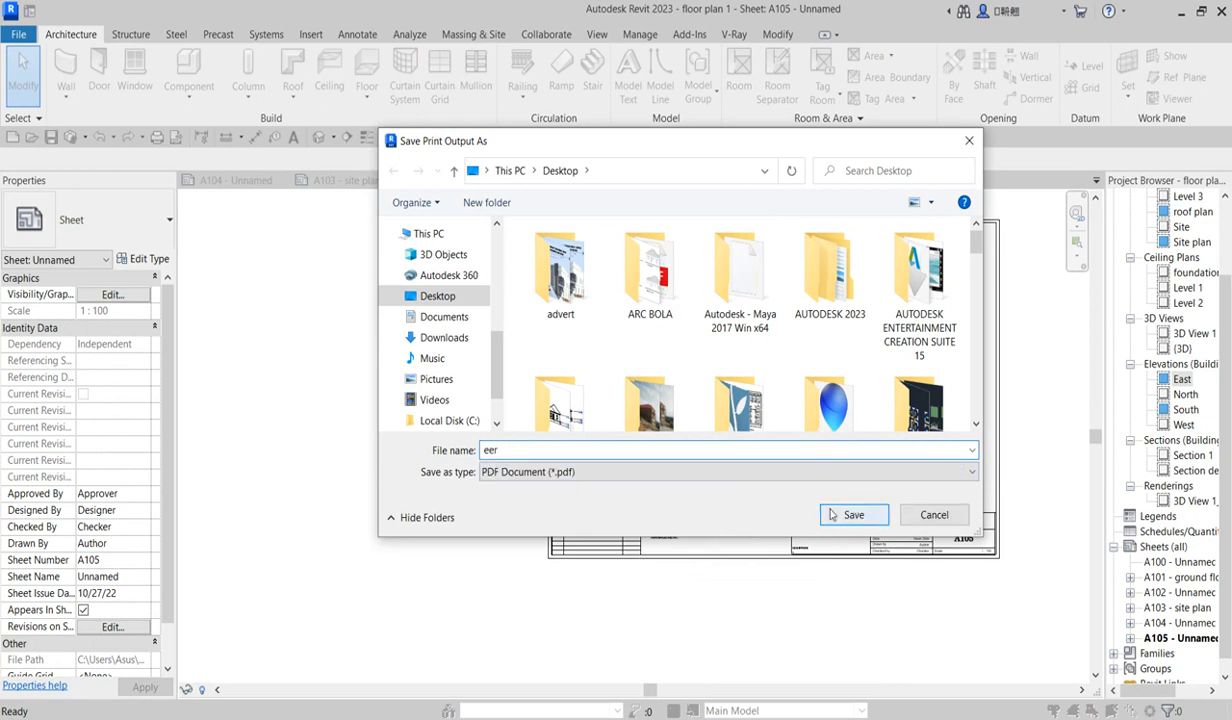
click(854, 516)
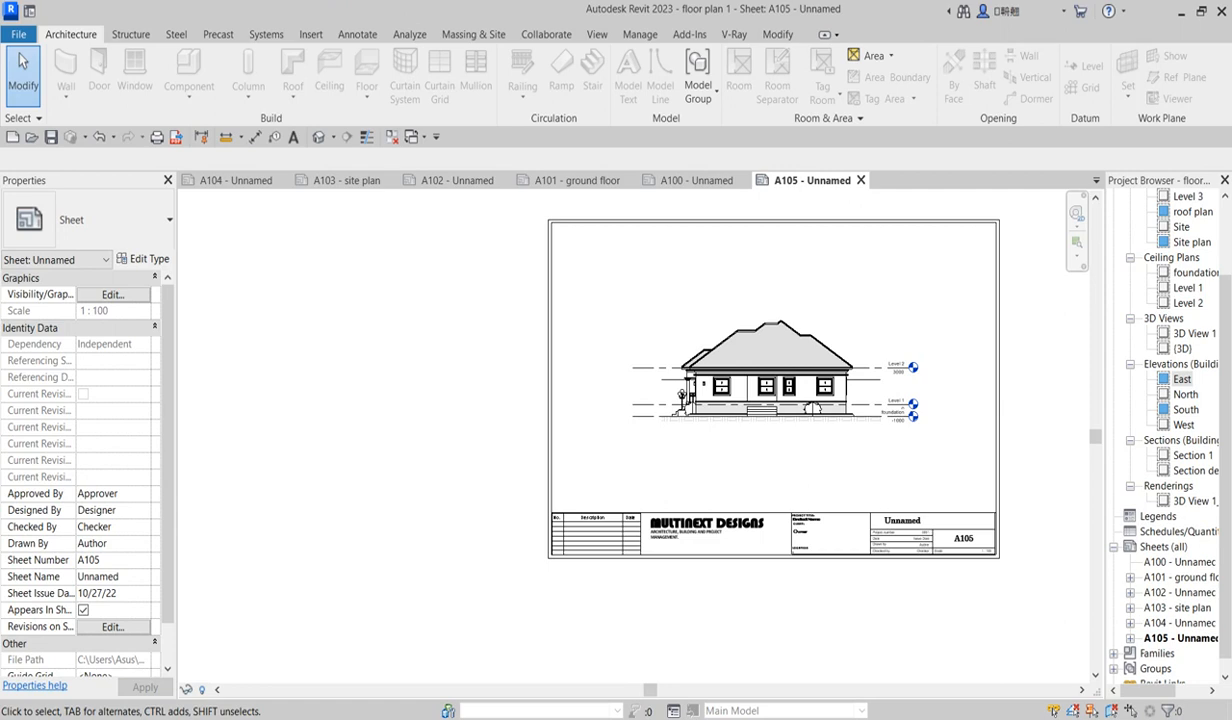
- View eer.pdf in Edge beside er.pdf, scrolled to page 4's site plan
click(1231, 710)
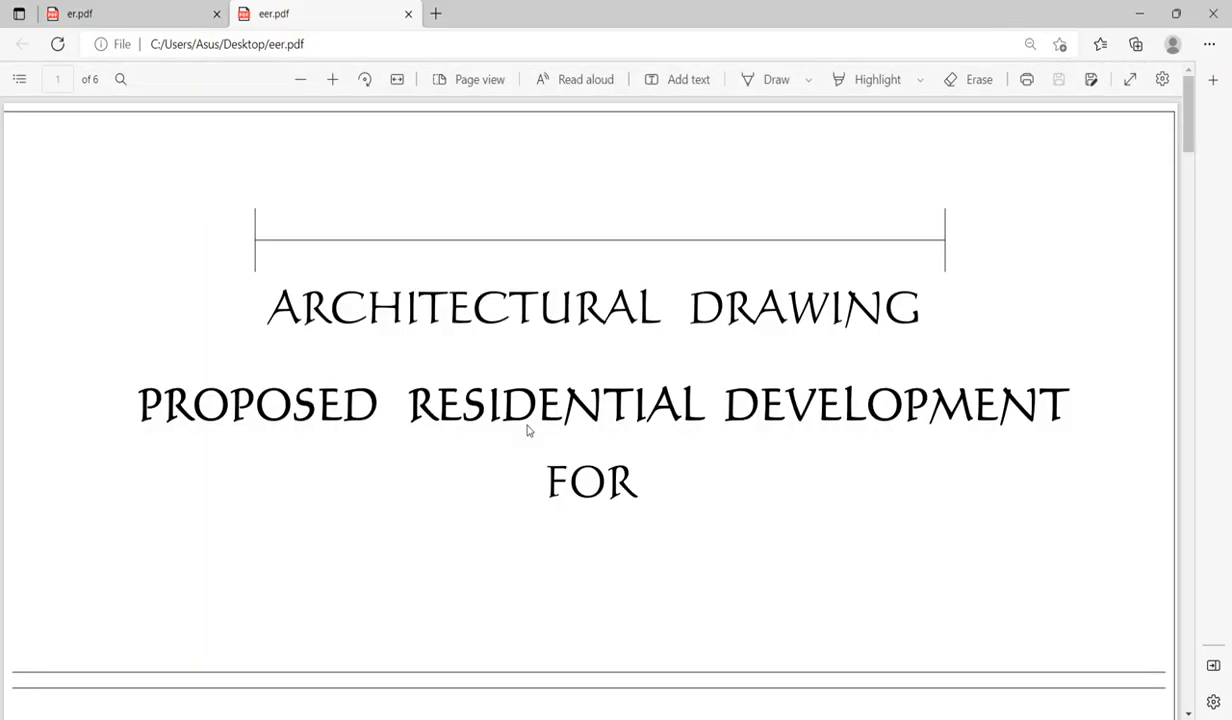
scroll(down, 3)
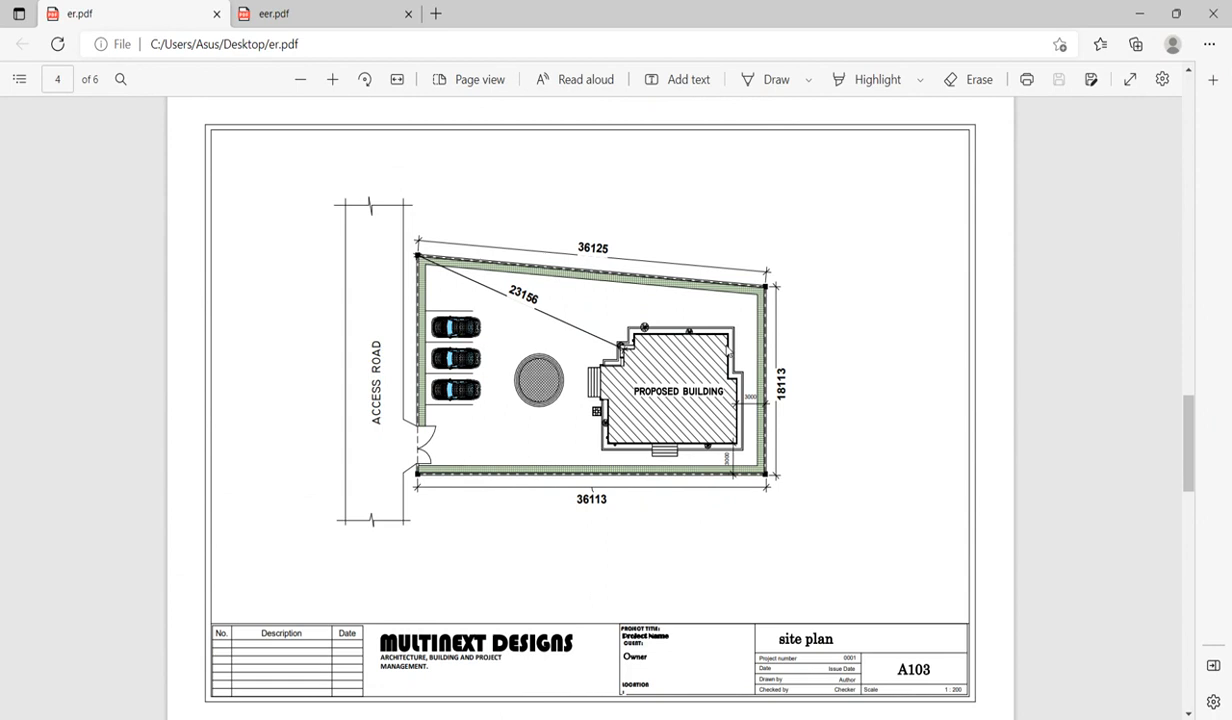
click(290, 16)
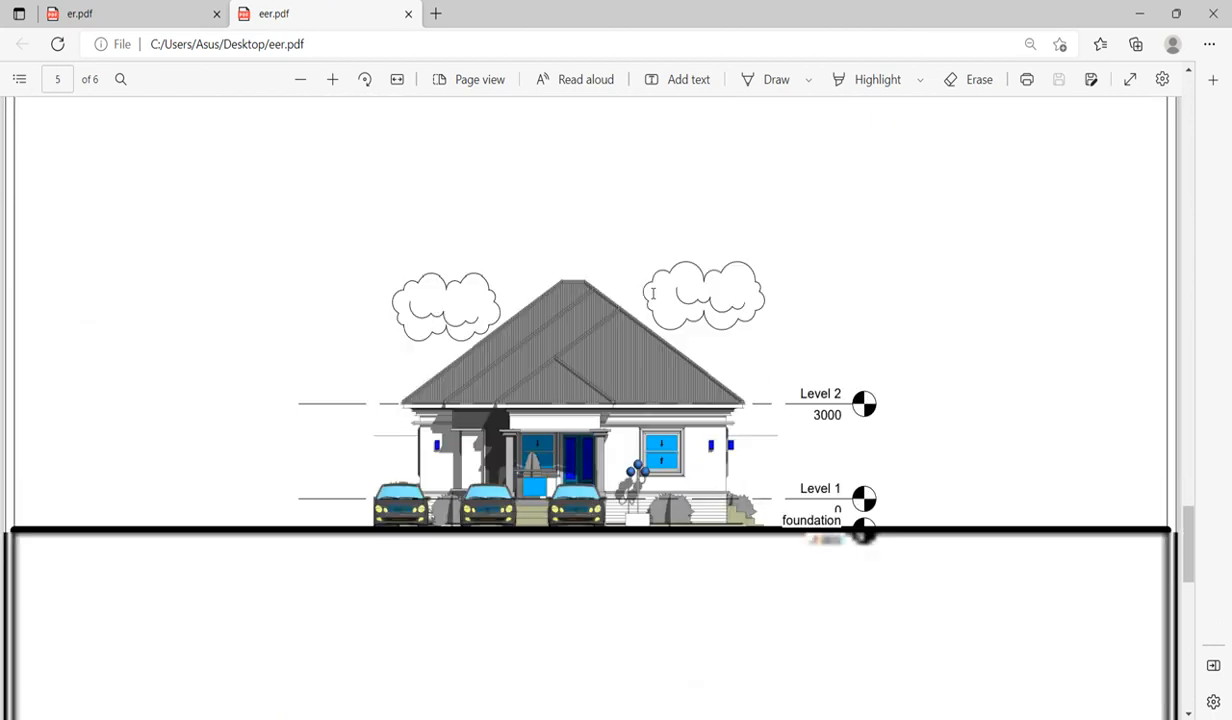
scroll(down, 3)
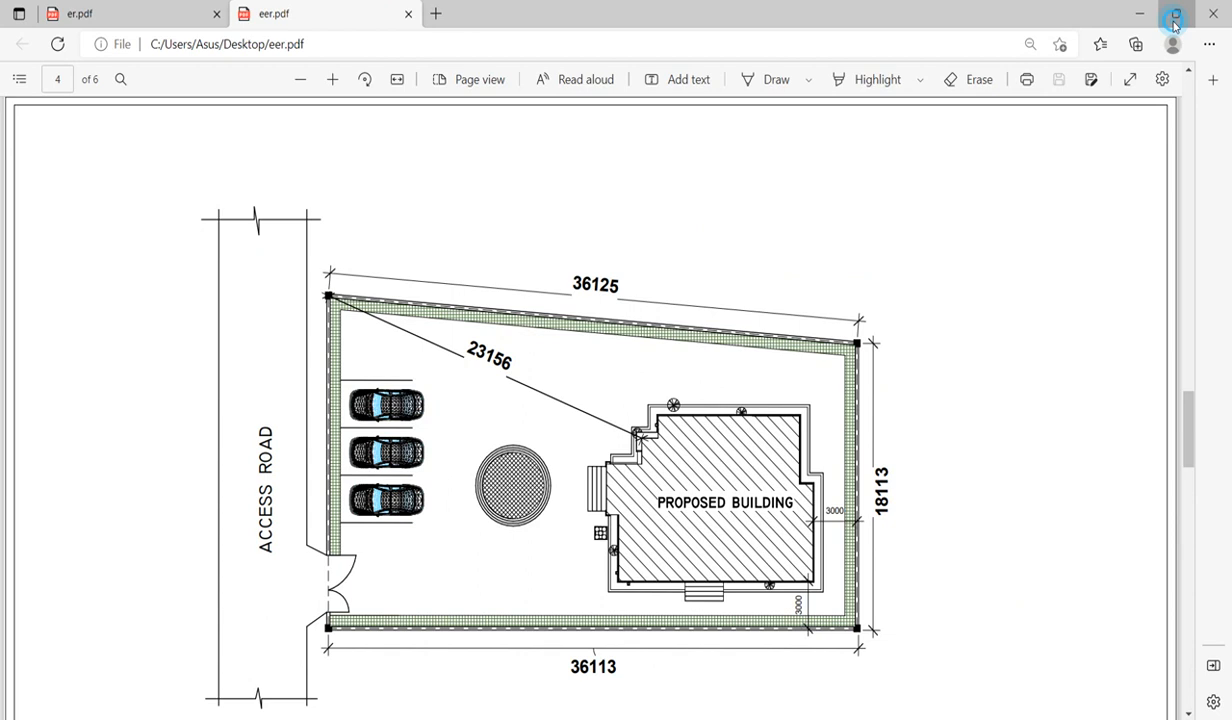
click(1176, 12)
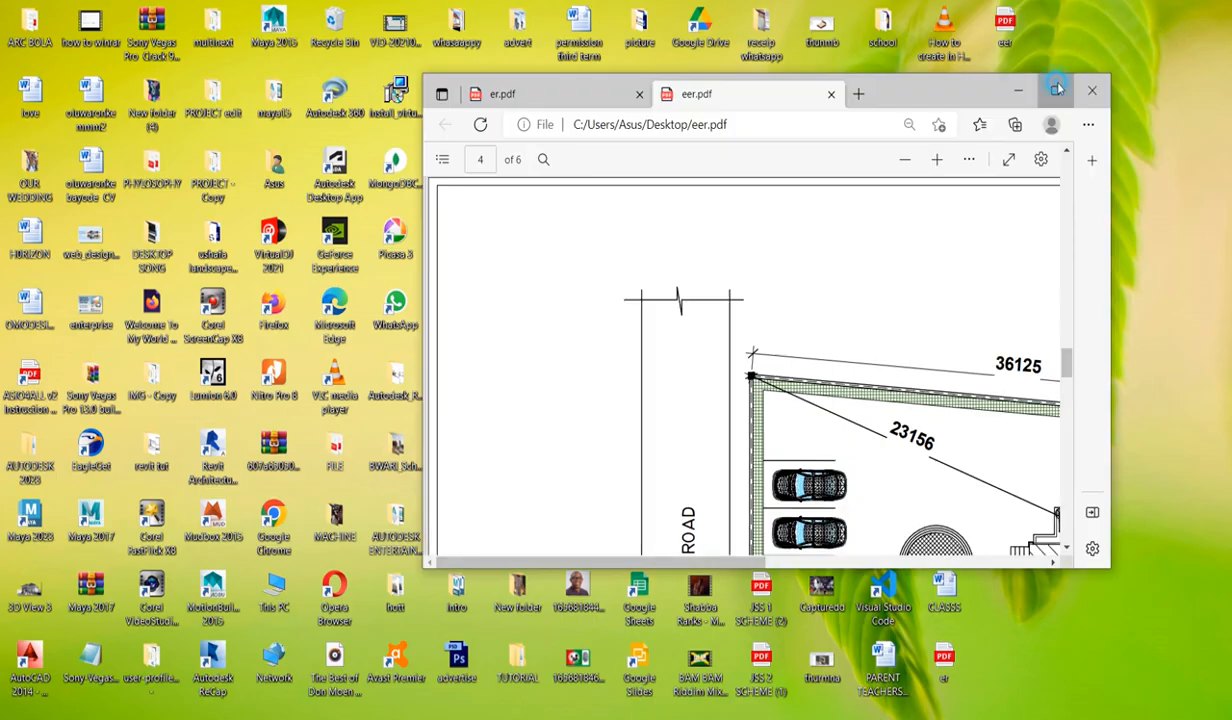
- Zoom out in both eer.pdf and er.pdf so the whole site plan sheet is visible
click(1060, 88)
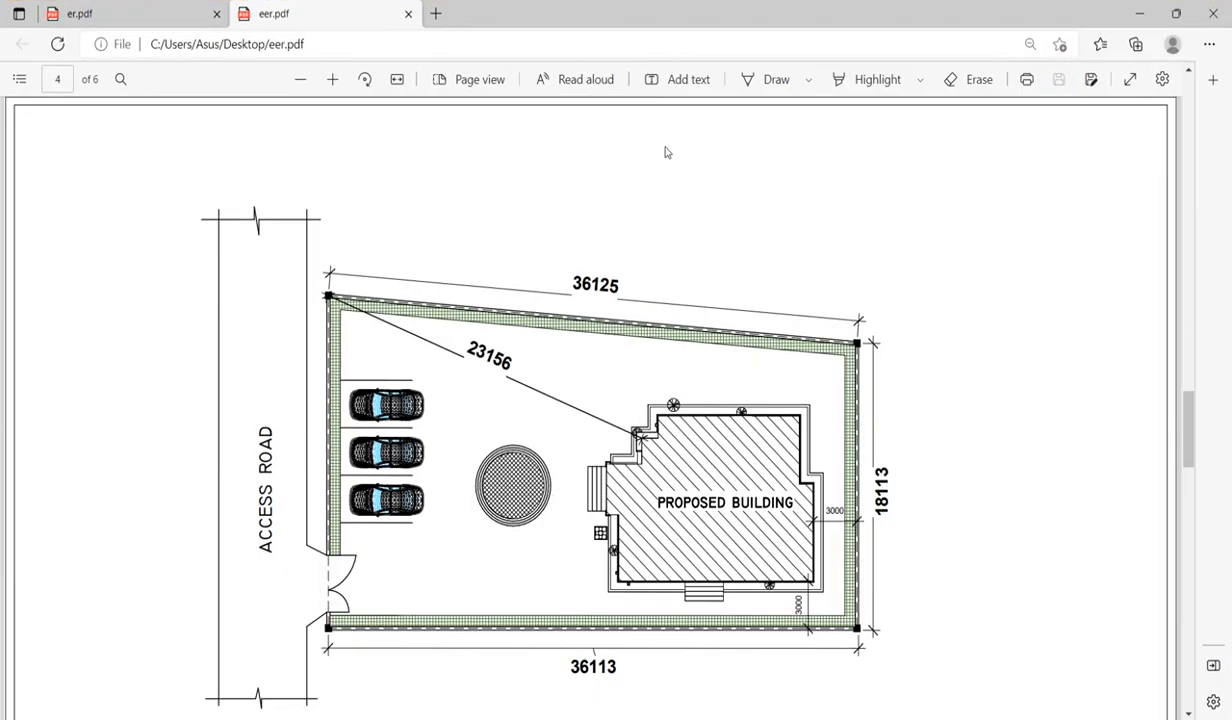
mouse_move(760, 110)
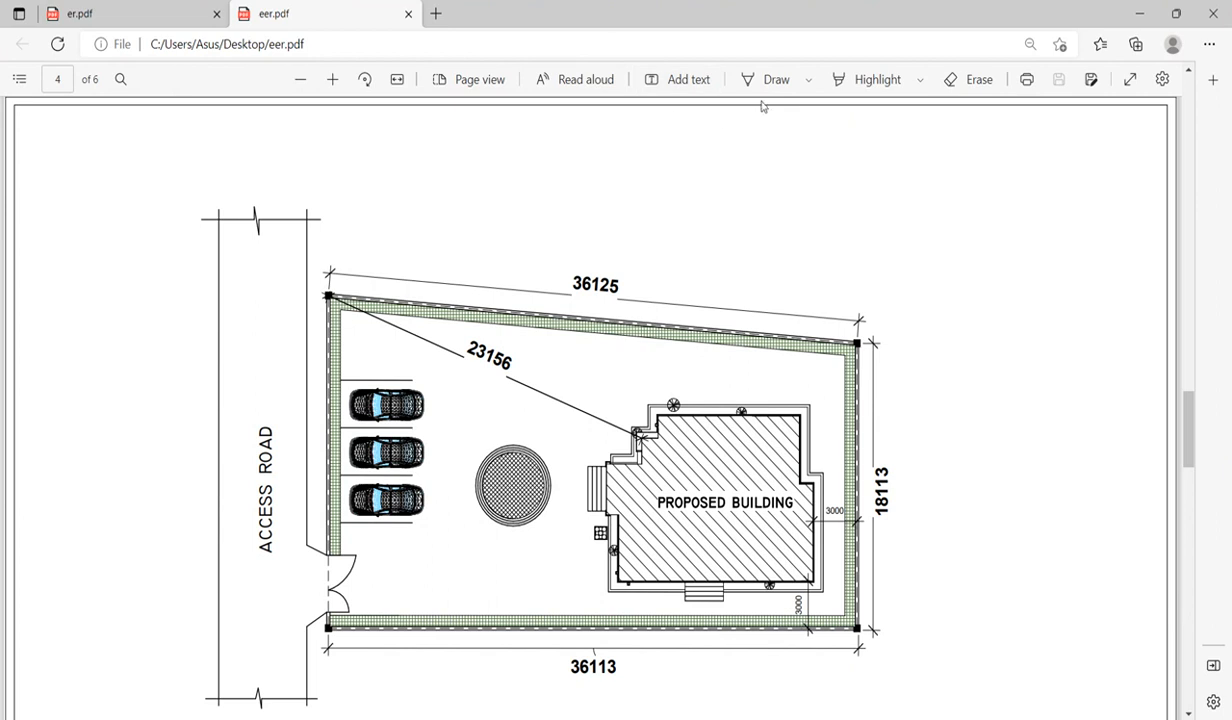
mouse_move(204, 210)
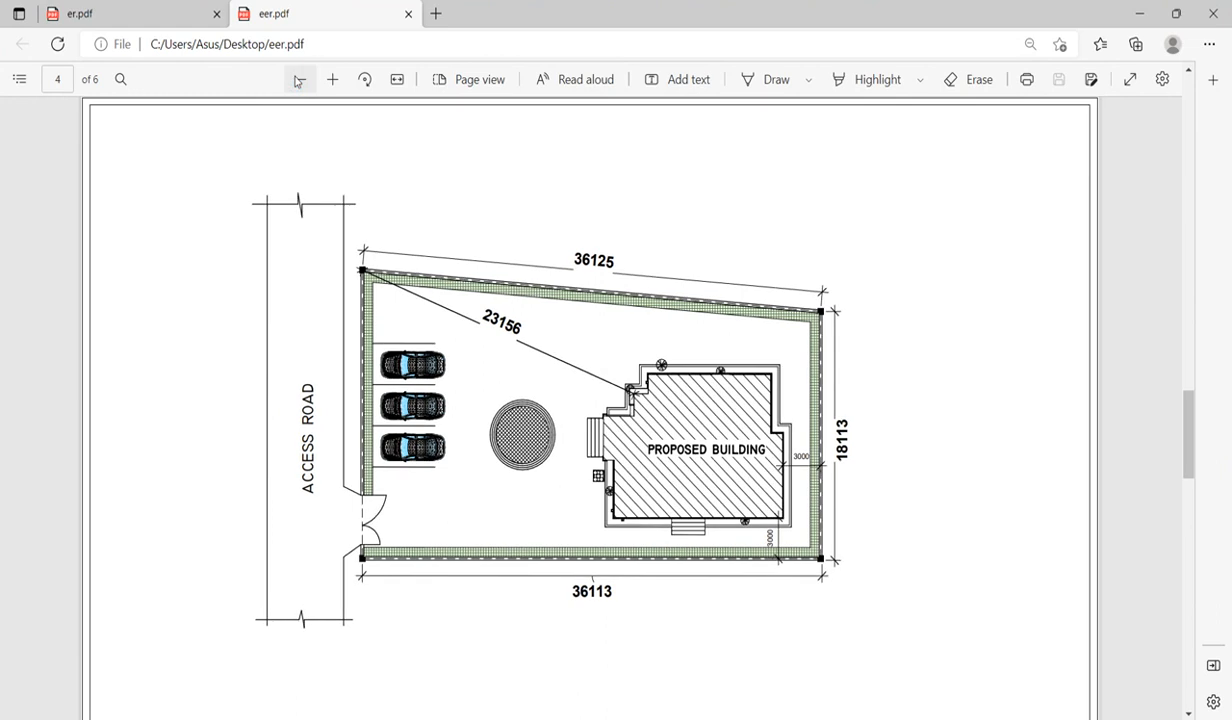
click(296, 80)
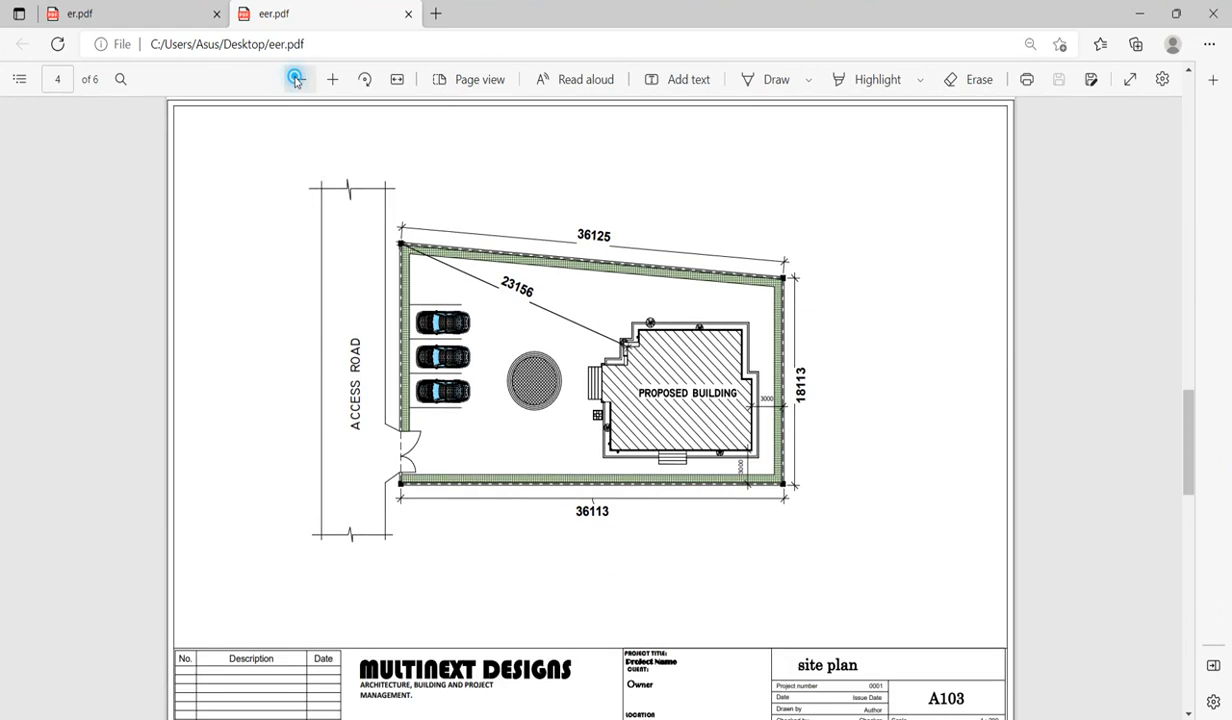
click(296, 80)
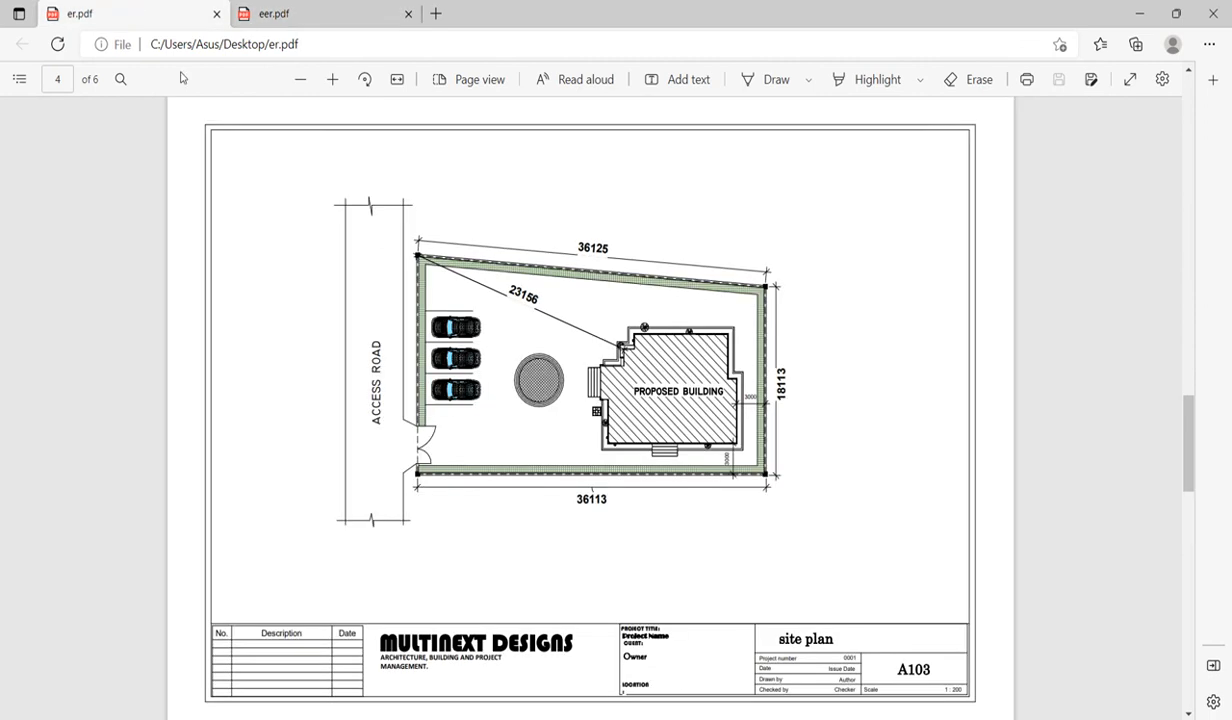
click(296, 80)
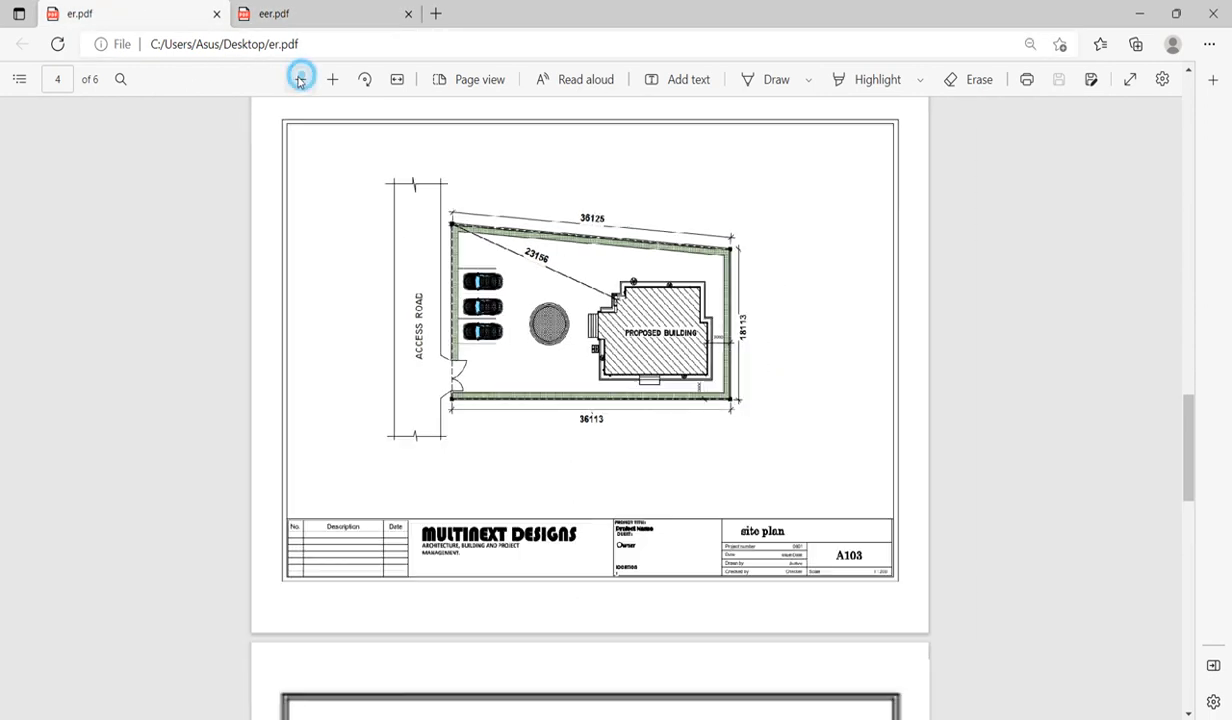
click(298, 80)
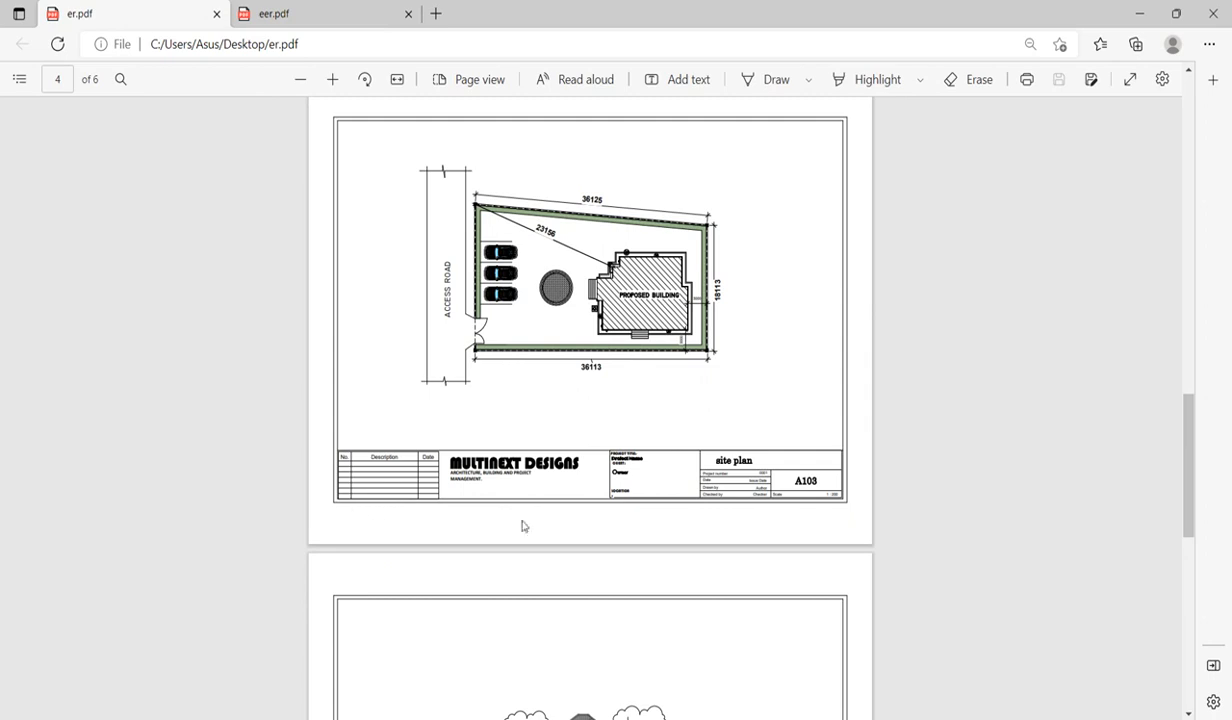
mouse_move(340, 128)
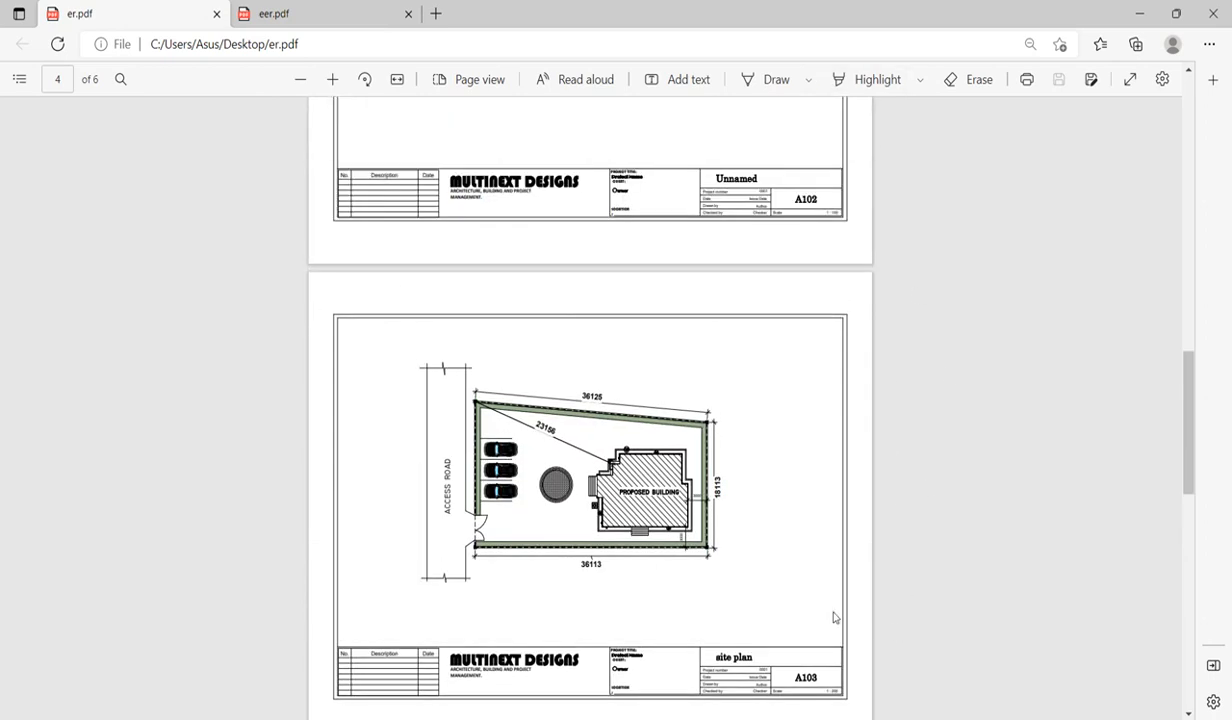
- Flip between er.pdf and eer.pdf and scroll through pages 4 to 6, ending on elevation sheet A105
scroll(down, 3)
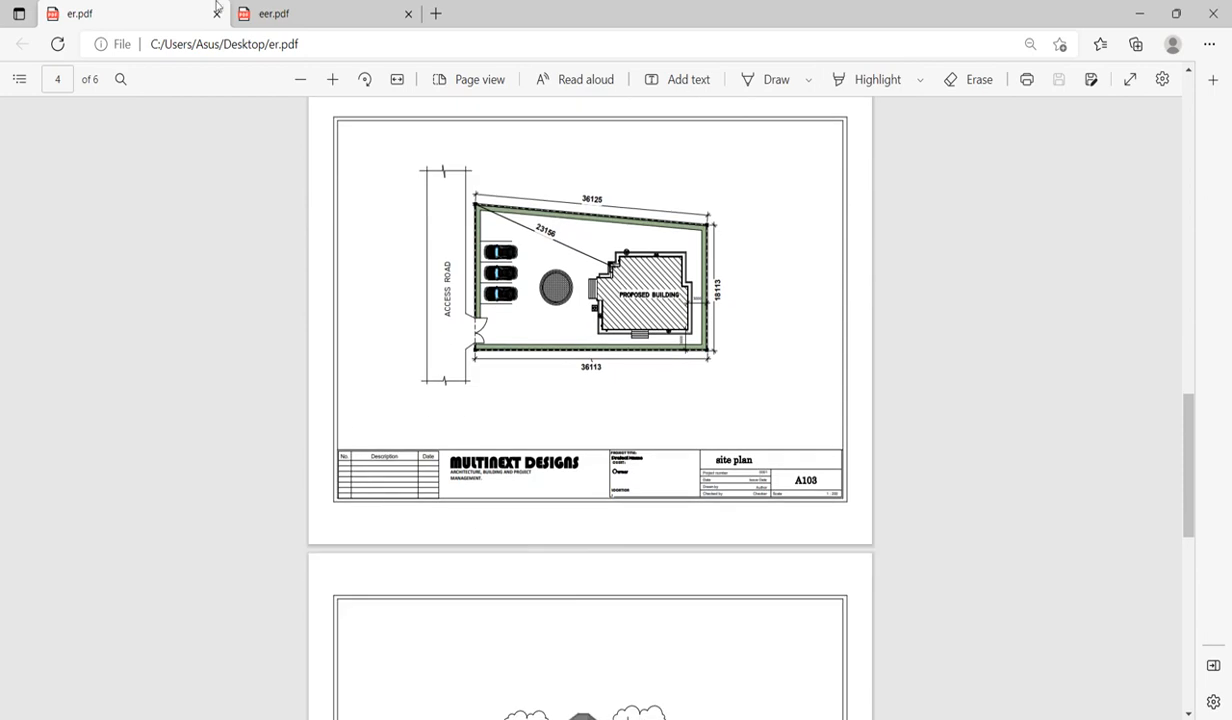
click(284, 14)
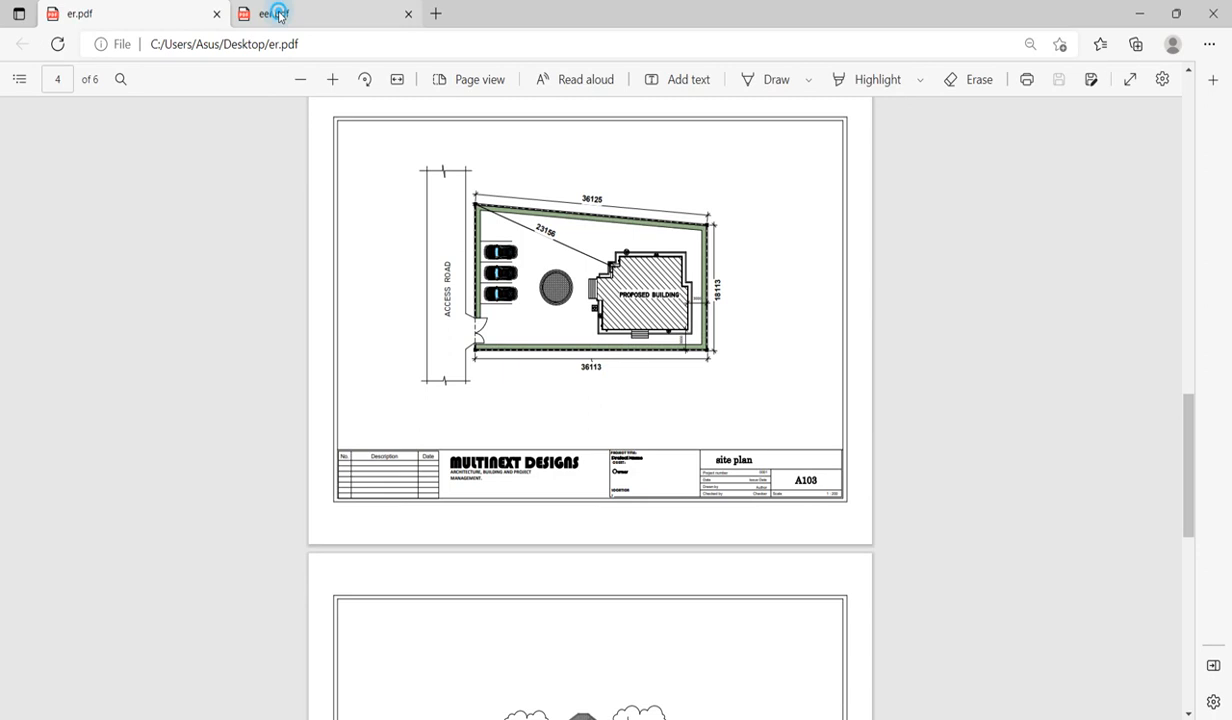
click(278, 16)
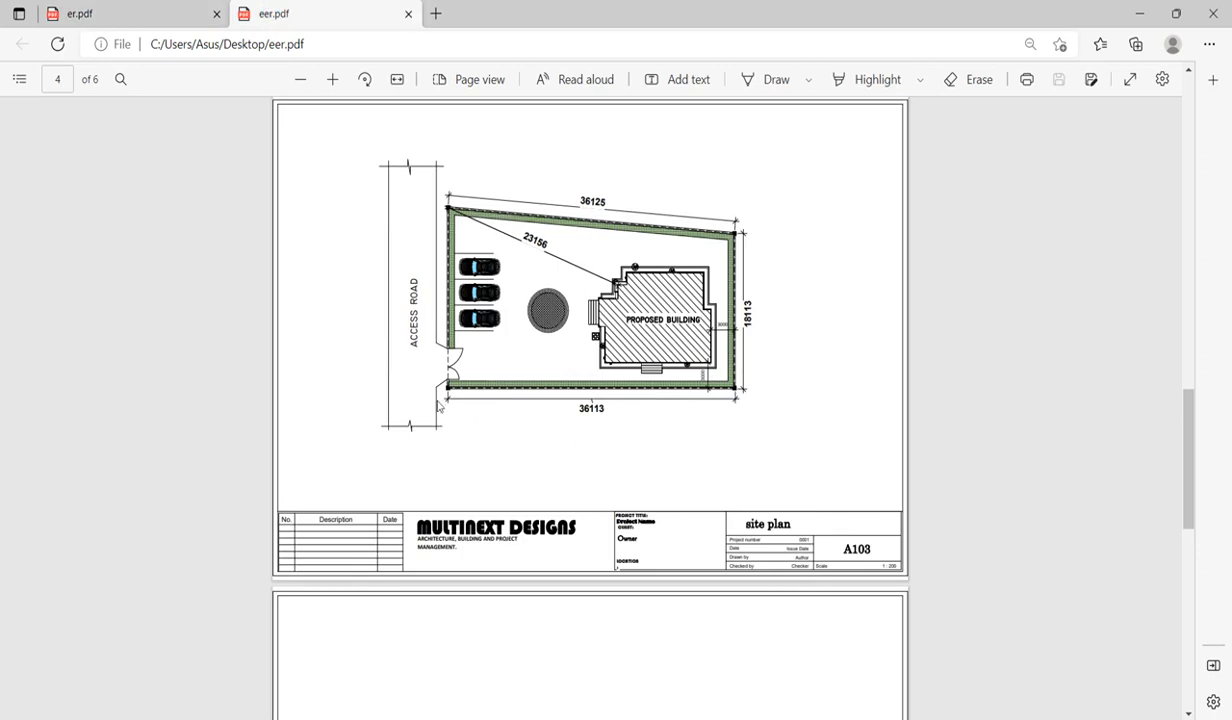
mouse_move(816, 660)
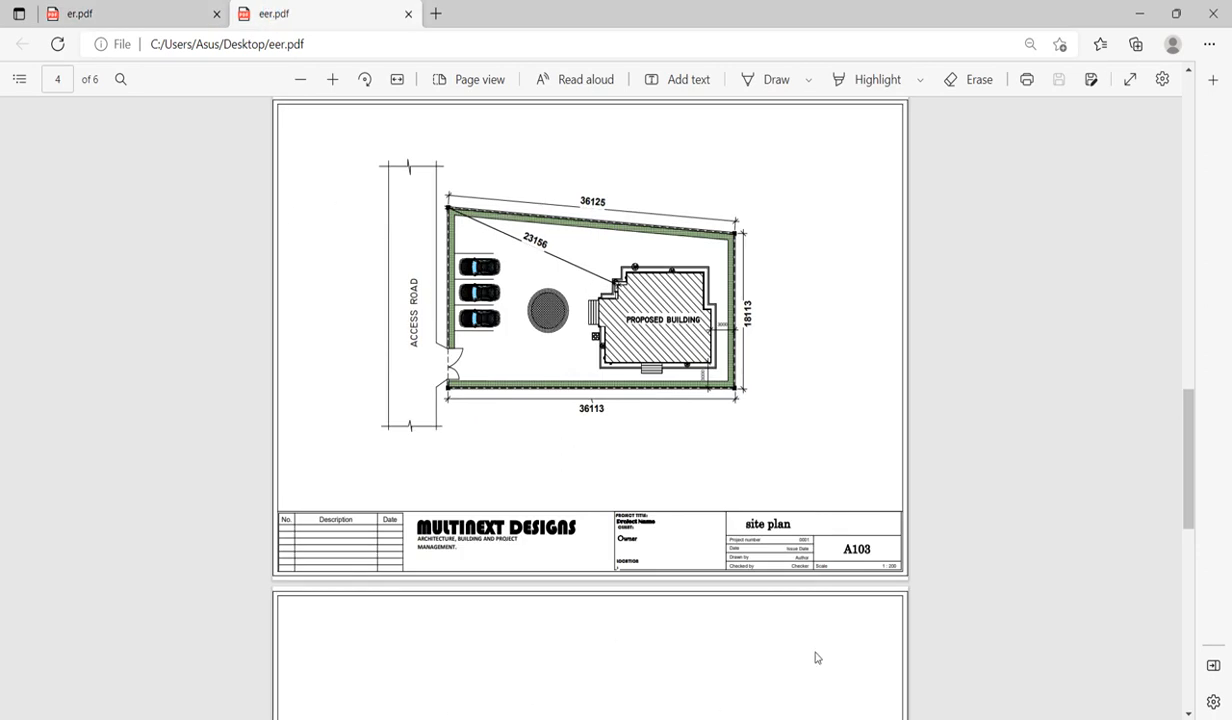
scroll(down, 3)
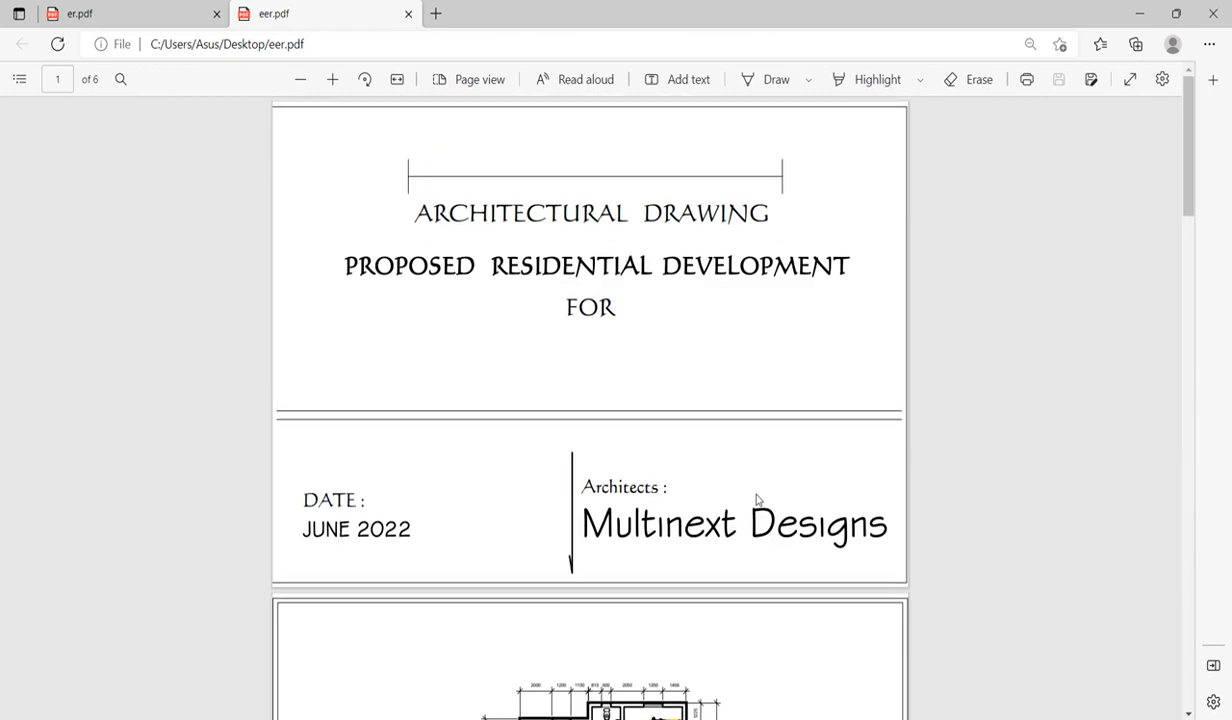
scroll(down, 3)
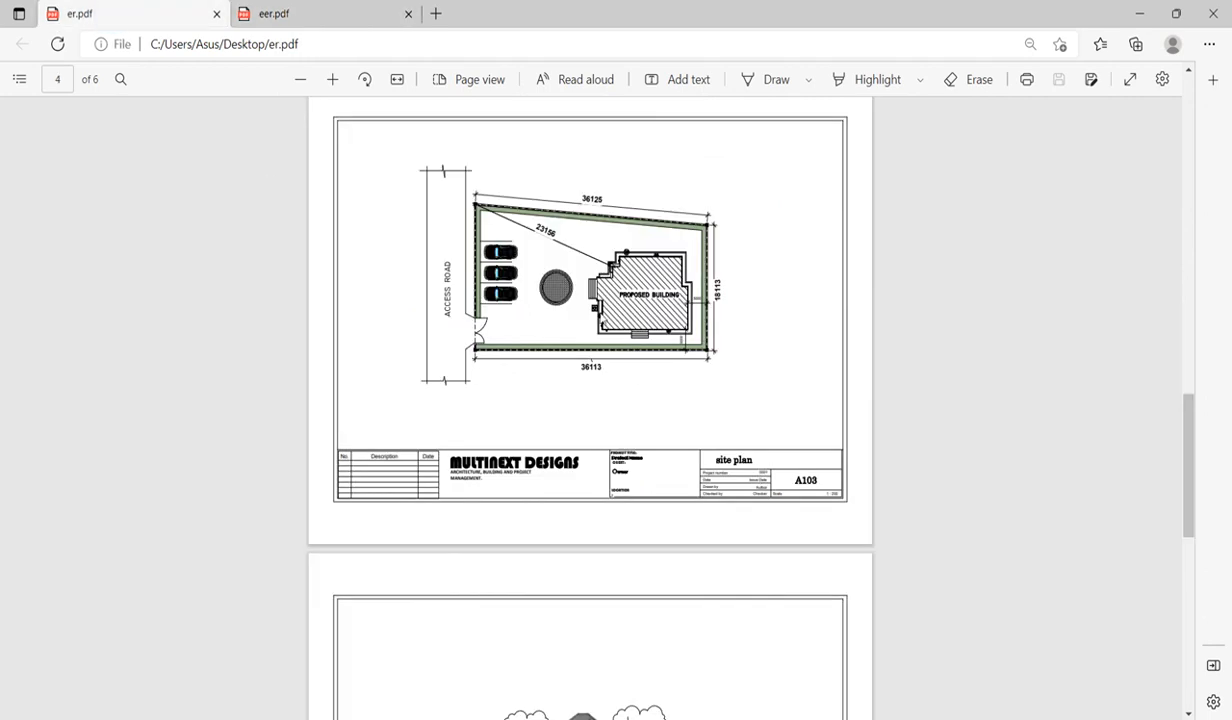
scroll(down, 3)
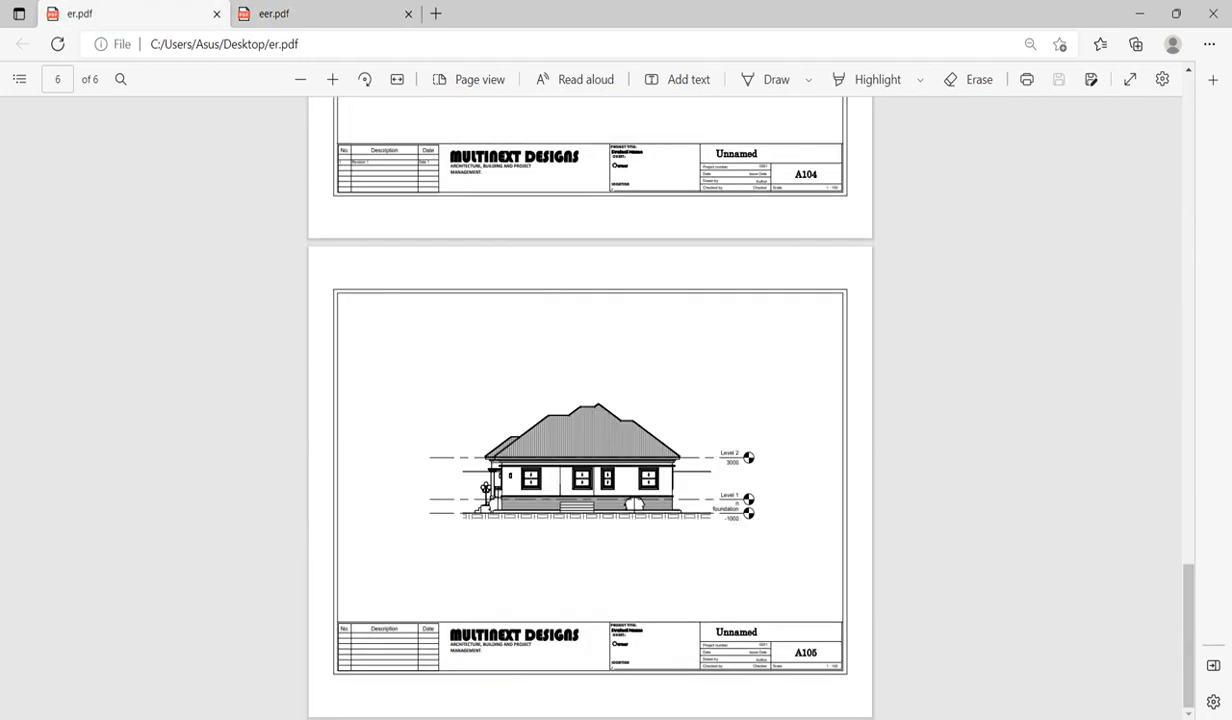
mouse_move(736, 256)
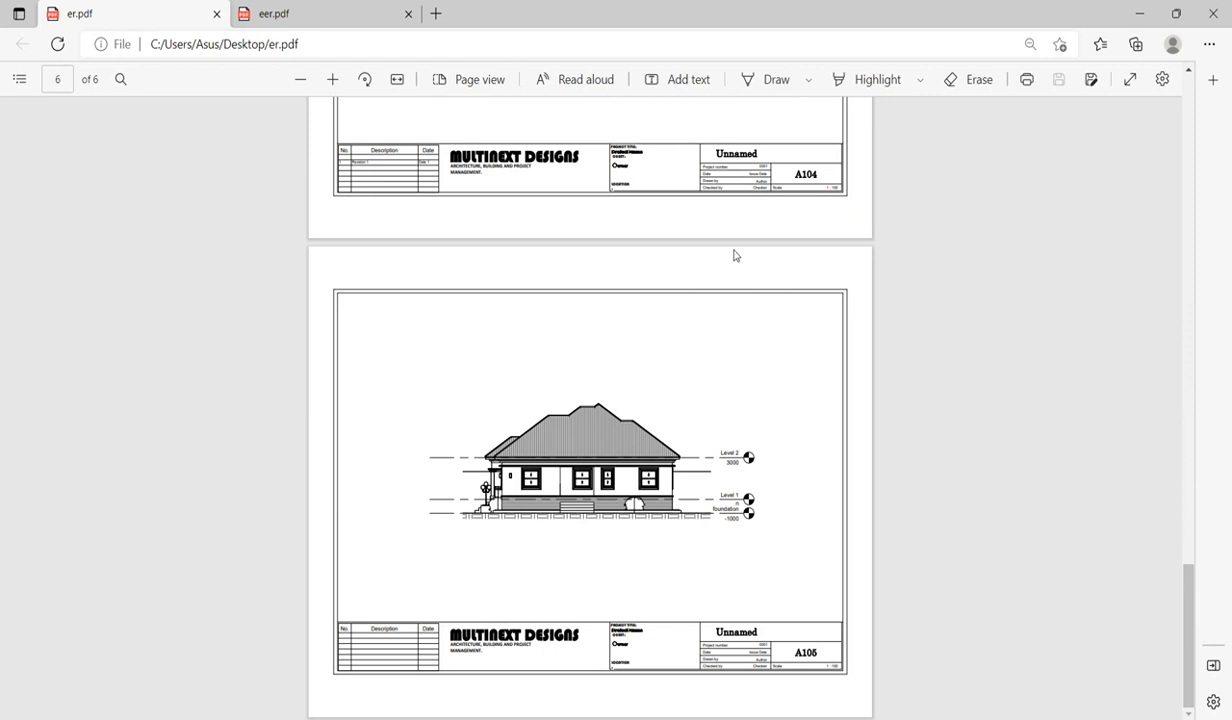